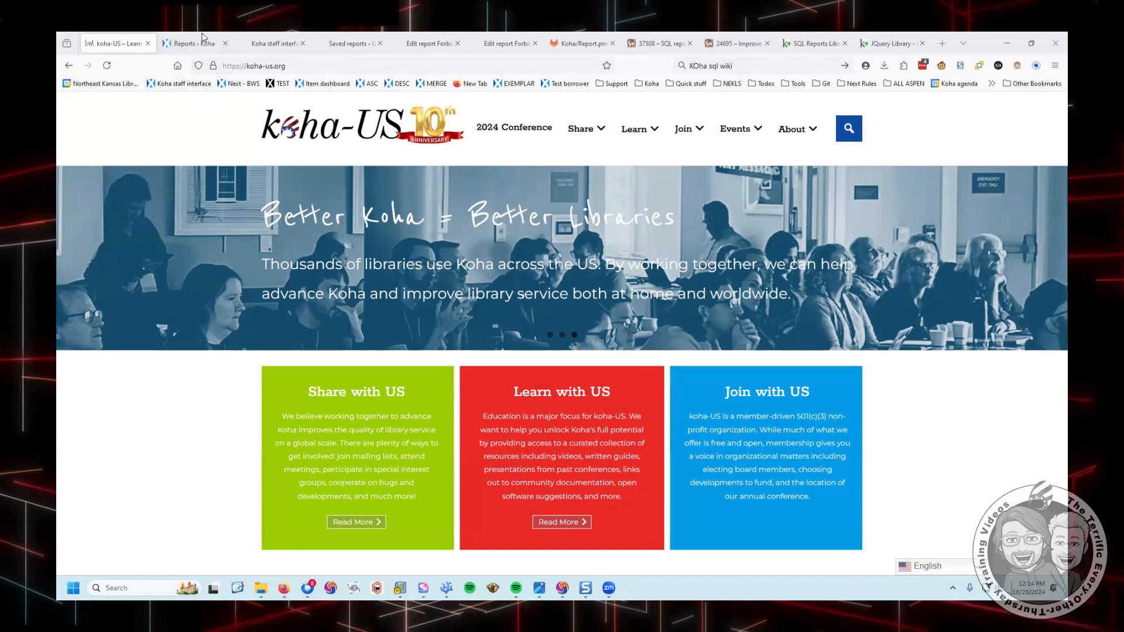
- Save Forbidden words report #2 with the query SELECT * FROM BORROWERS and review the form
click(273, 43)
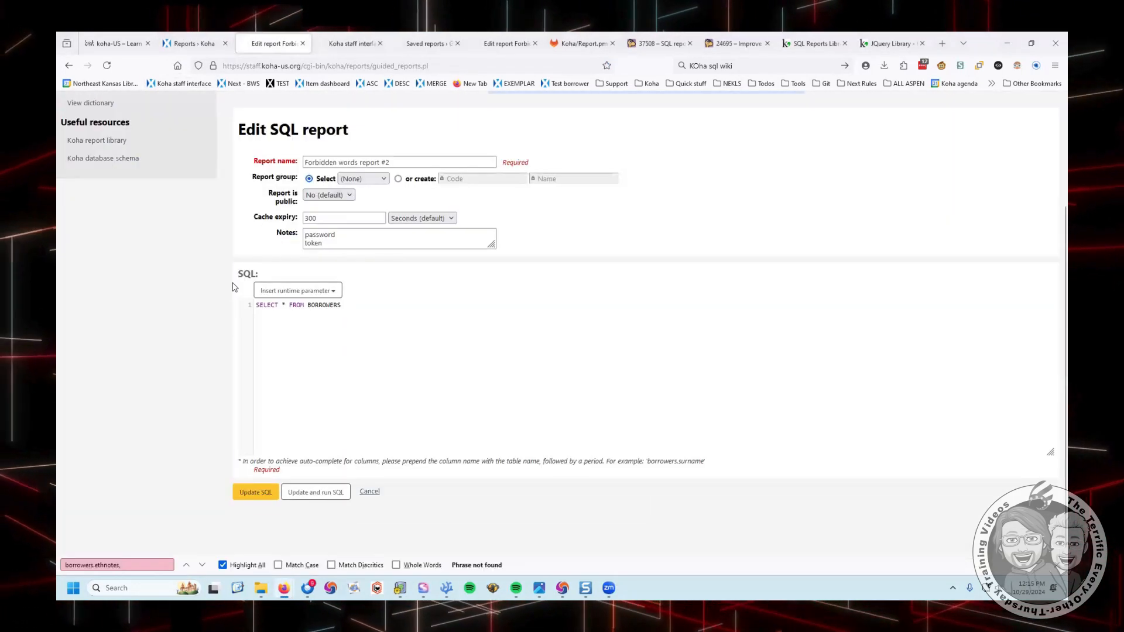
click(255, 492)
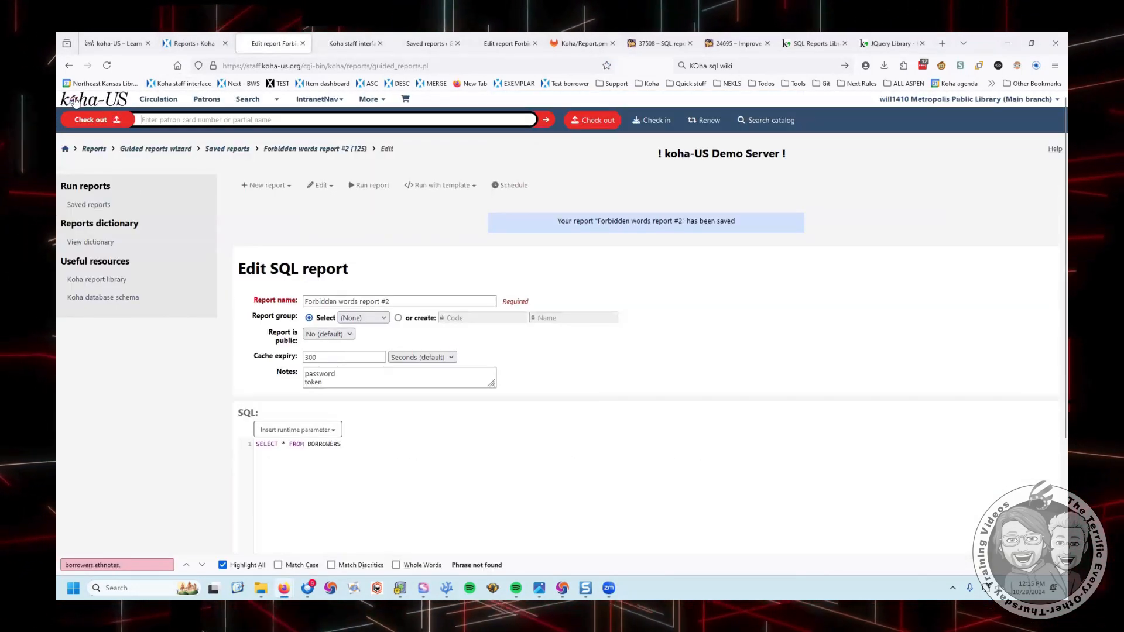
mouse_move(180, 456)
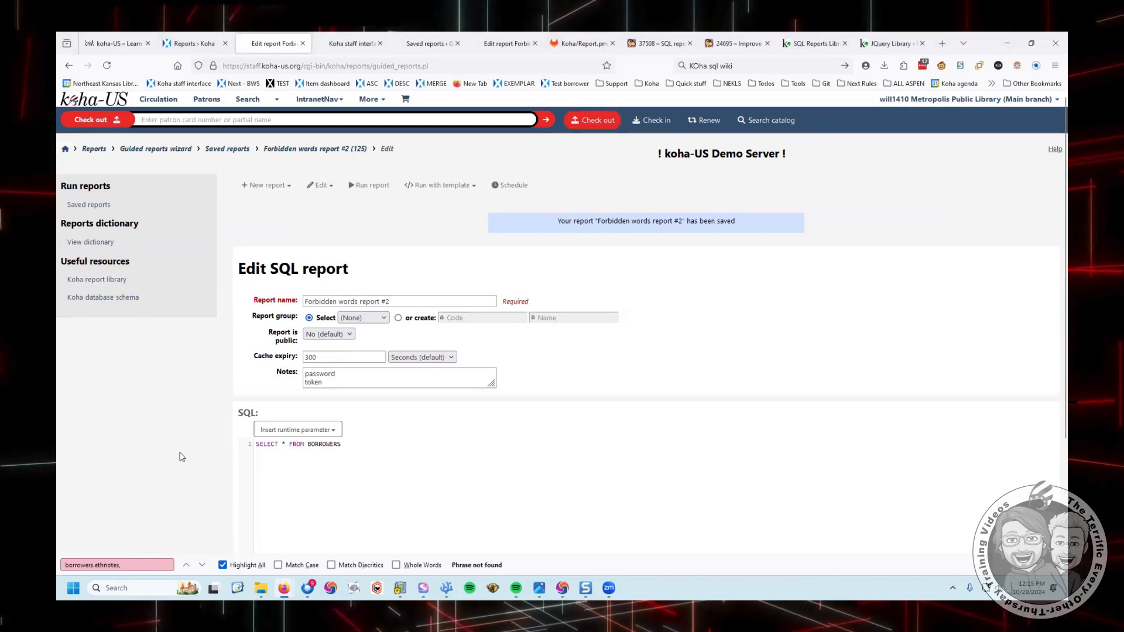
scroll(down, 3)
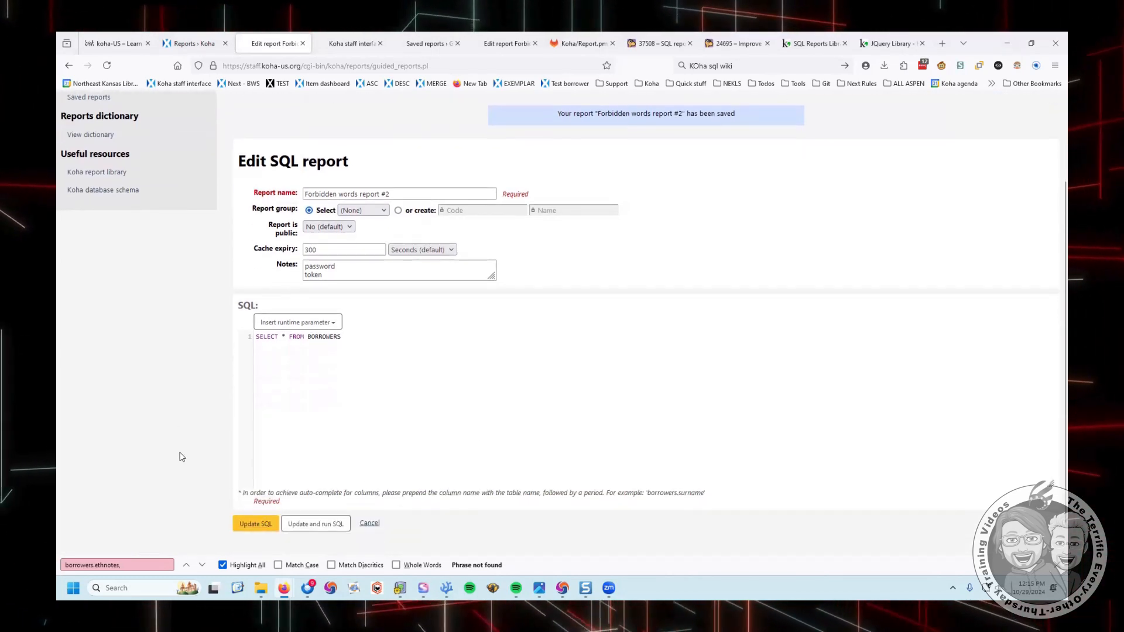
mouse_move(537, 406)
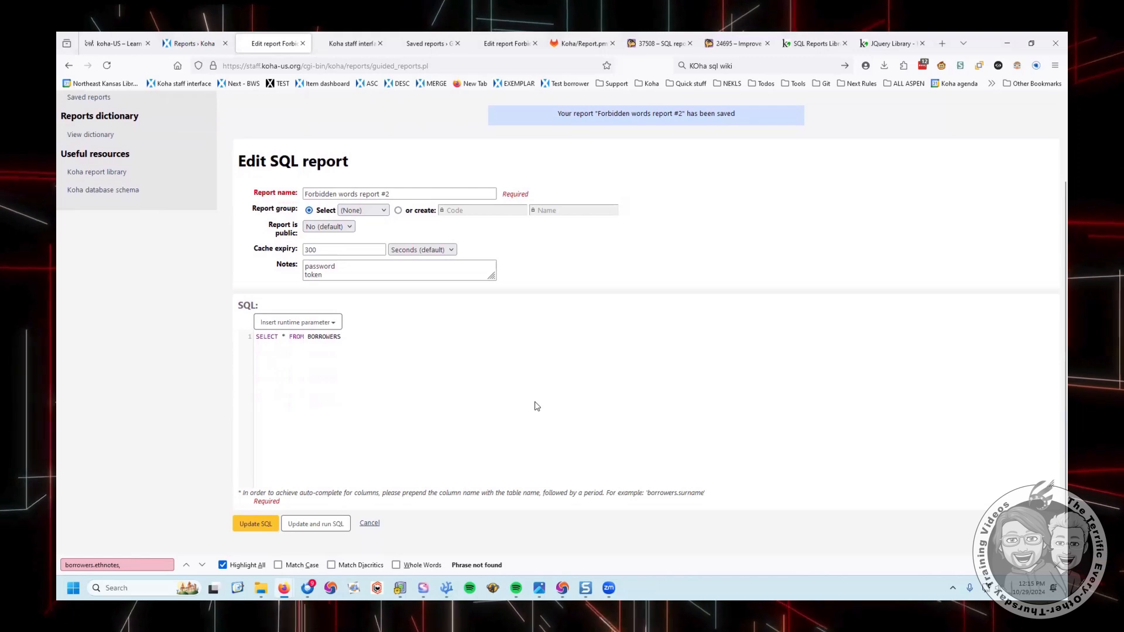
mouse_move(204, 380)
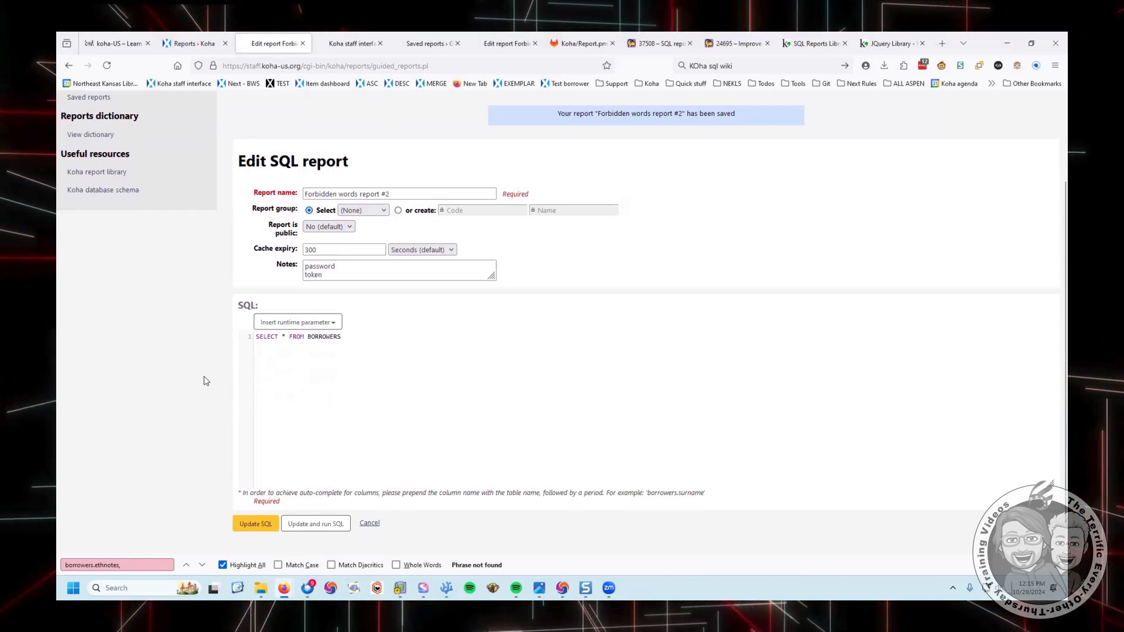
mouse_move(260, 341)
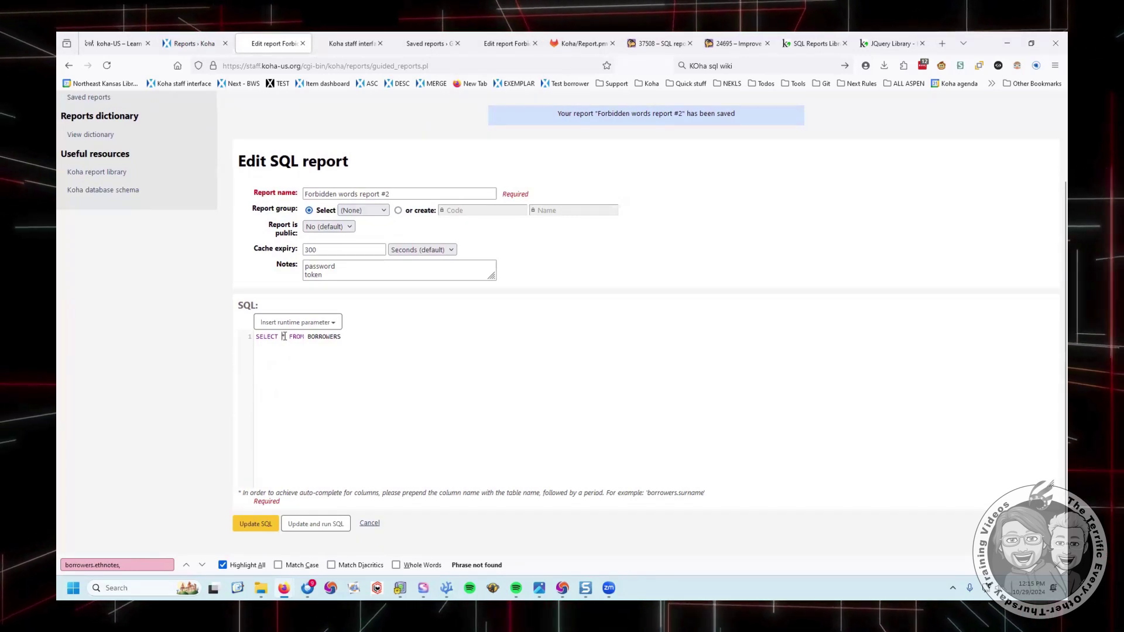
scroll(up, 3)
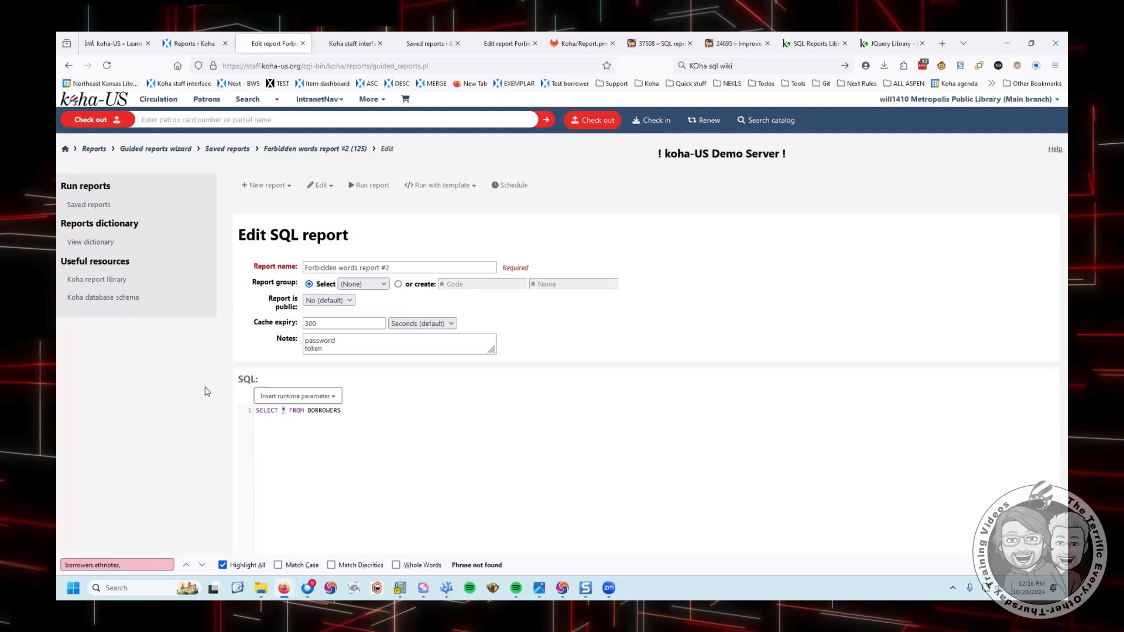
mouse_move(282, 427)
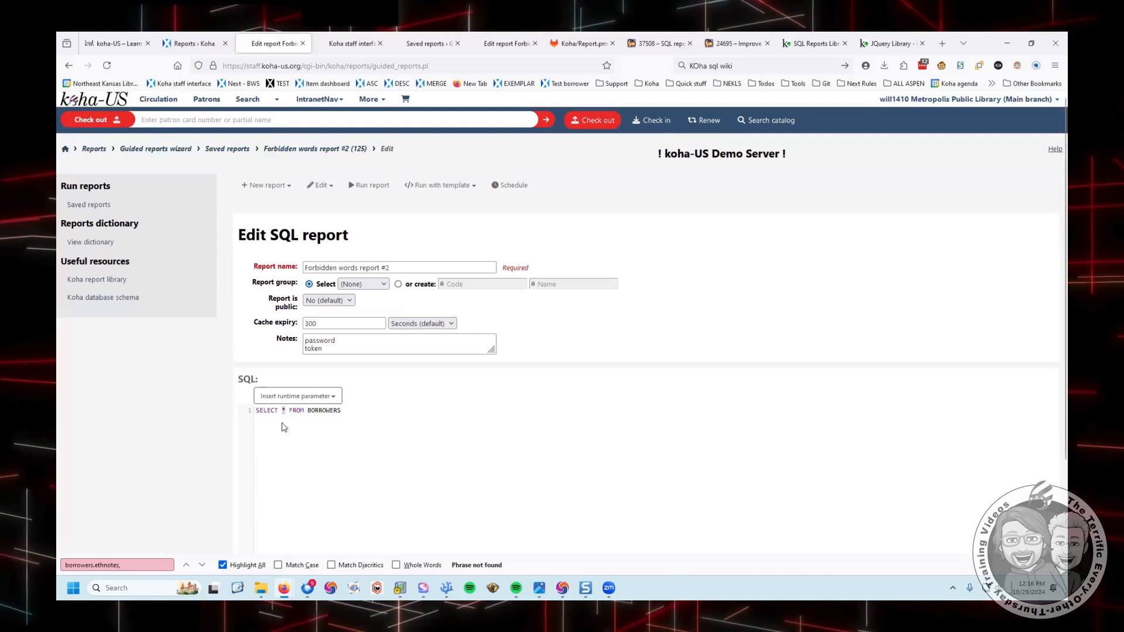
scroll(down, 3)
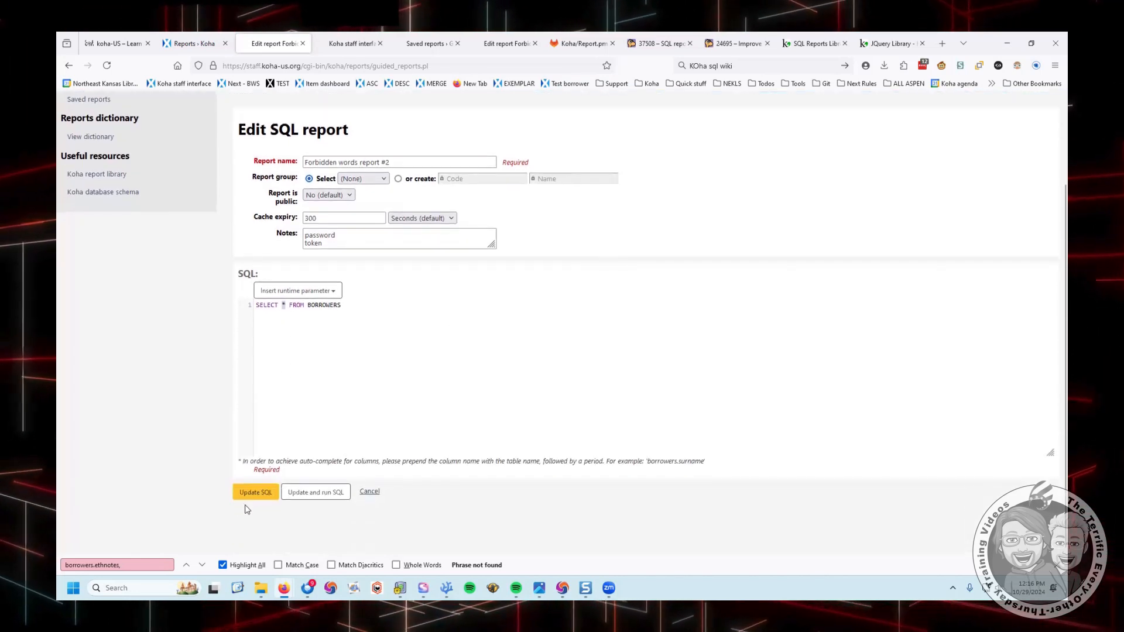
- Run the report to get the 'Table BORROWERS doesn't exist' error, then return to editing it
click(255, 492)
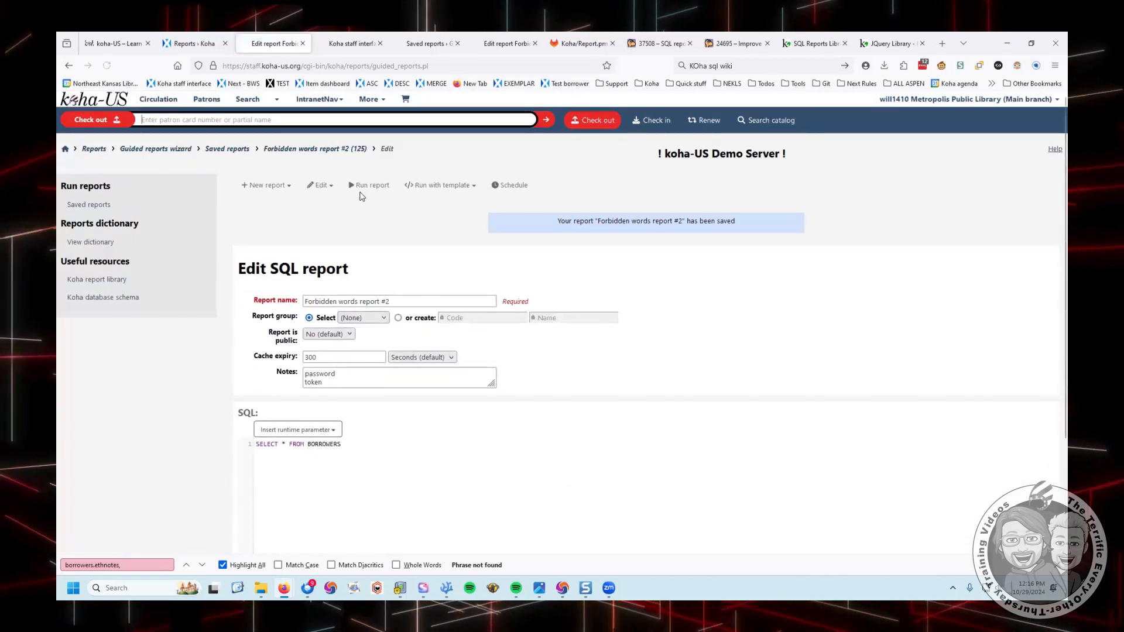
click(368, 185)
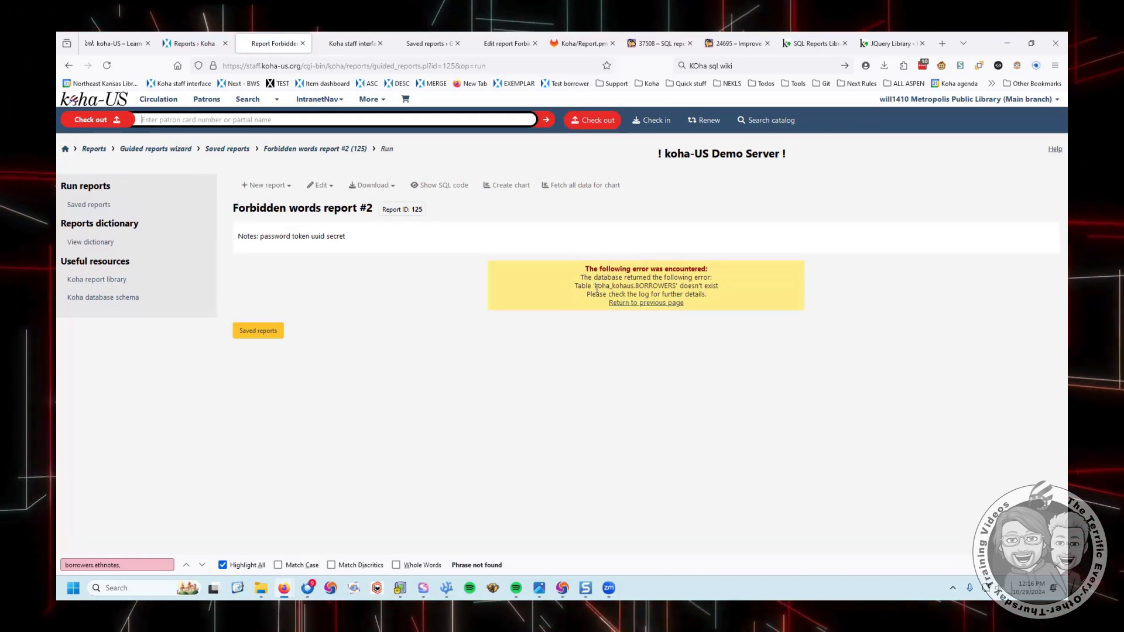
mouse_move(618, 347)
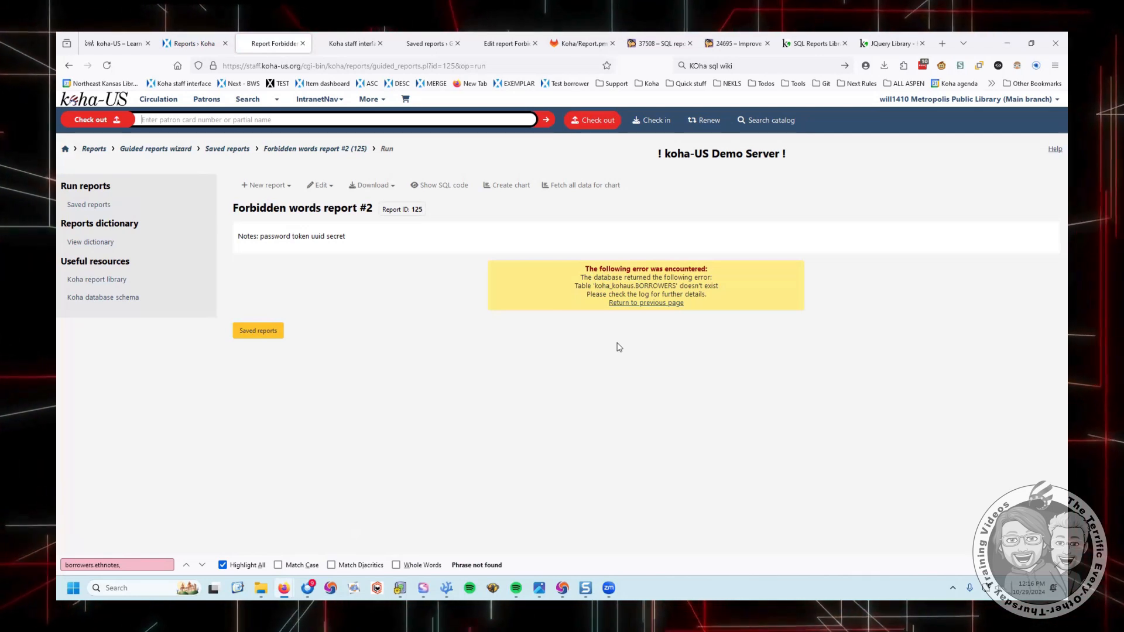
mouse_move(615, 335)
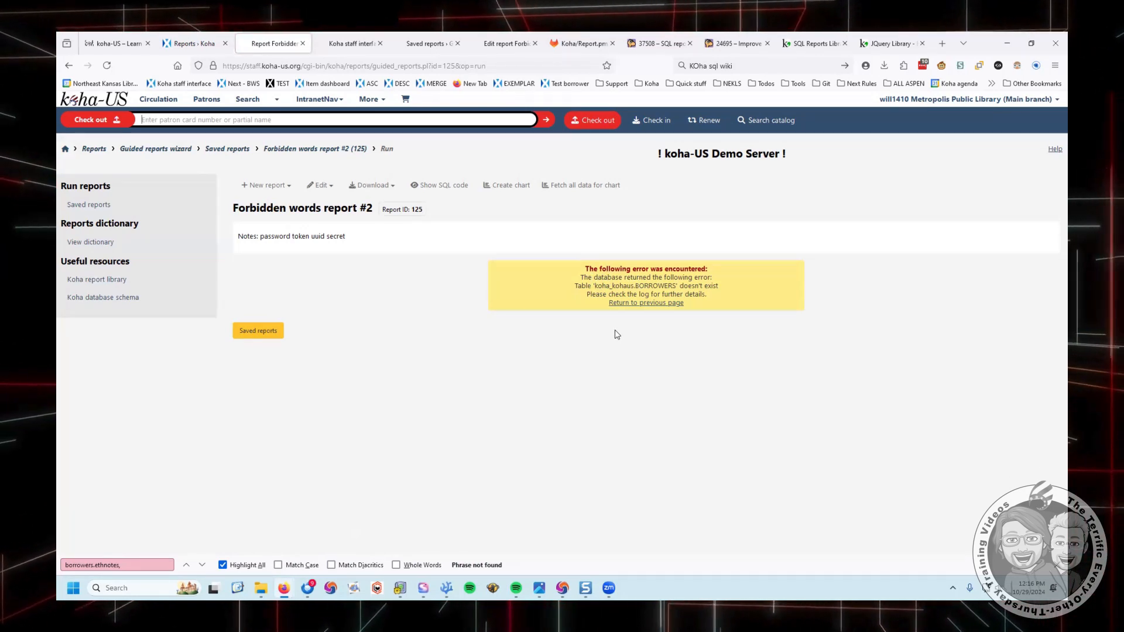
click(318, 185)
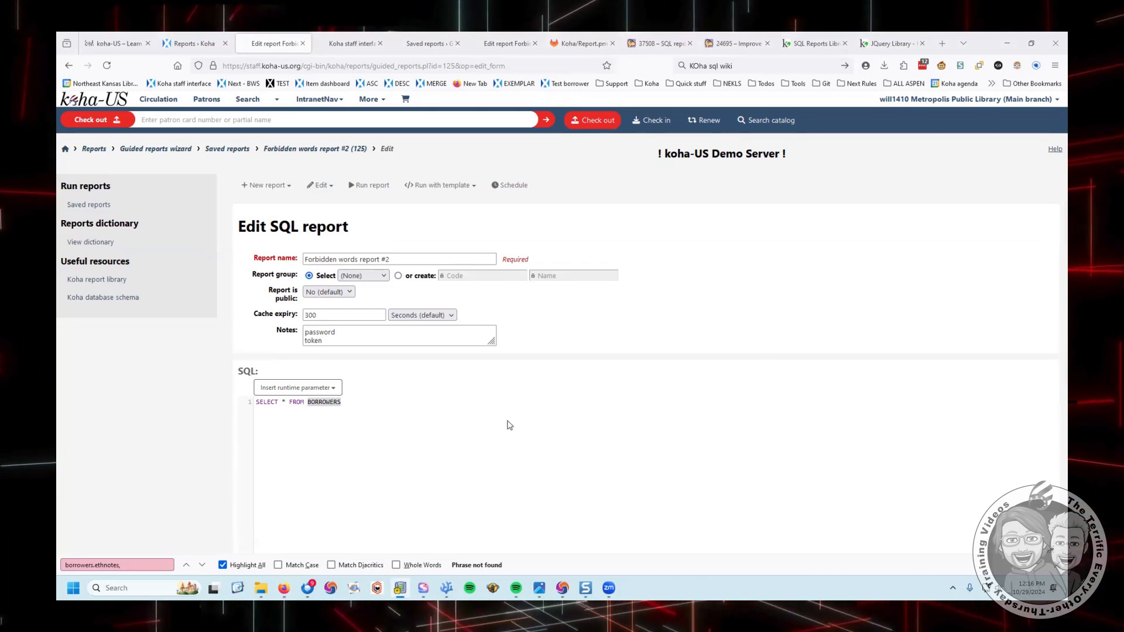
mouse_move(619, 485)
text(borrowers)
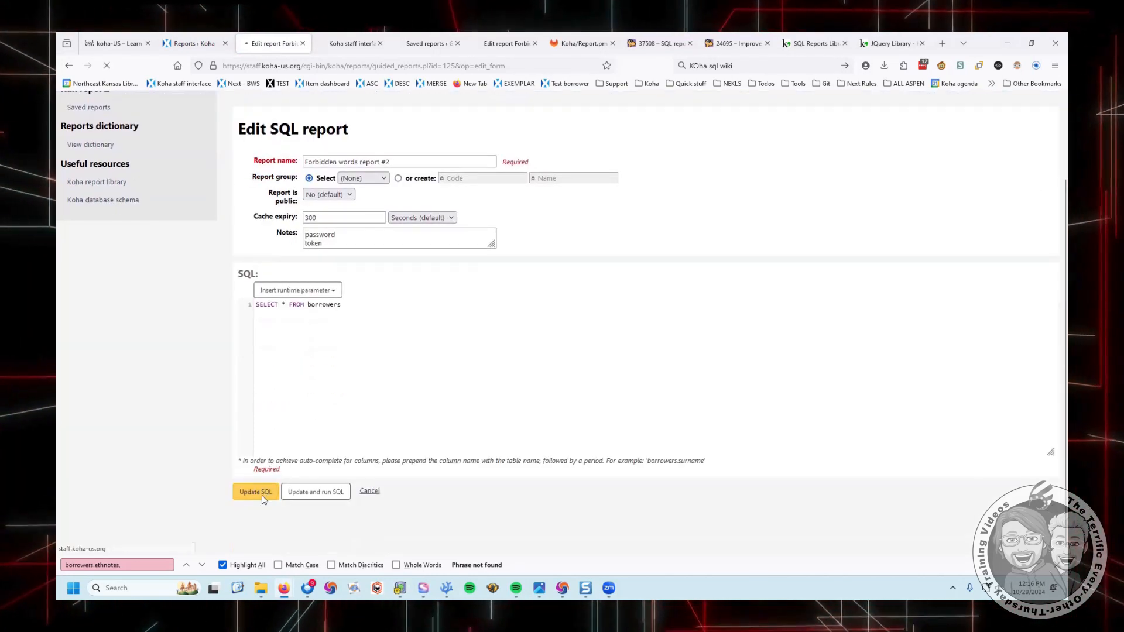
- Save and run the report with lowercase borrowers, then return to the SQL editor
click(255, 491)
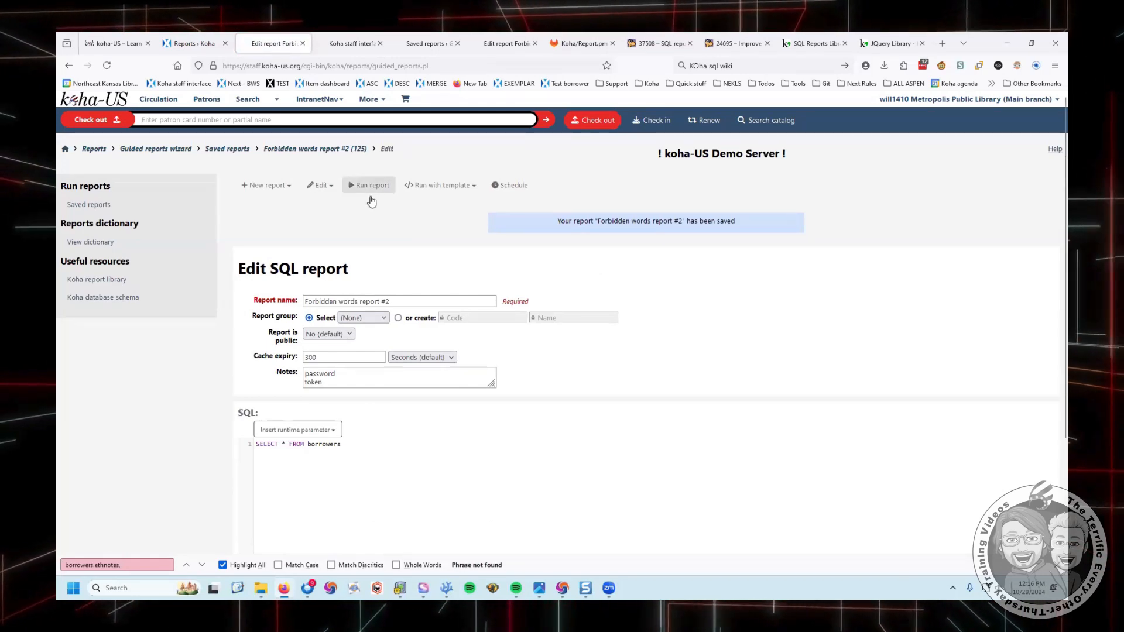
click(371, 185)
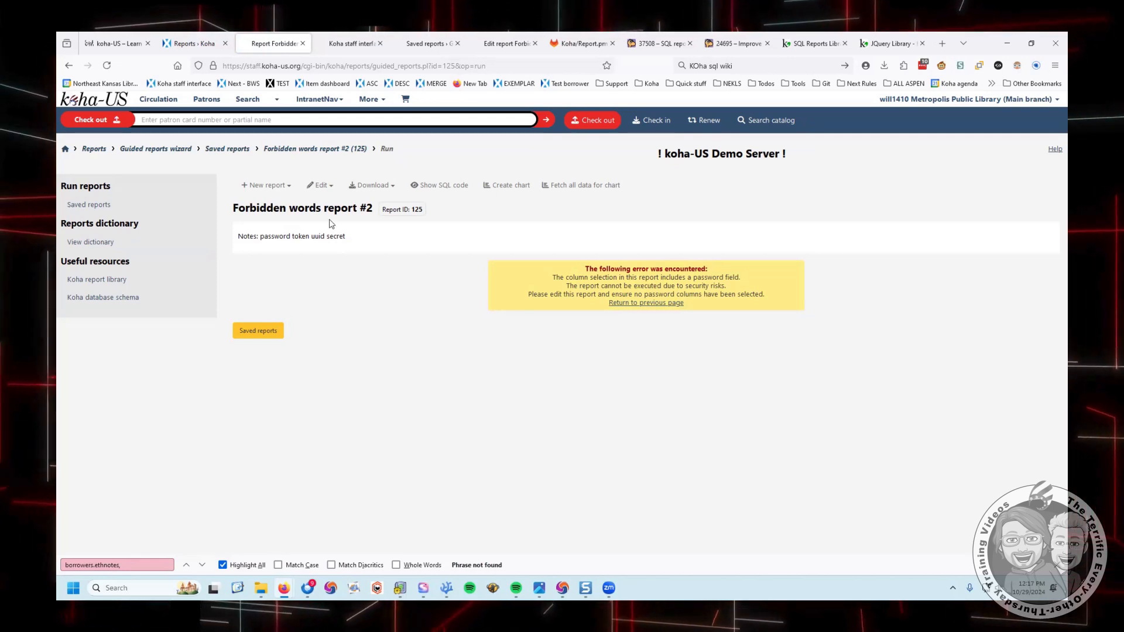
click(320, 185)
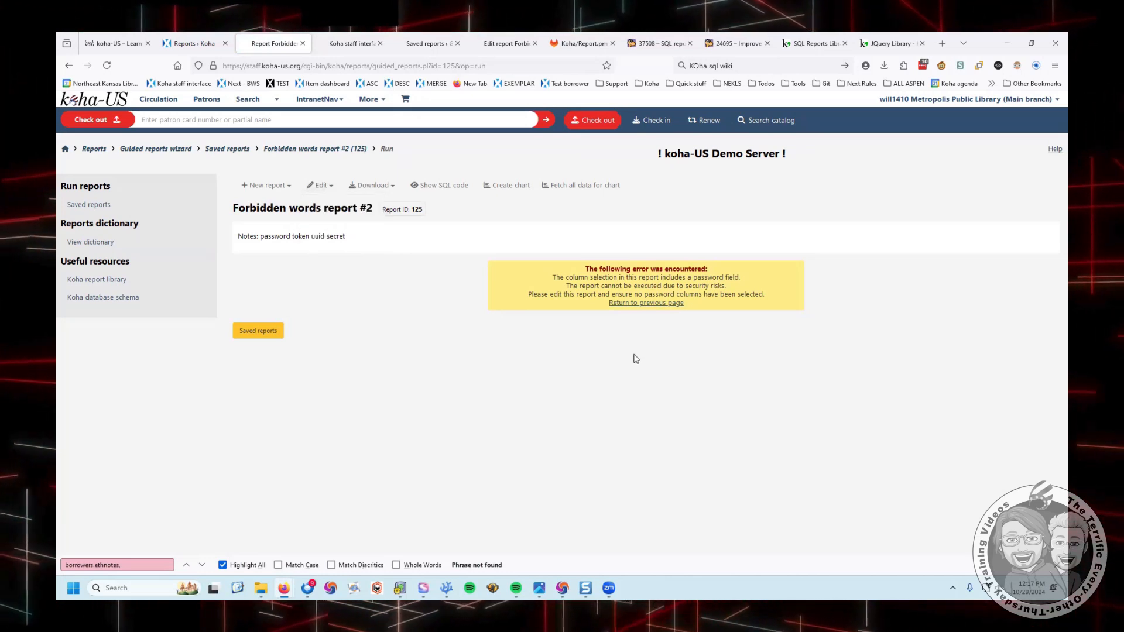
mouse_move(641, 337)
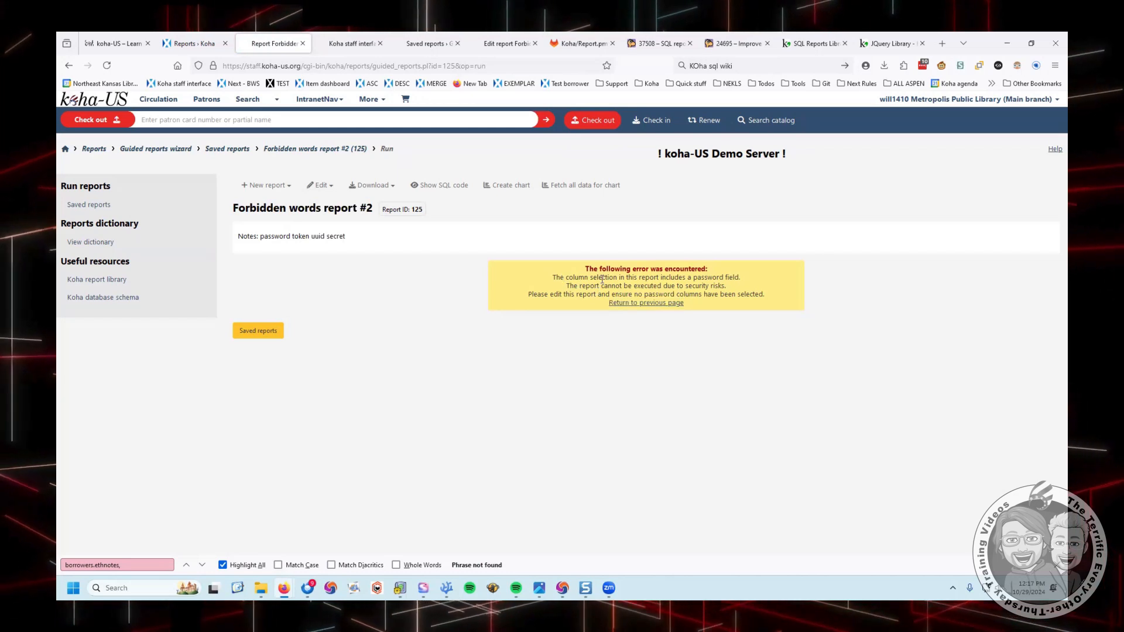
mouse_move(654, 344)
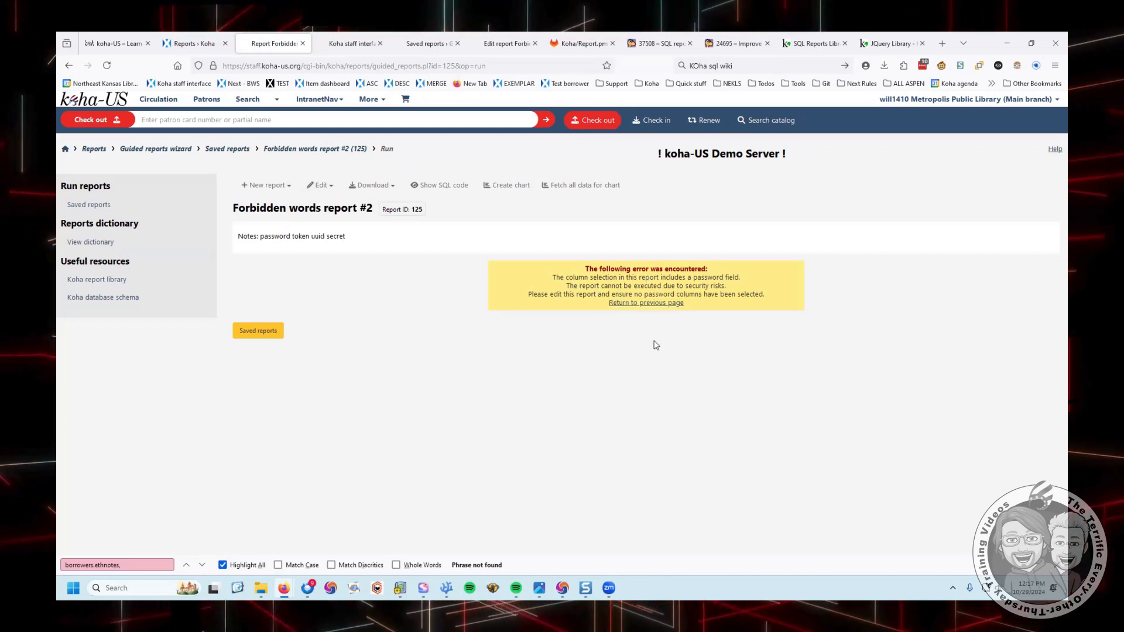
click(320, 185)
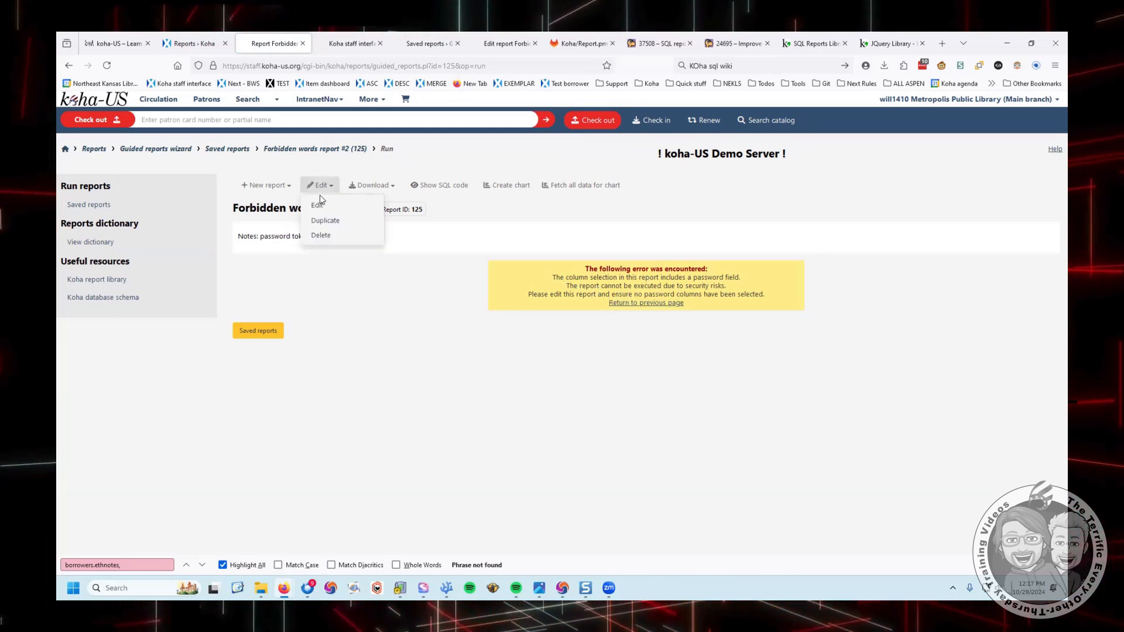
click(317, 203)
text(SELECT * FROM B)
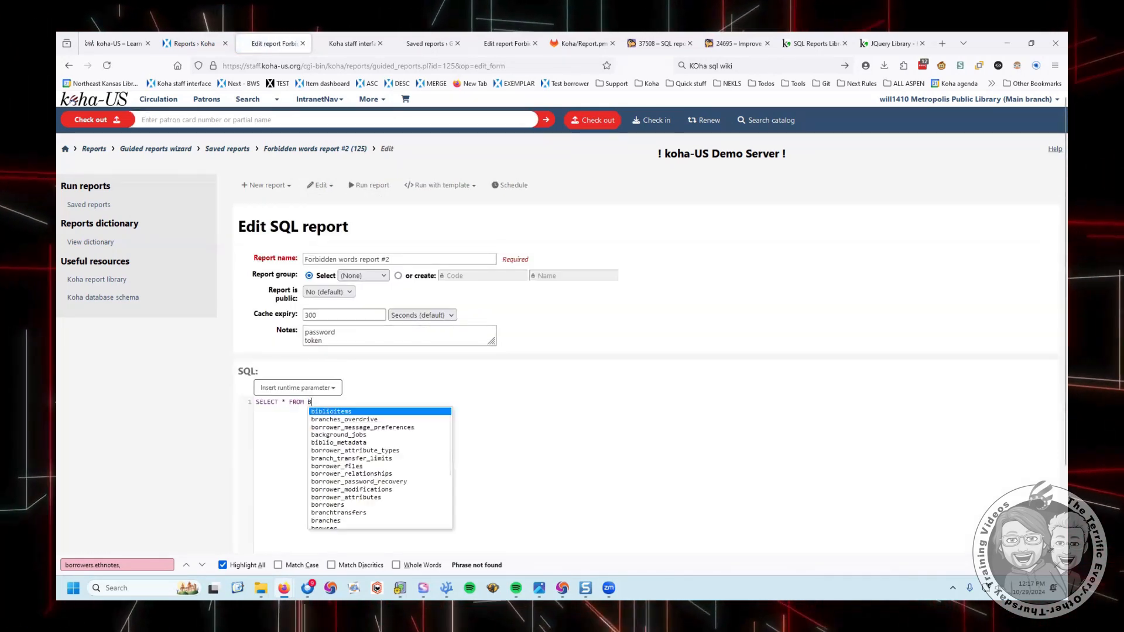
- Retry with uppercase BORROWERS, then pick lowercase borrowers from the table-name suggestions
text(ORROWER)
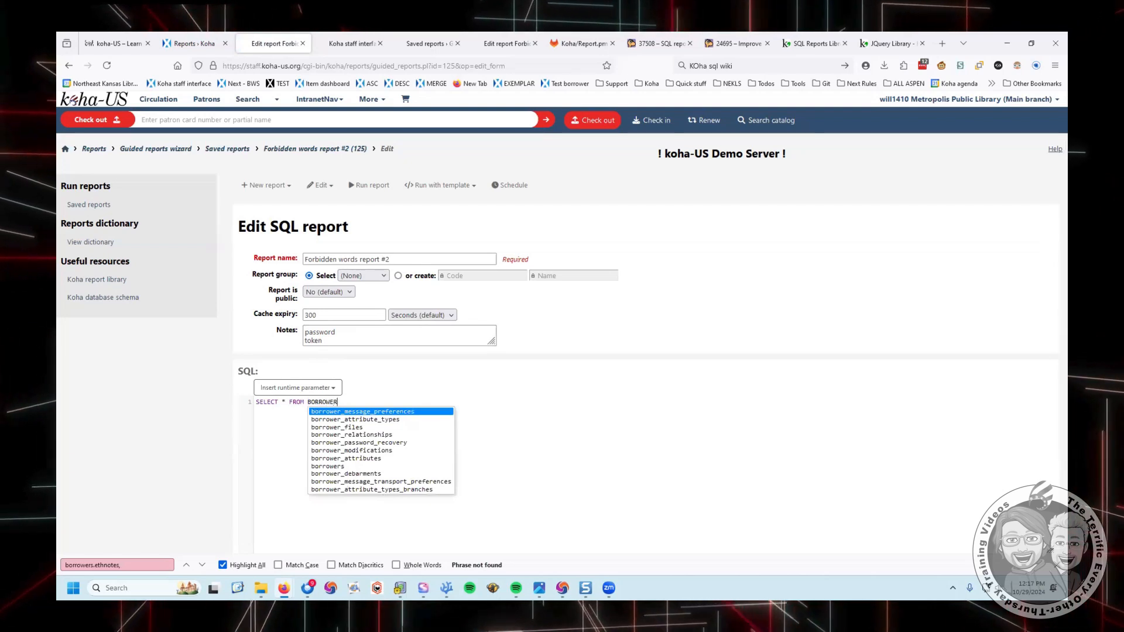
click(327, 466)
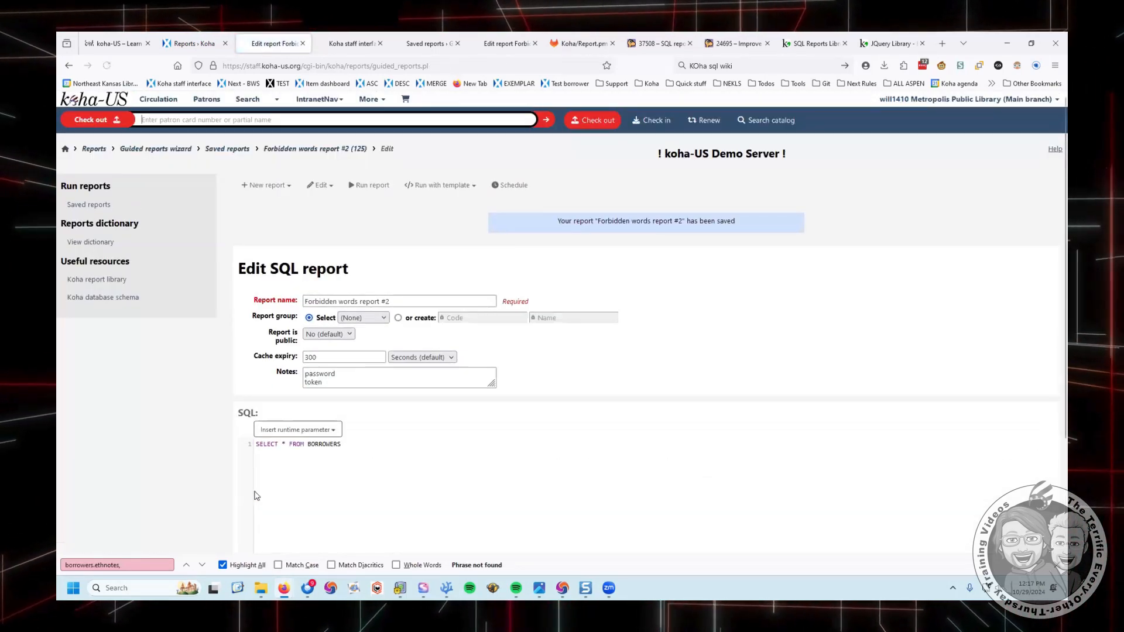
click(369, 184)
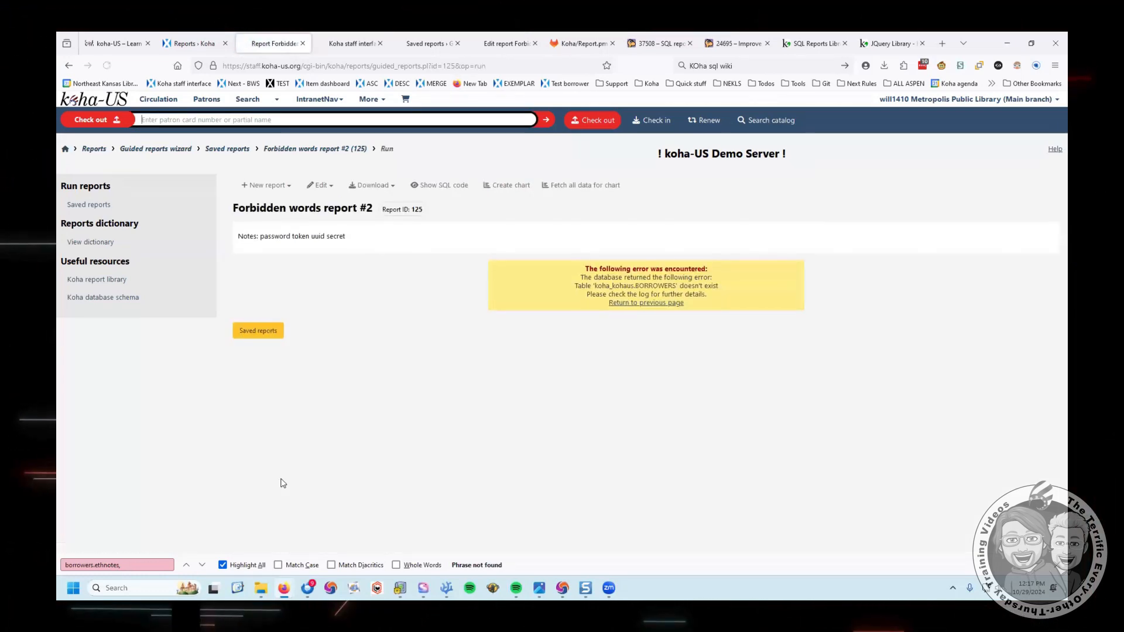
click(319, 185)
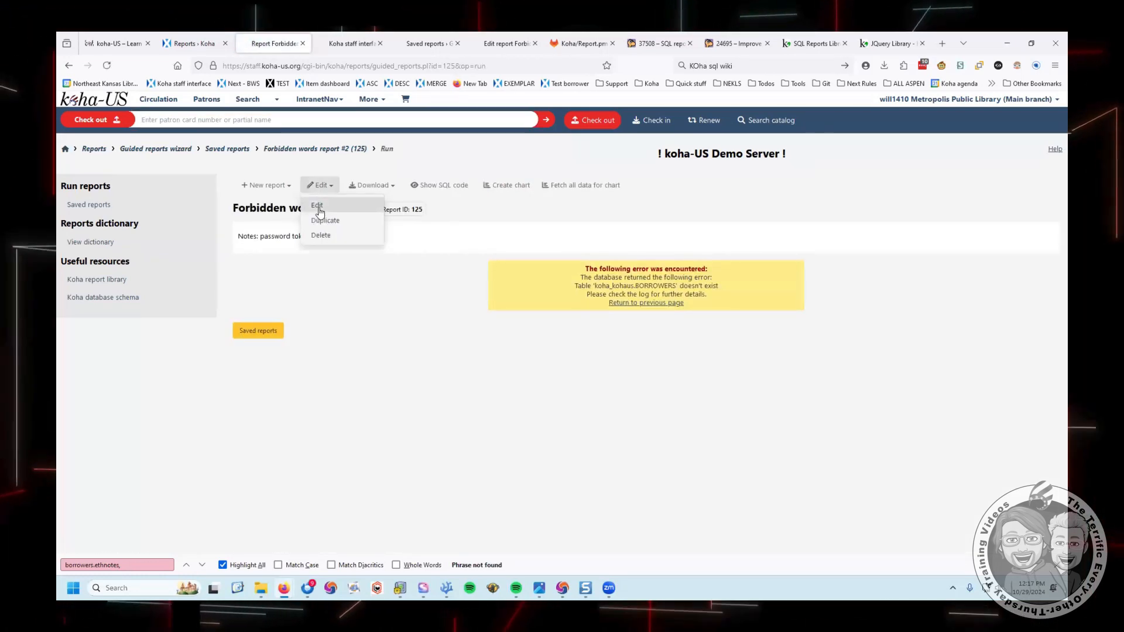
click(317, 206)
text(SELECT * FROM borrowe)
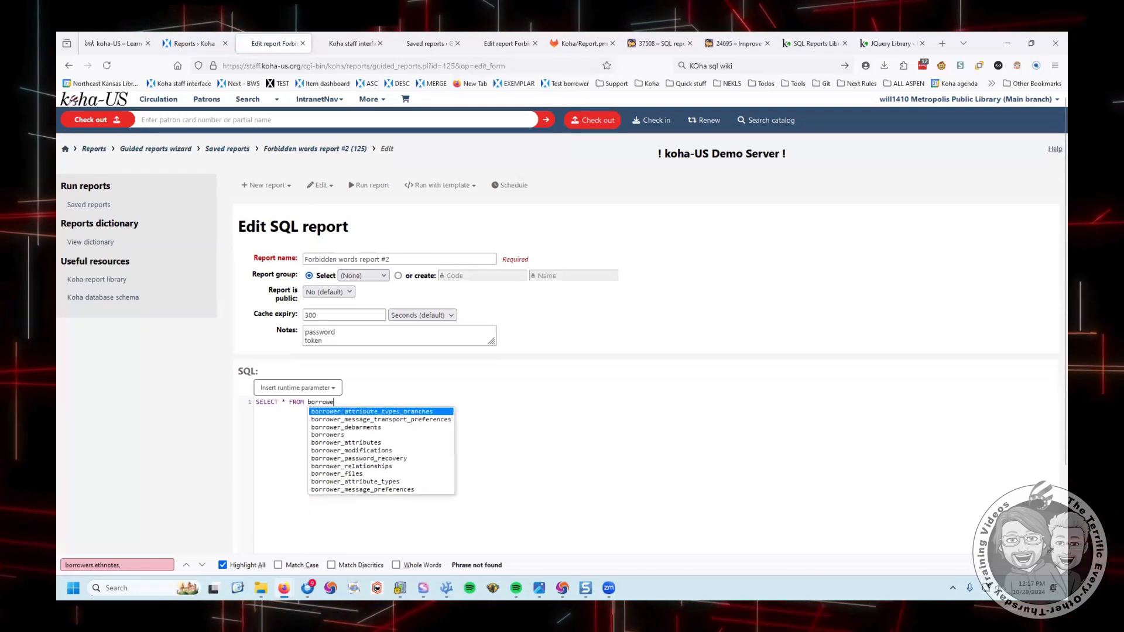
click(327, 435)
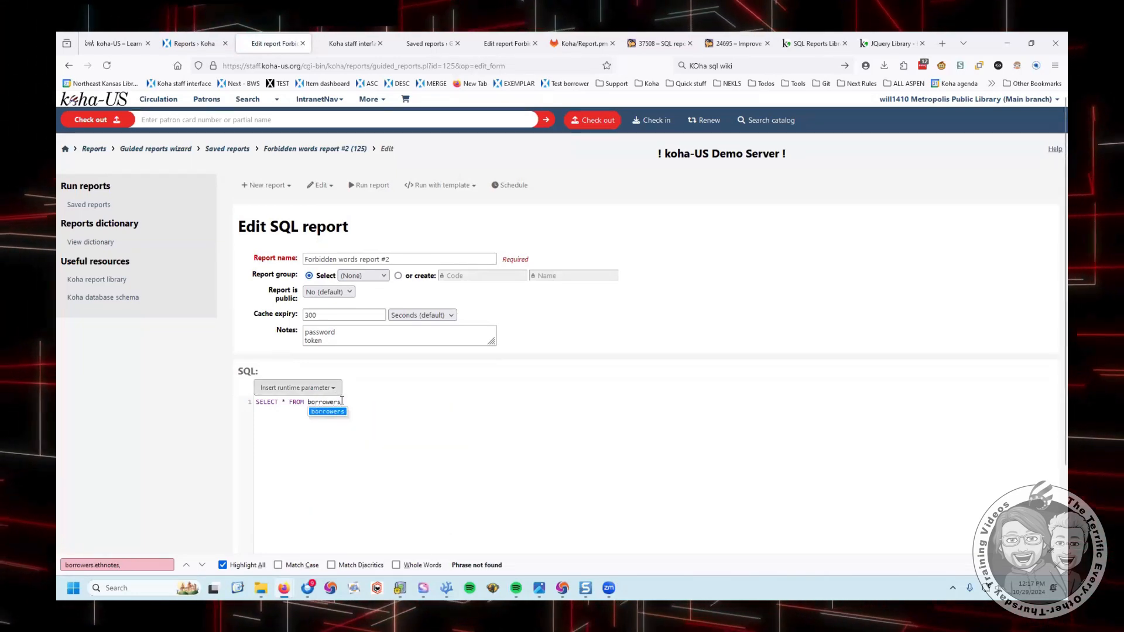
scroll(down, 3)
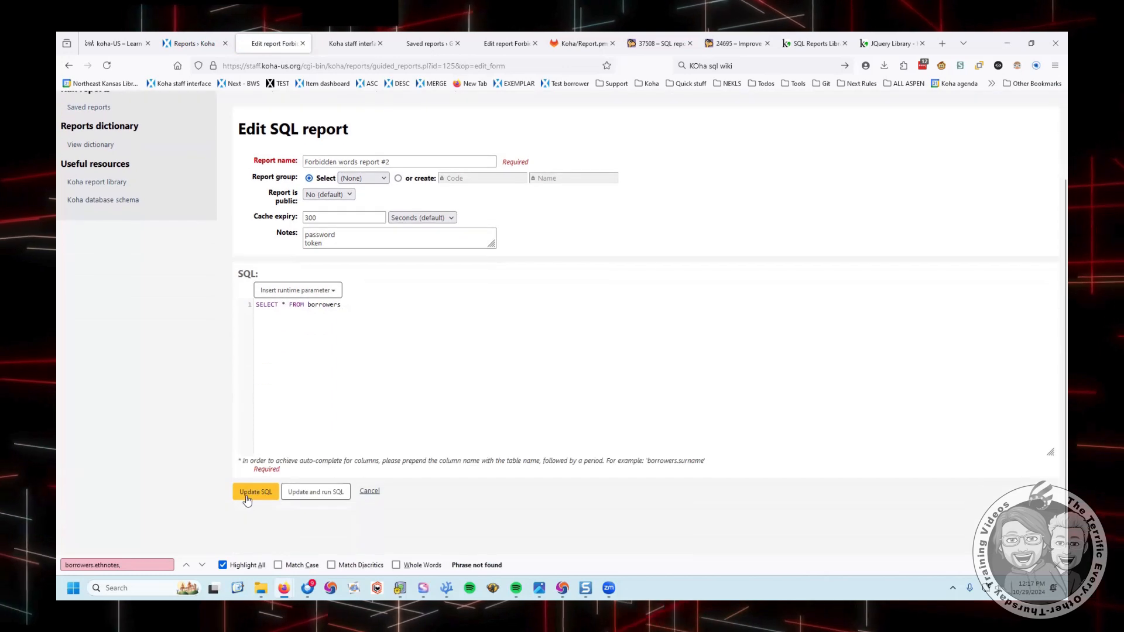
- Save and run SELECT * FROM borrowers, getting the password-field column selection error
click(255, 492)
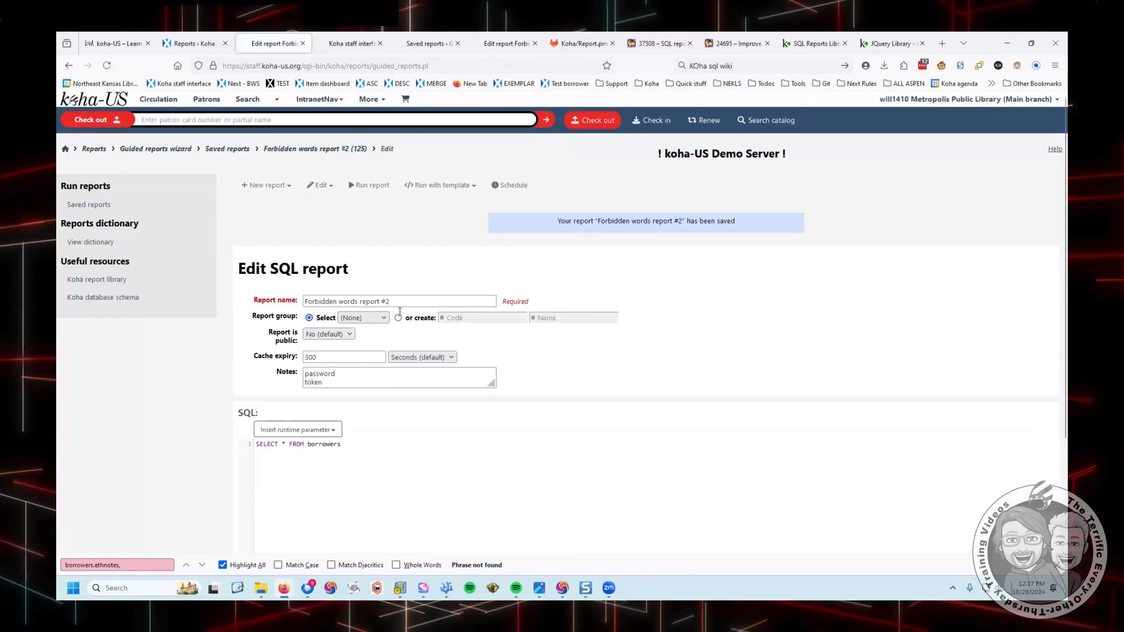
mouse_move(372, 185)
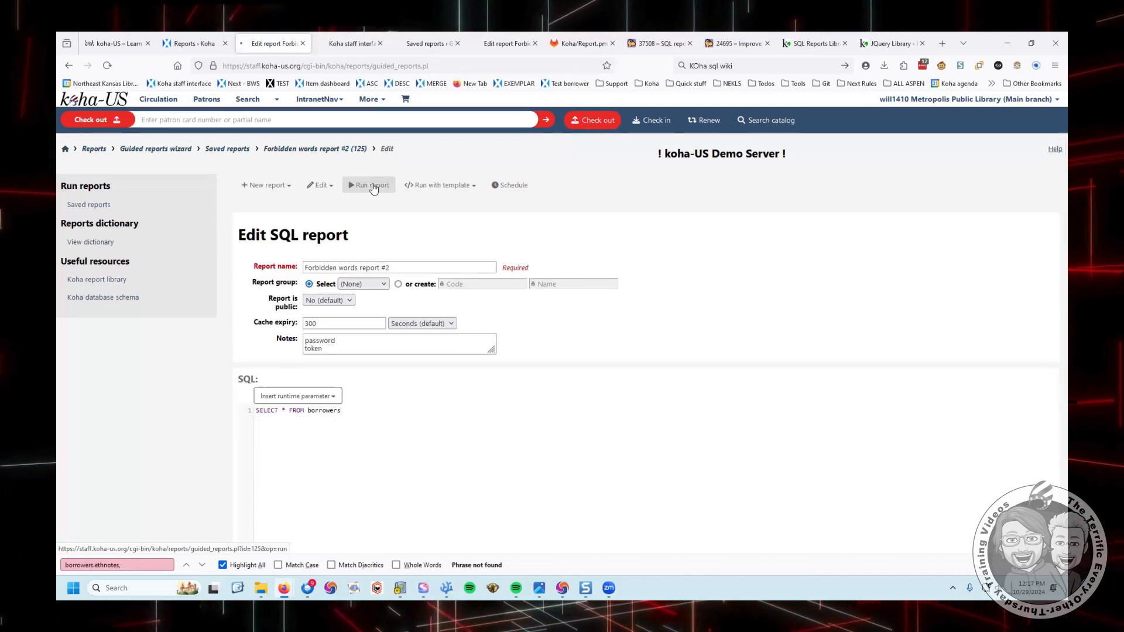
click(371, 185)
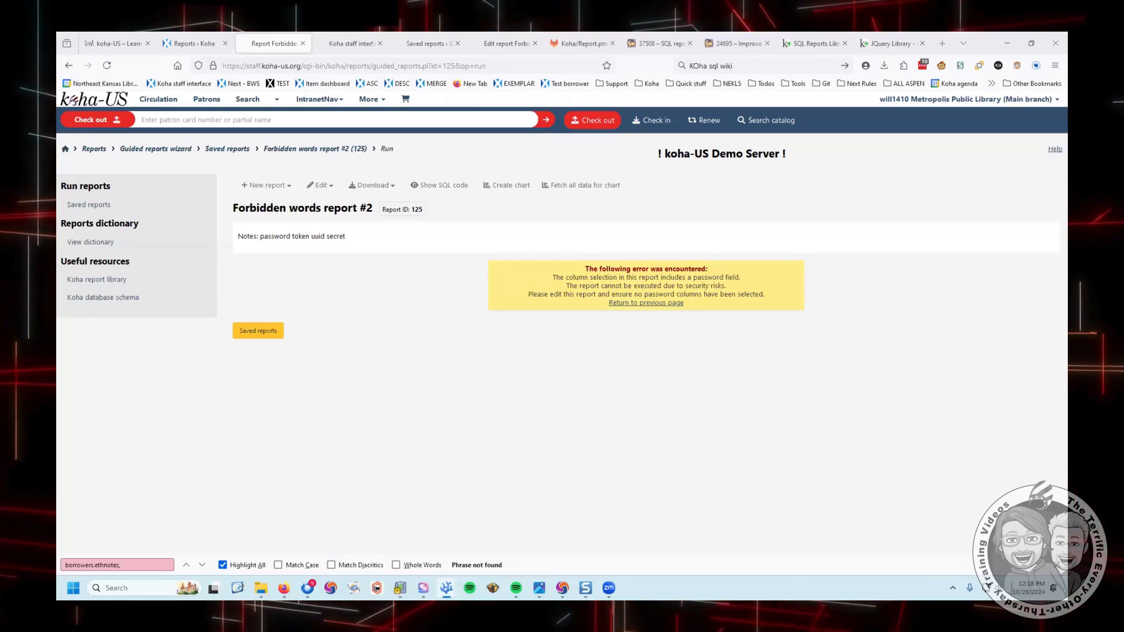
mouse_move(331, 338)
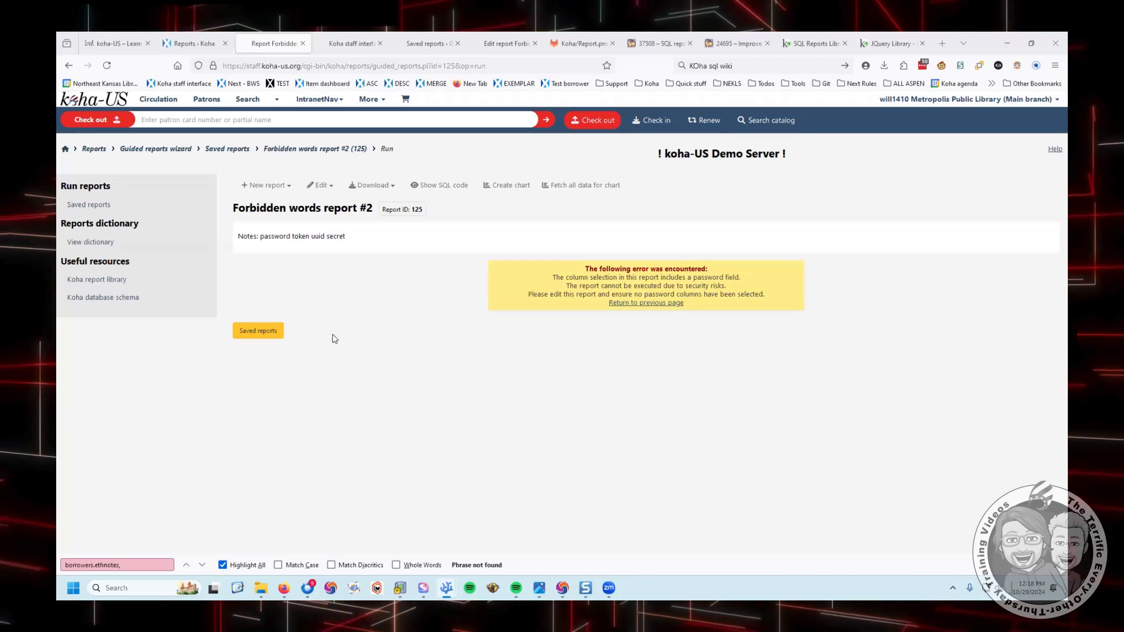
- List the borrowers columns explicitly, run it, and return from the password-field error
click(319, 185)
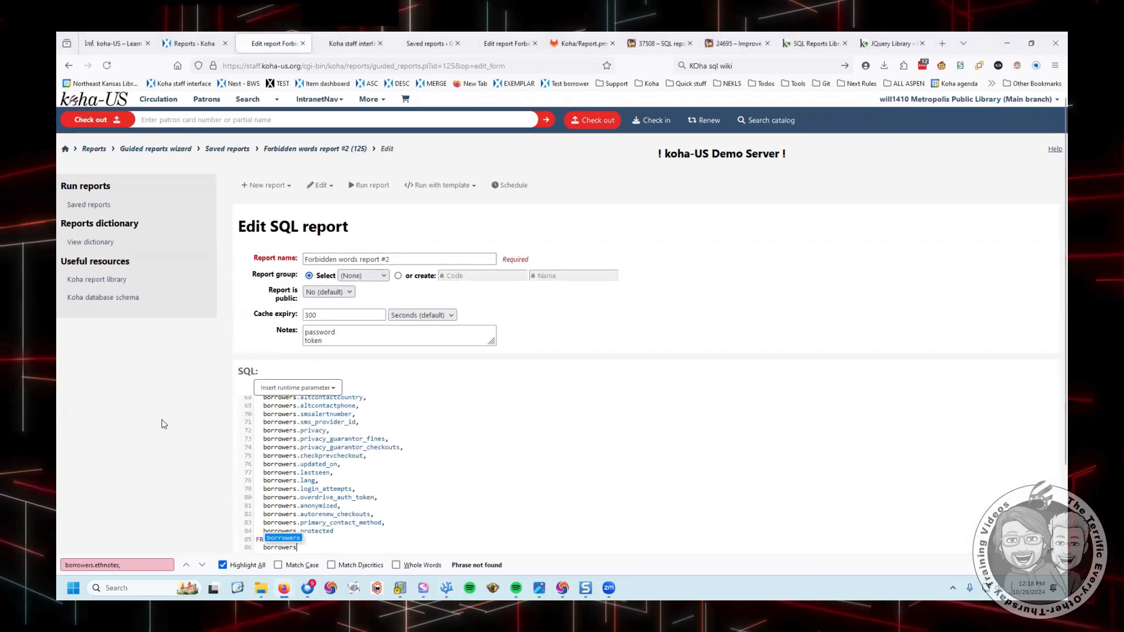
scroll(up, 3)
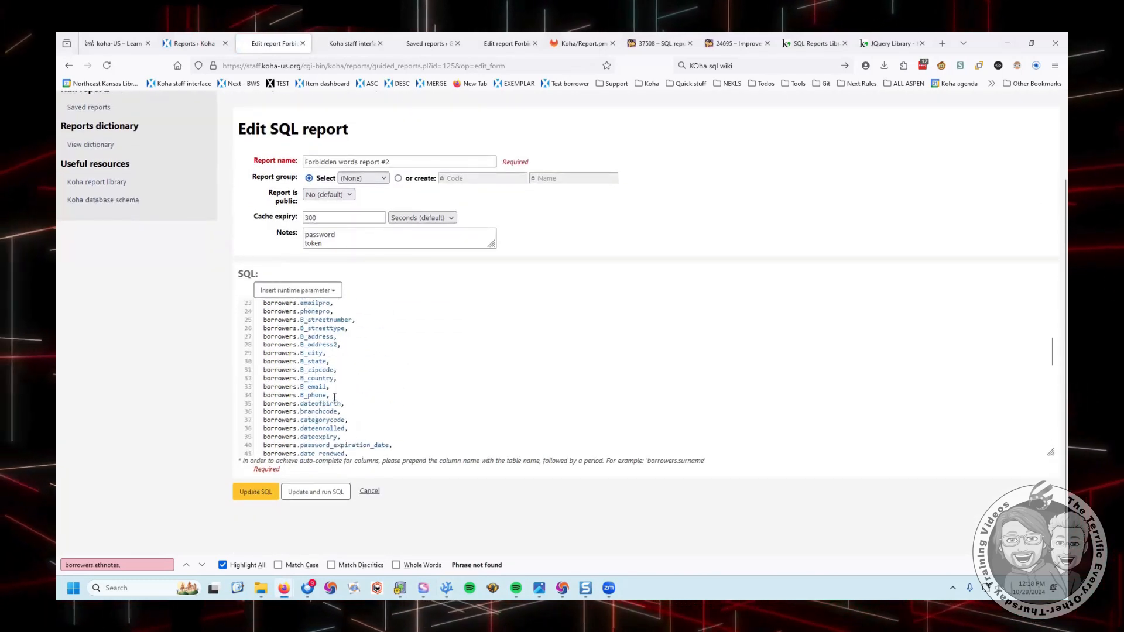
scroll(down, 3)
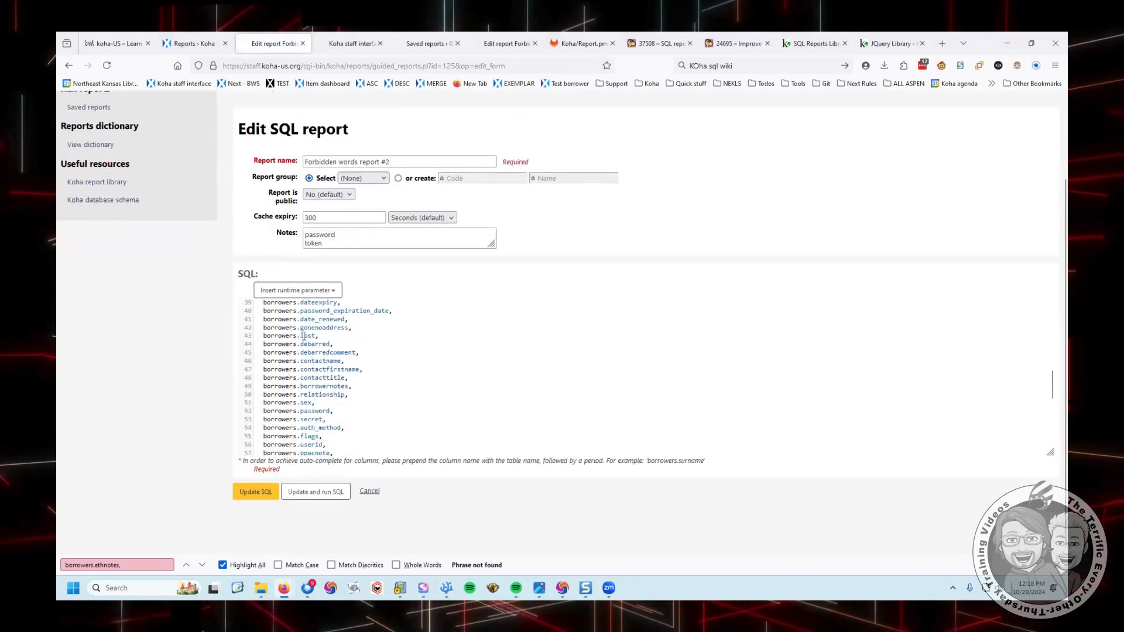
click(315, 490)
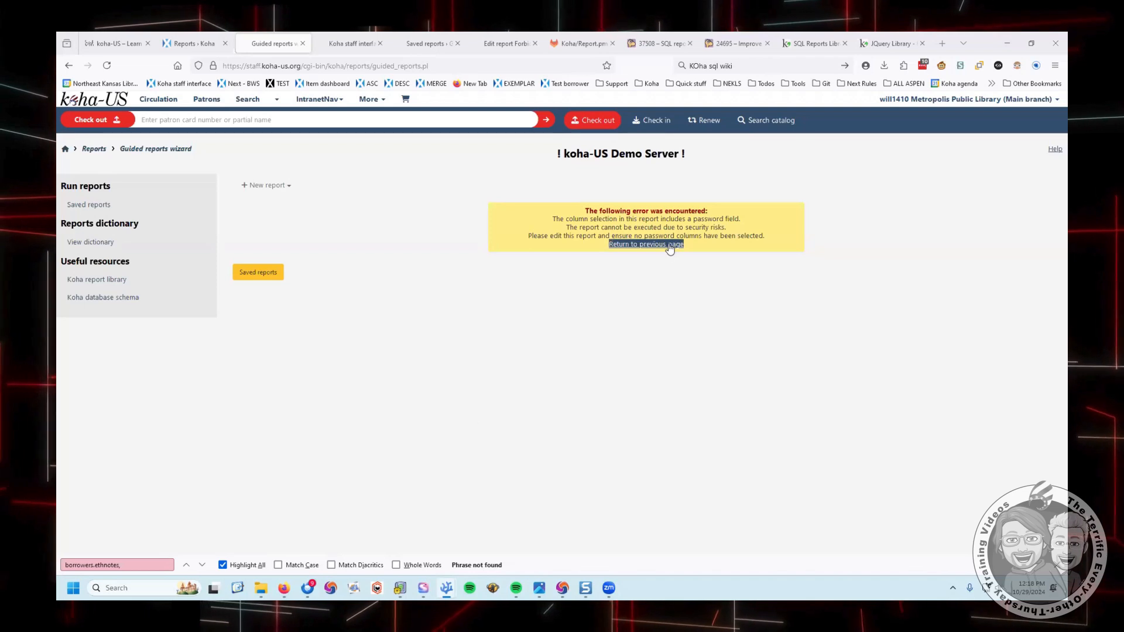
click(645, 243)
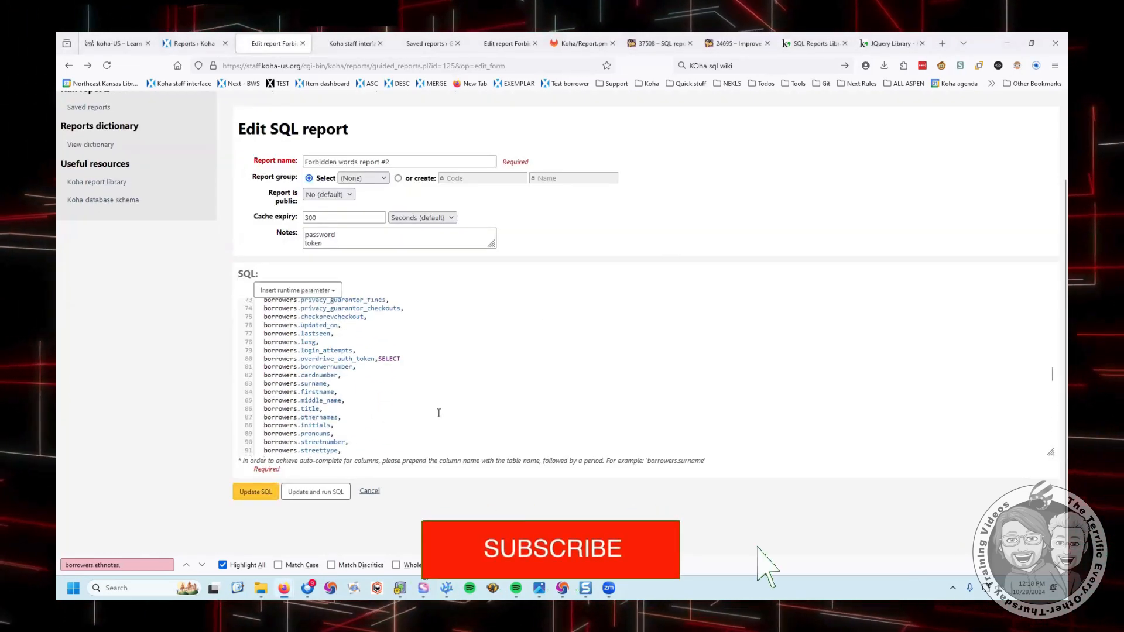
- Comment out borrowers.password, borrowers.secret and borrowers.overdrive_auth_token with /* */
scroll(up, 3)
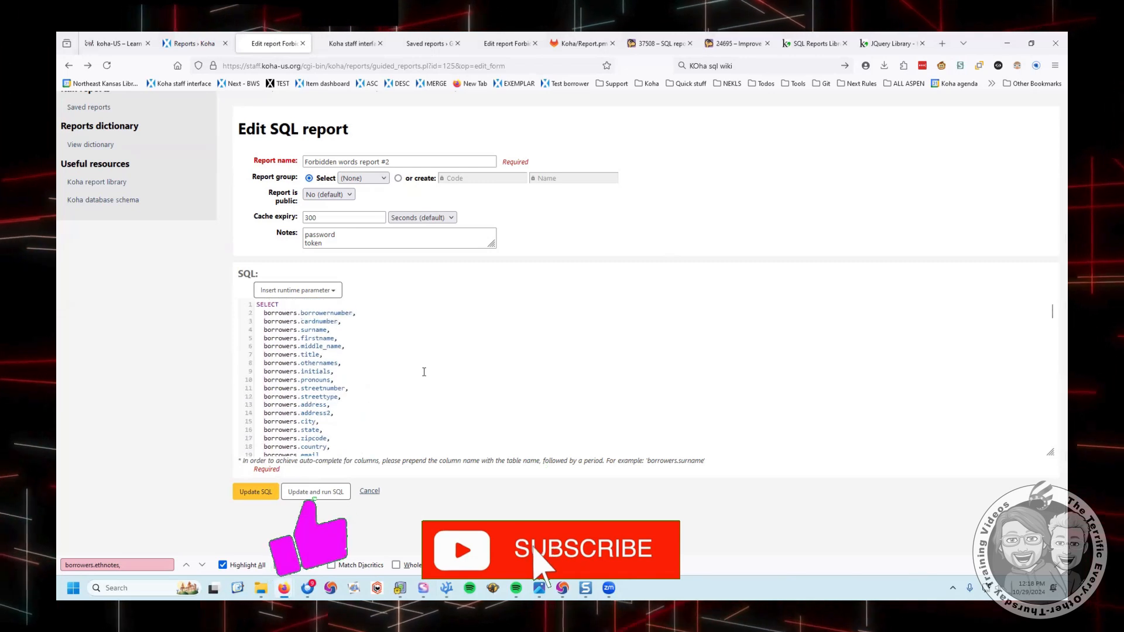
scroll(down, 3)
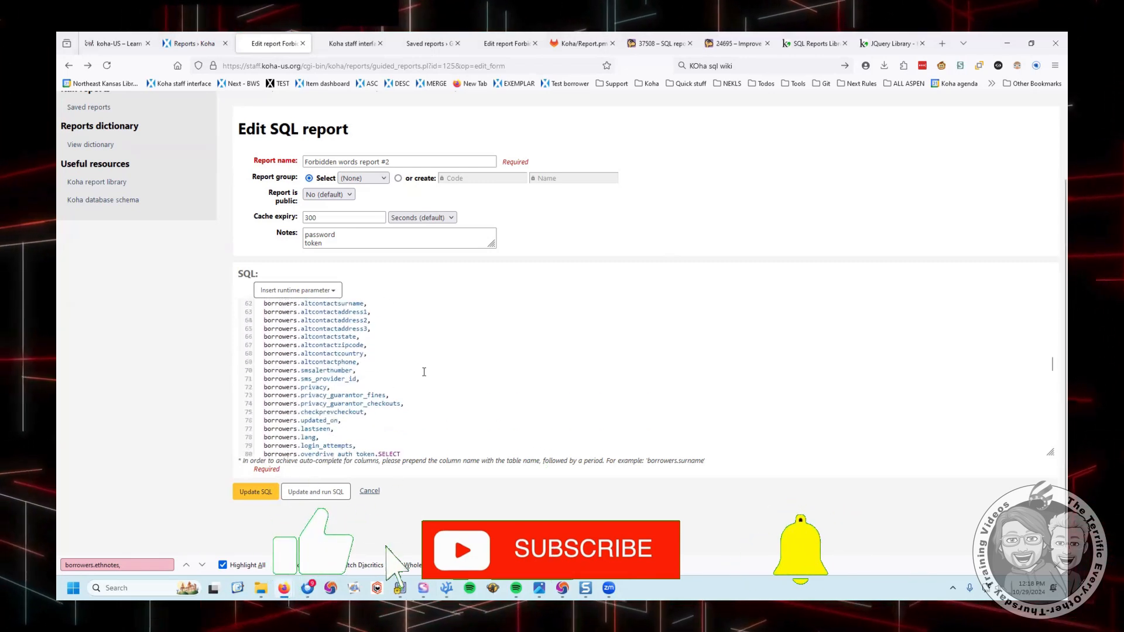
scroll(down, 3)
text(borrowers)
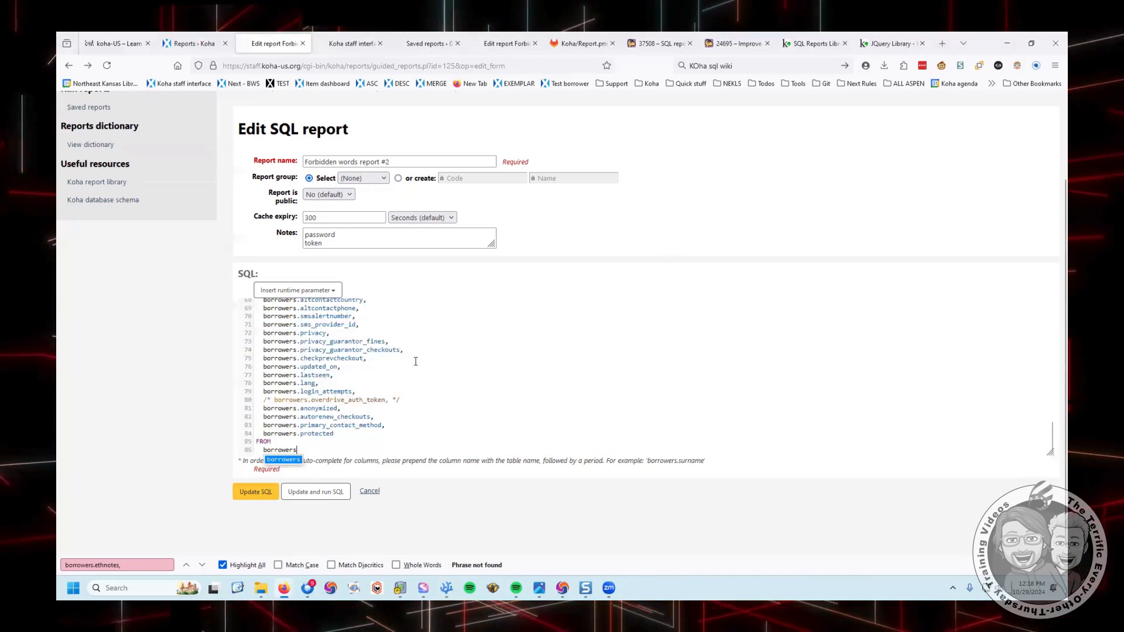
scroll(up, 3)
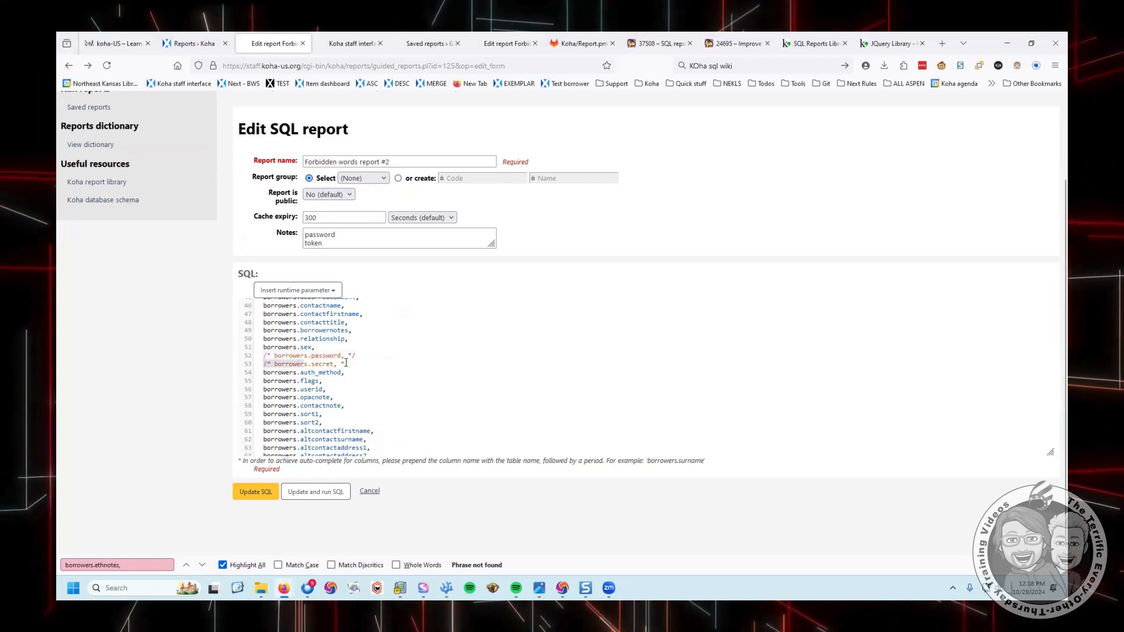
scroll(down, 3)
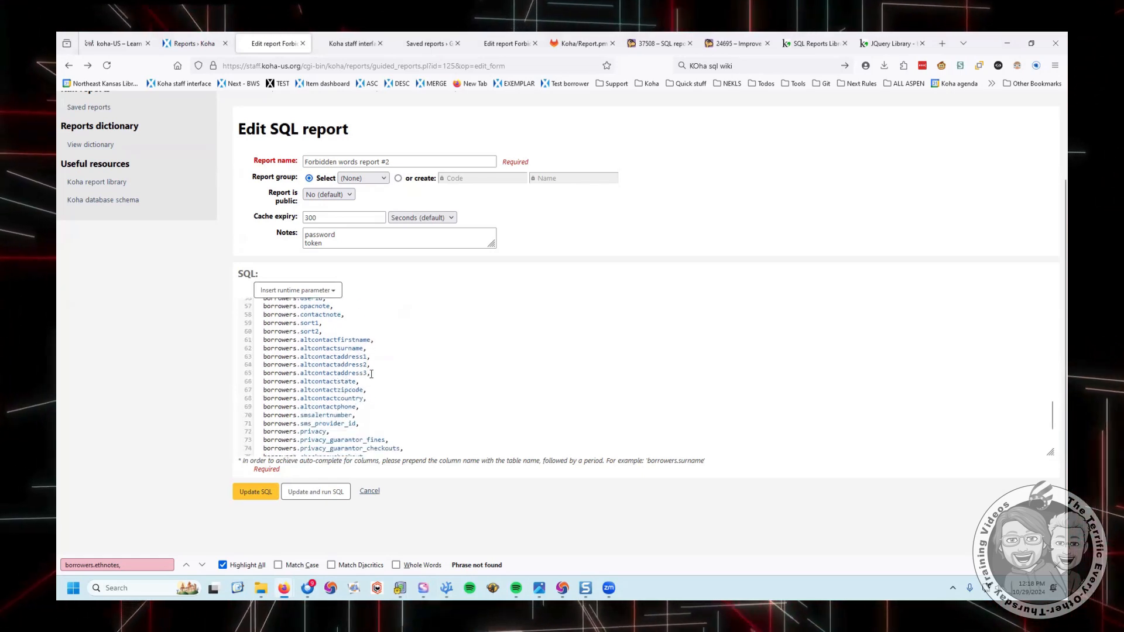
scroll(down, 3)
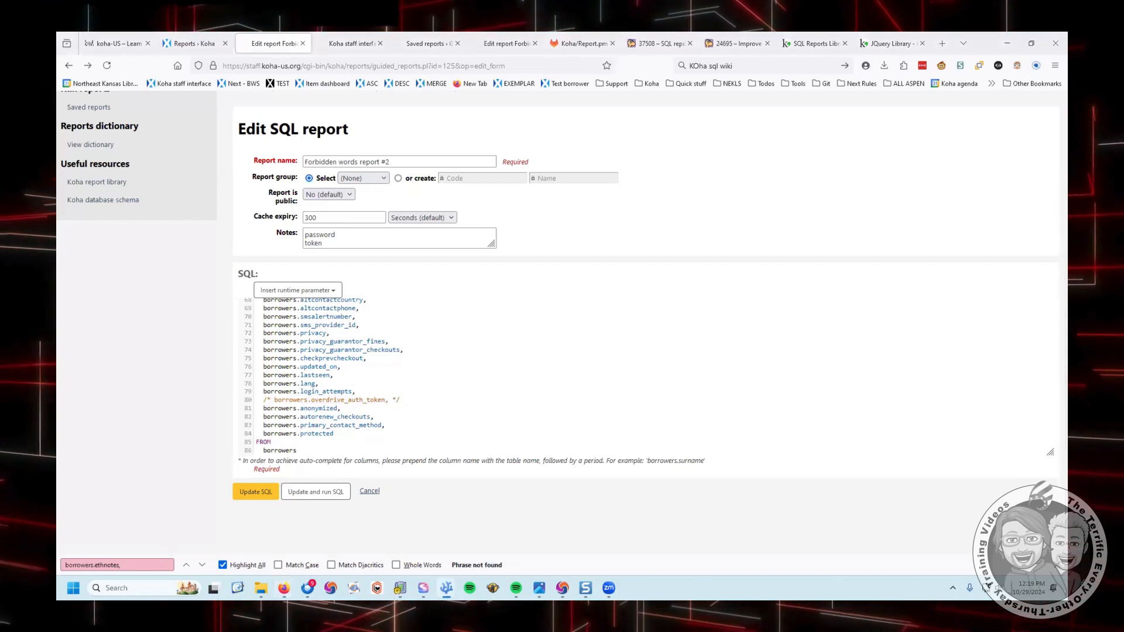
mouse_move(787, 330)
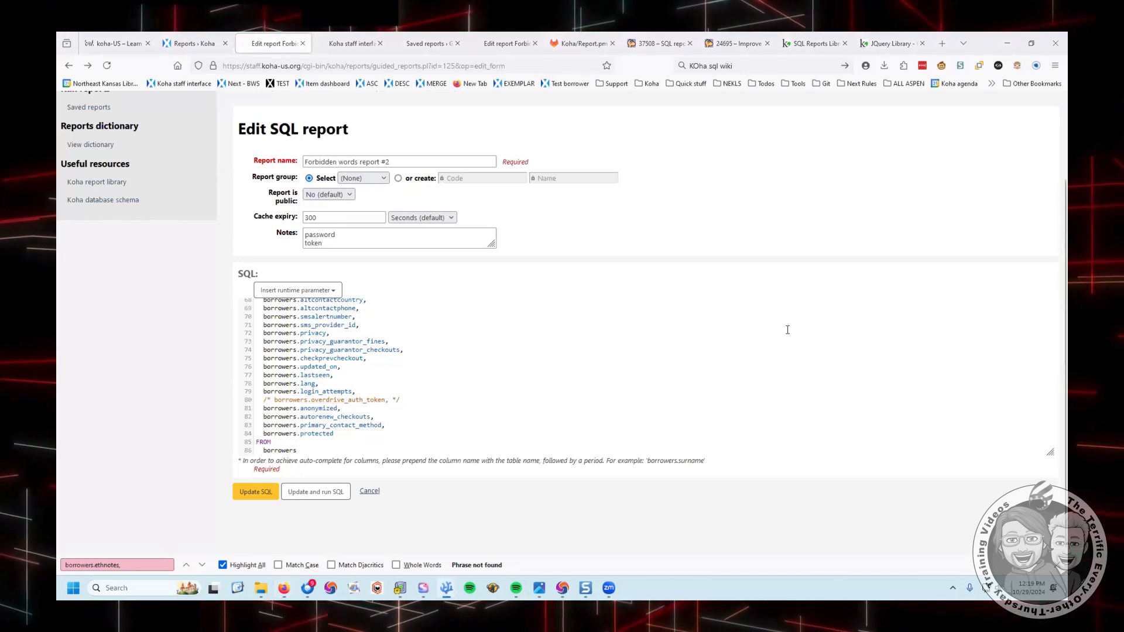
mouse_move(727, 110)
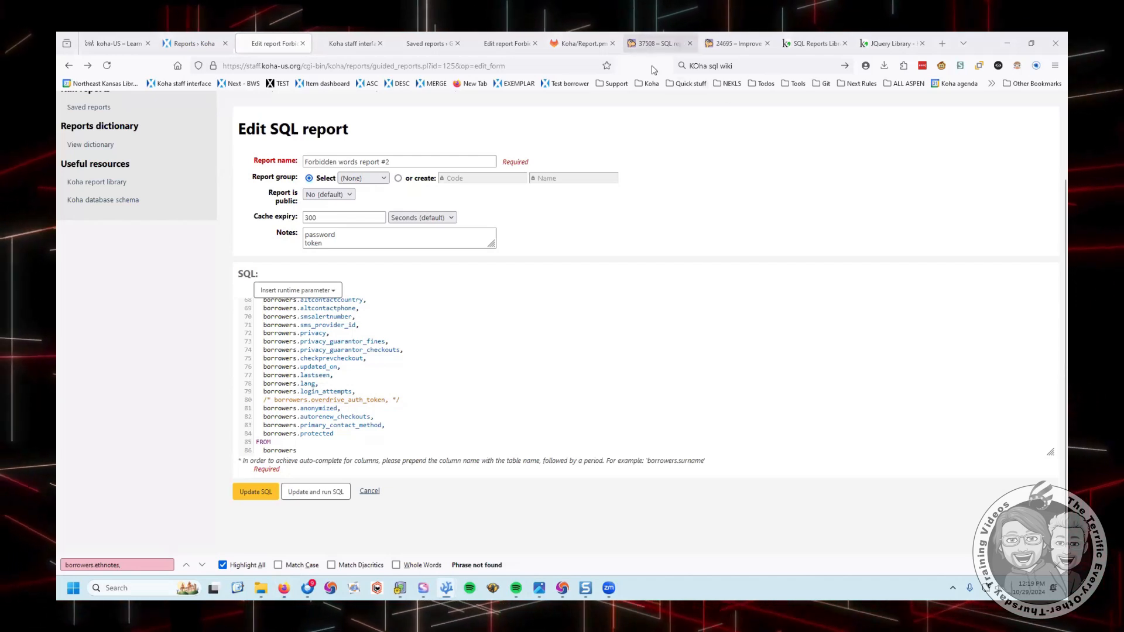
- Read Bugzilla bug 37508 on hiding the patron password hash in SQL reports, scrolling its comments
click(657, 43)
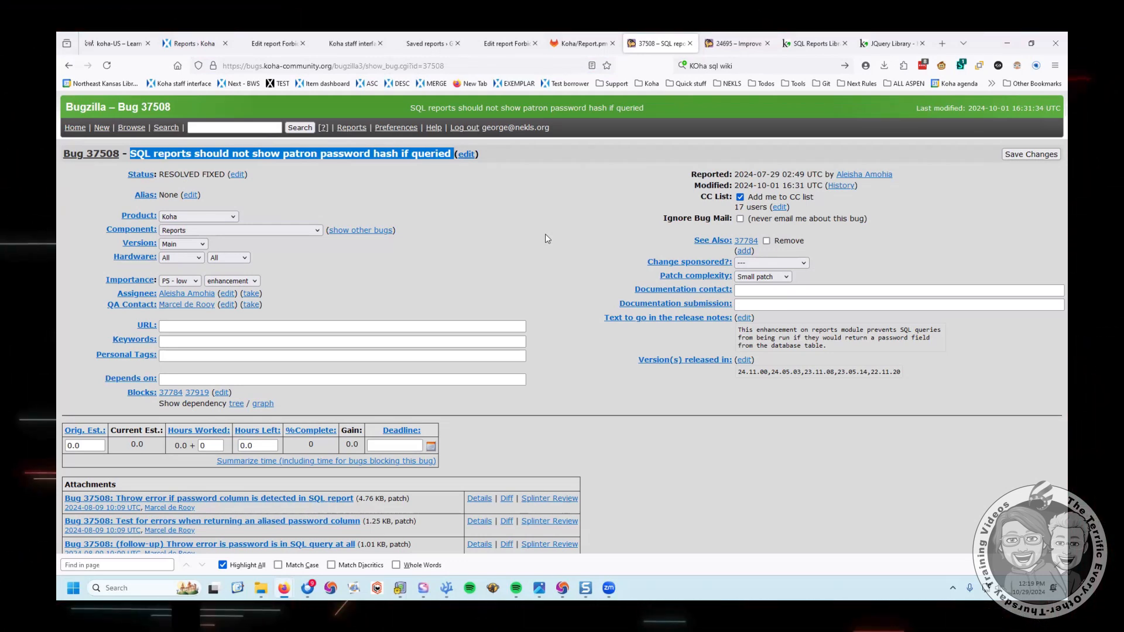
mouse_move(512, 323)
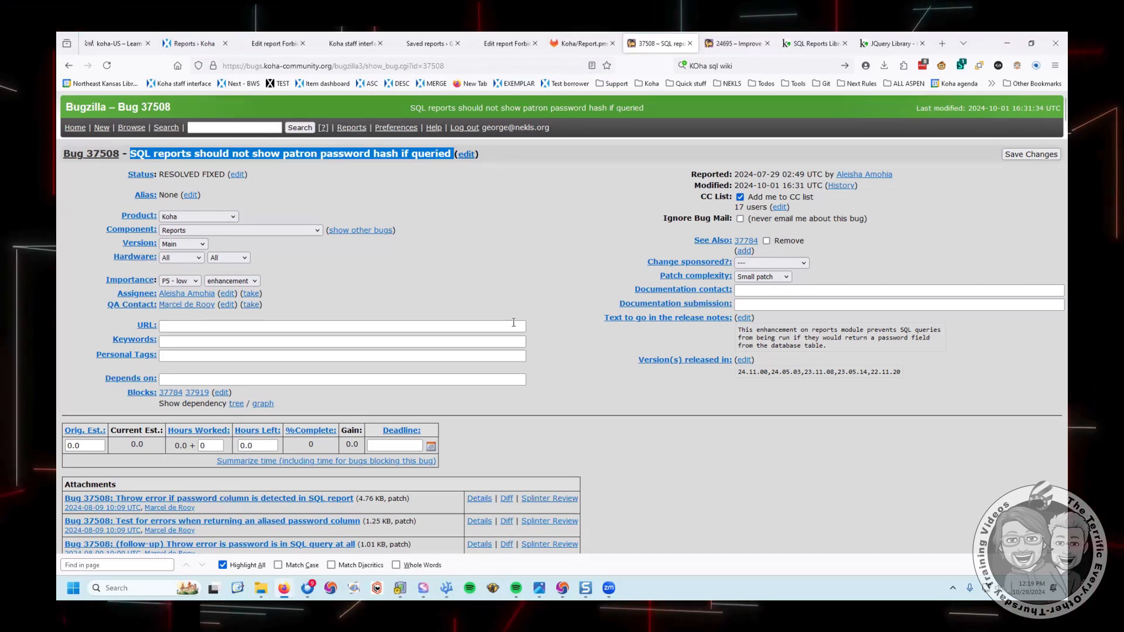
scroll(down, 3)
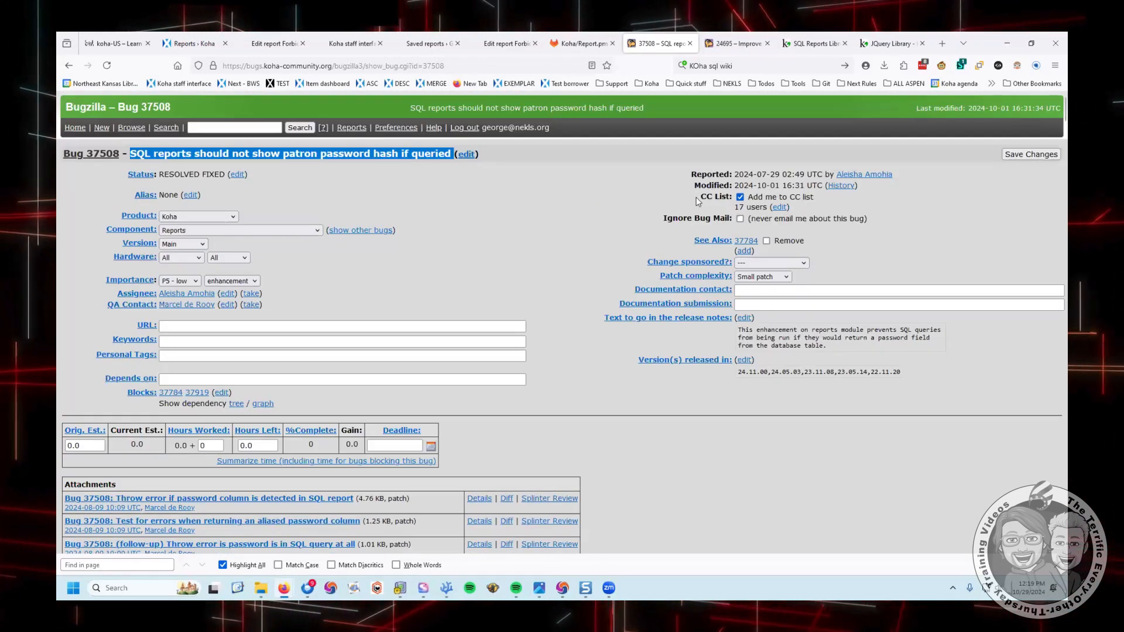
mouse_move(759, 174)
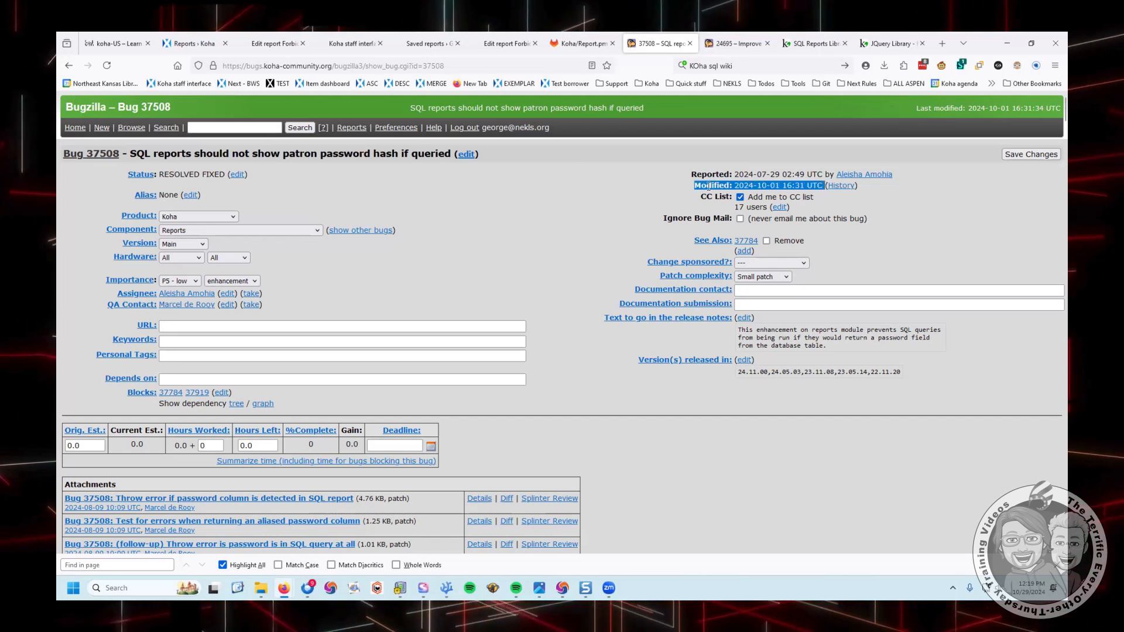
scroll(down, 3)
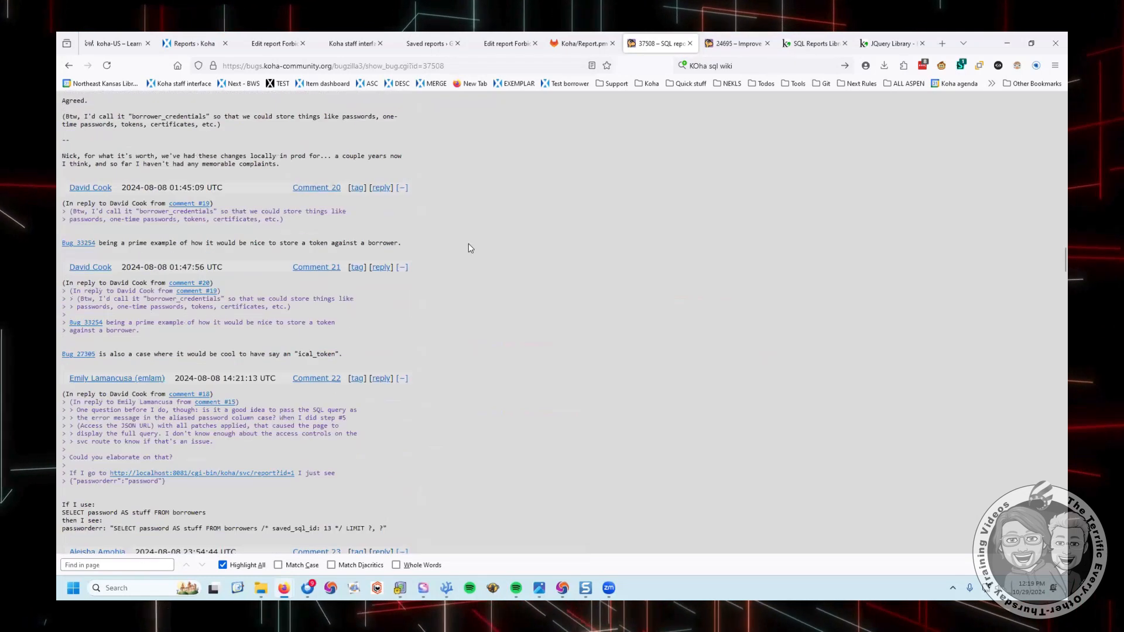
scroll(down, 3)
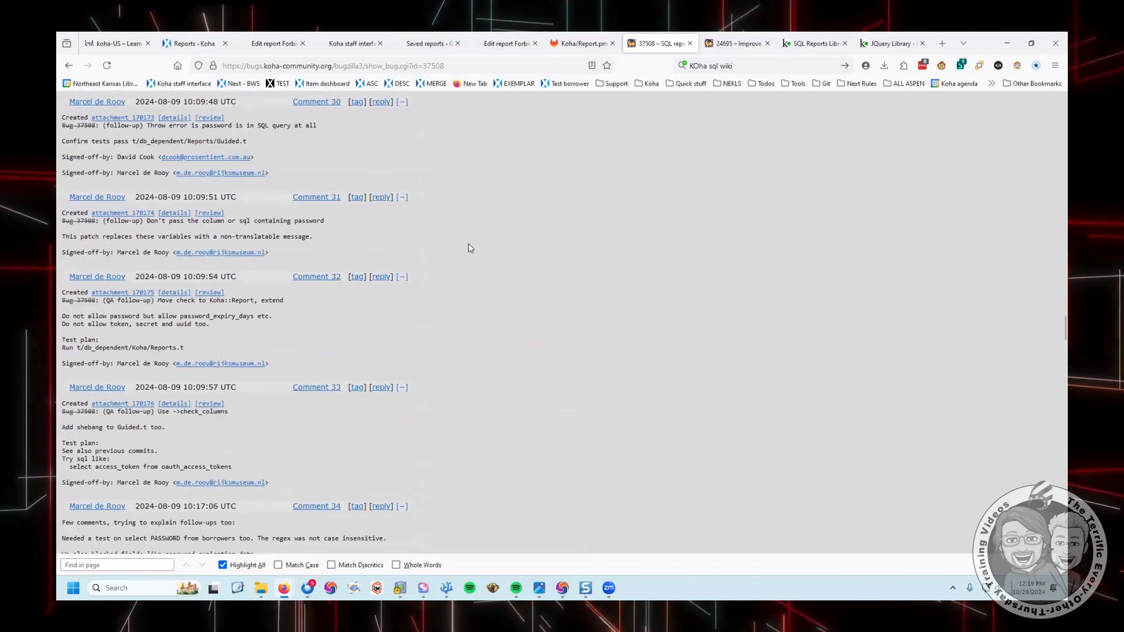
scroll(up, 3)
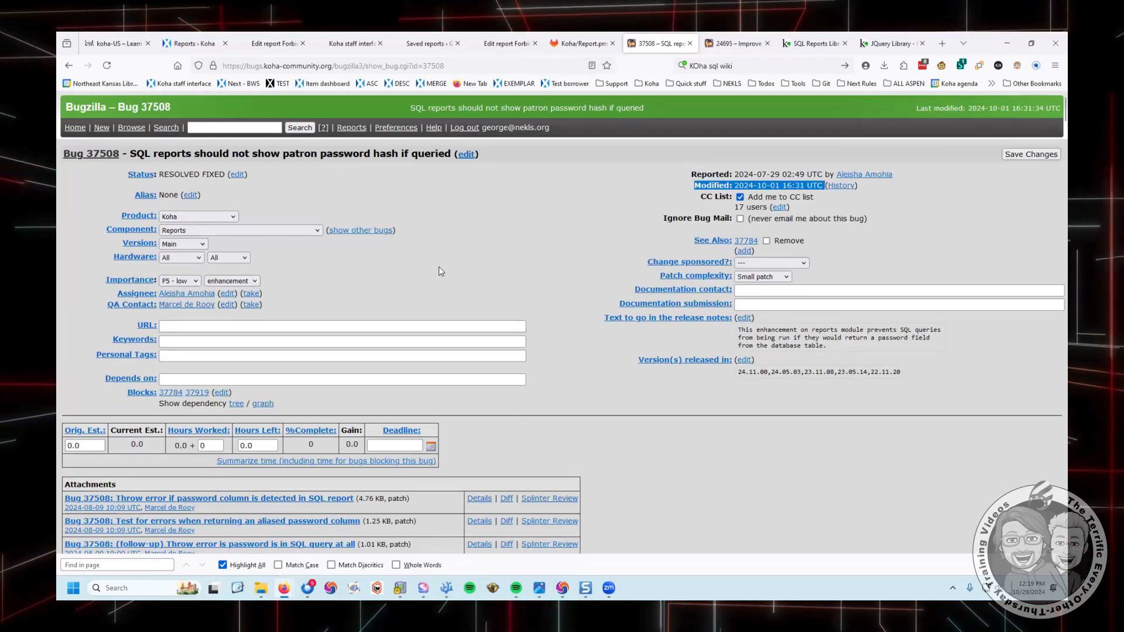
mouse_move(528, 161)
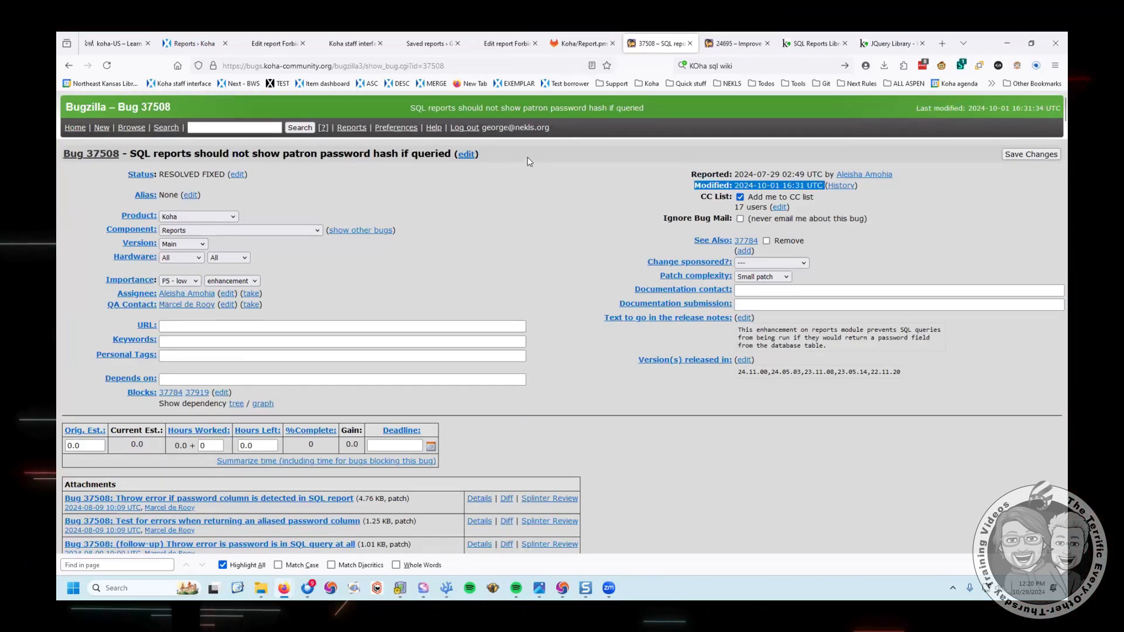
mouse_move(610, 155)
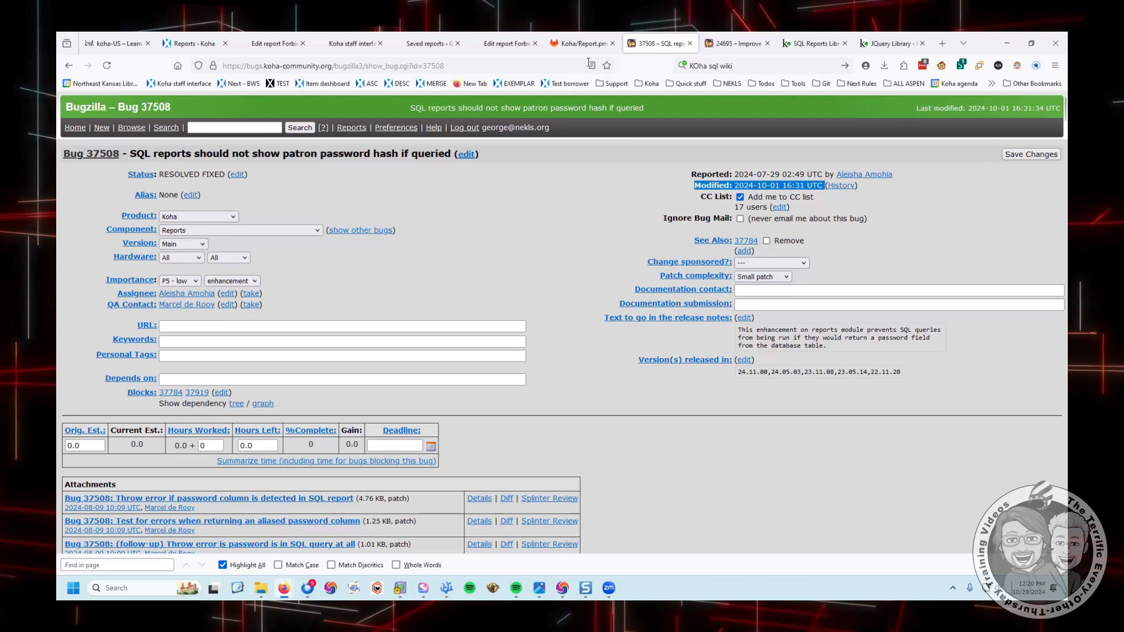
- Browse Koha's Report.pm in GitLab to the forbidden column name and whitelisted password constants
click(579, 44)
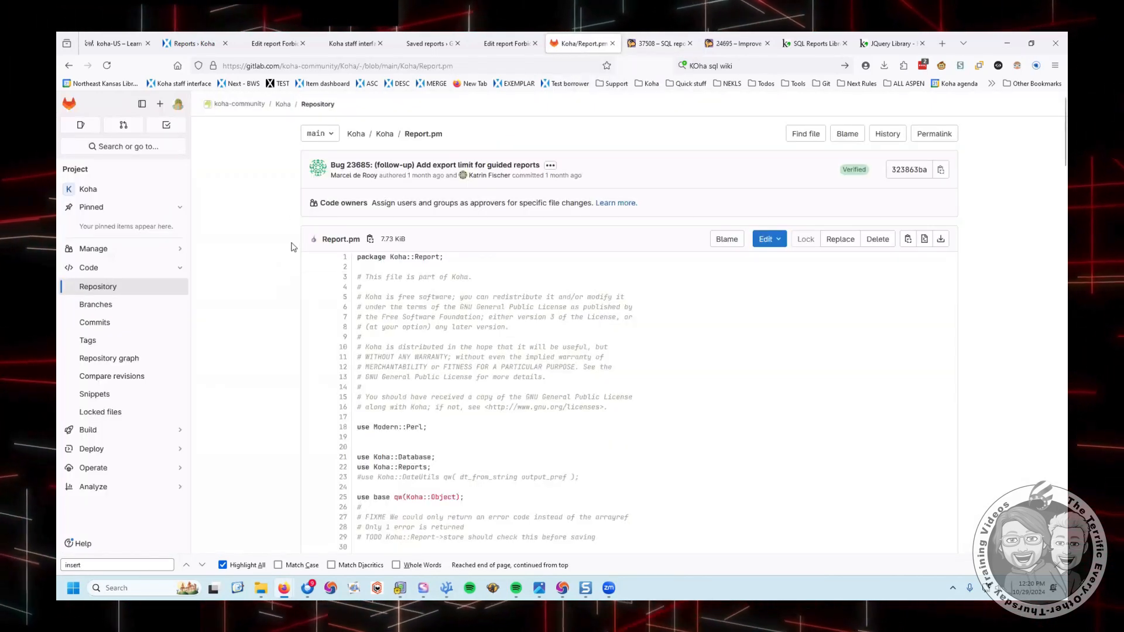
mouse_move(343, 139)
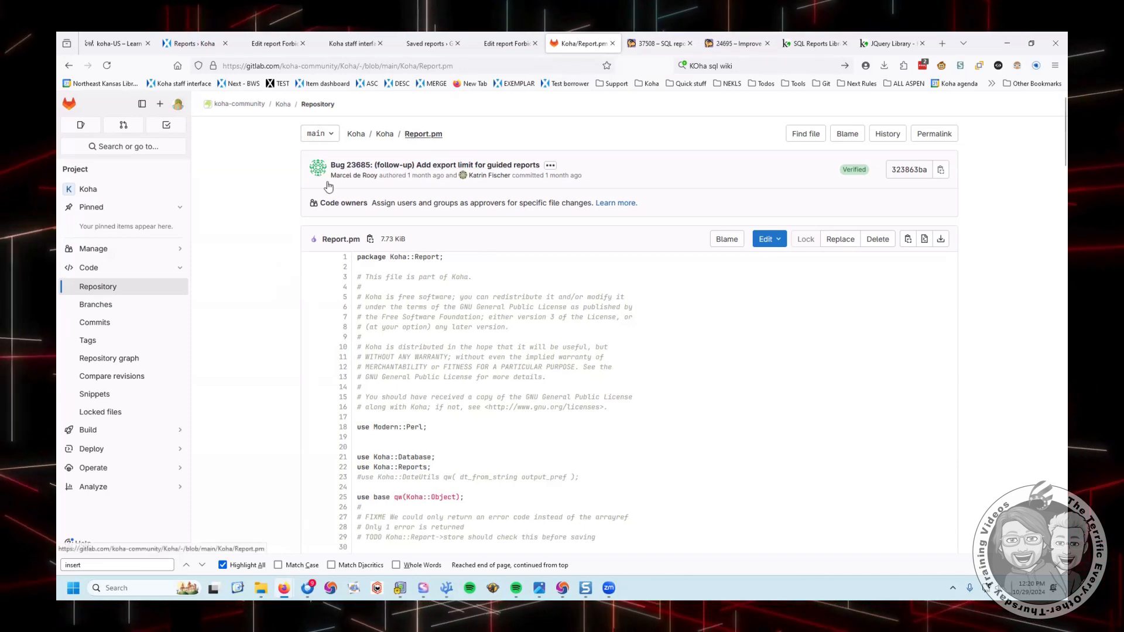
scroll(down, 3)
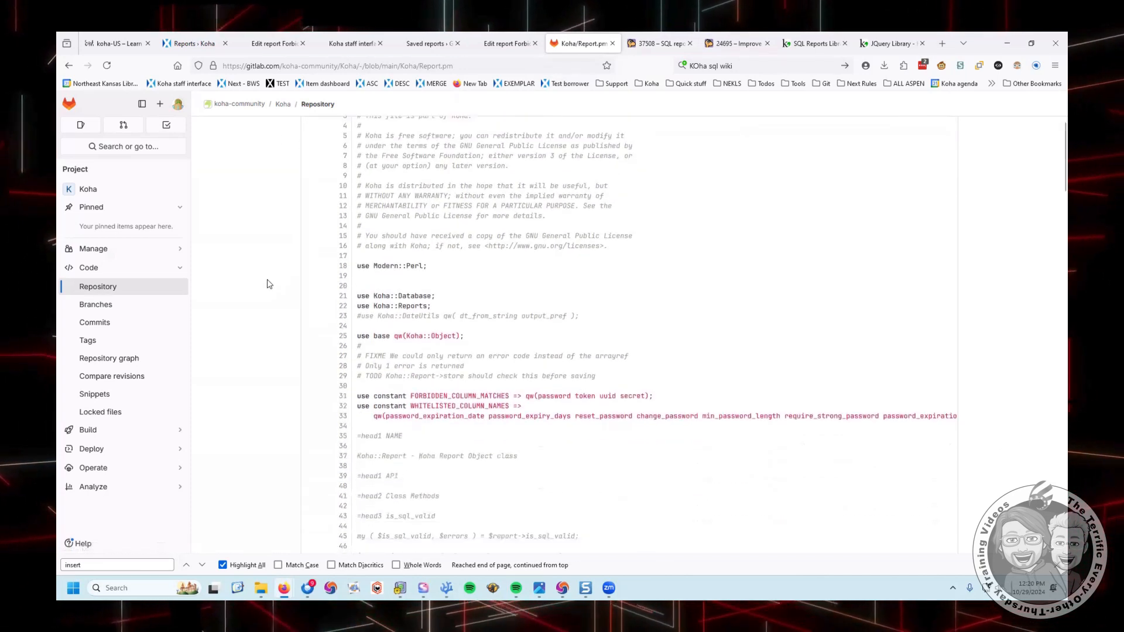
scroll(down, 3)
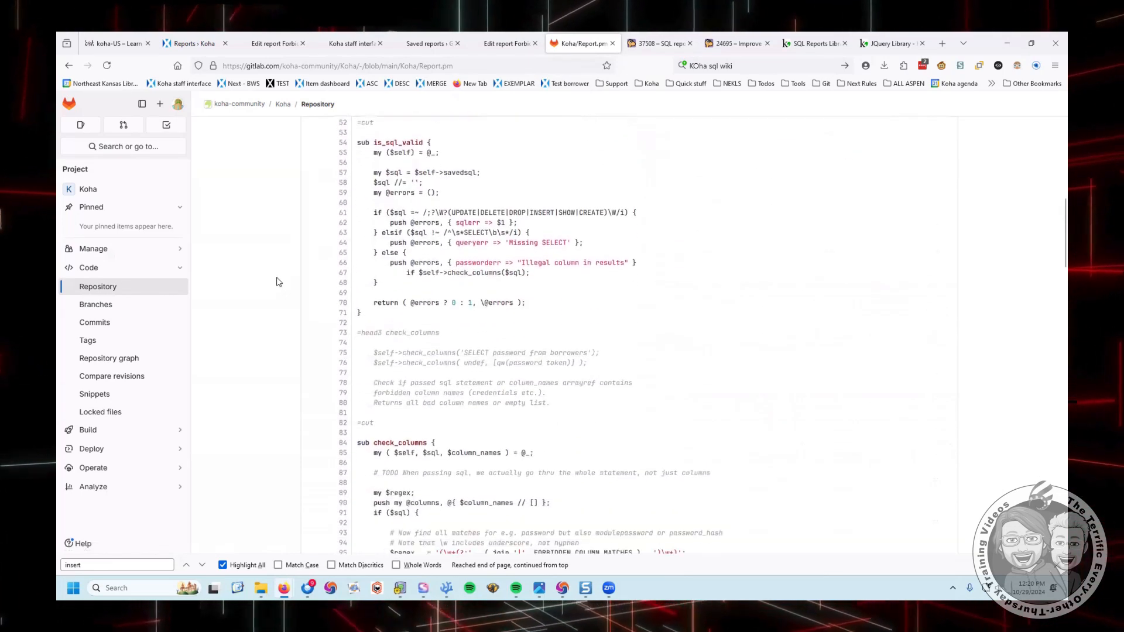
mouse_move(304, 273)
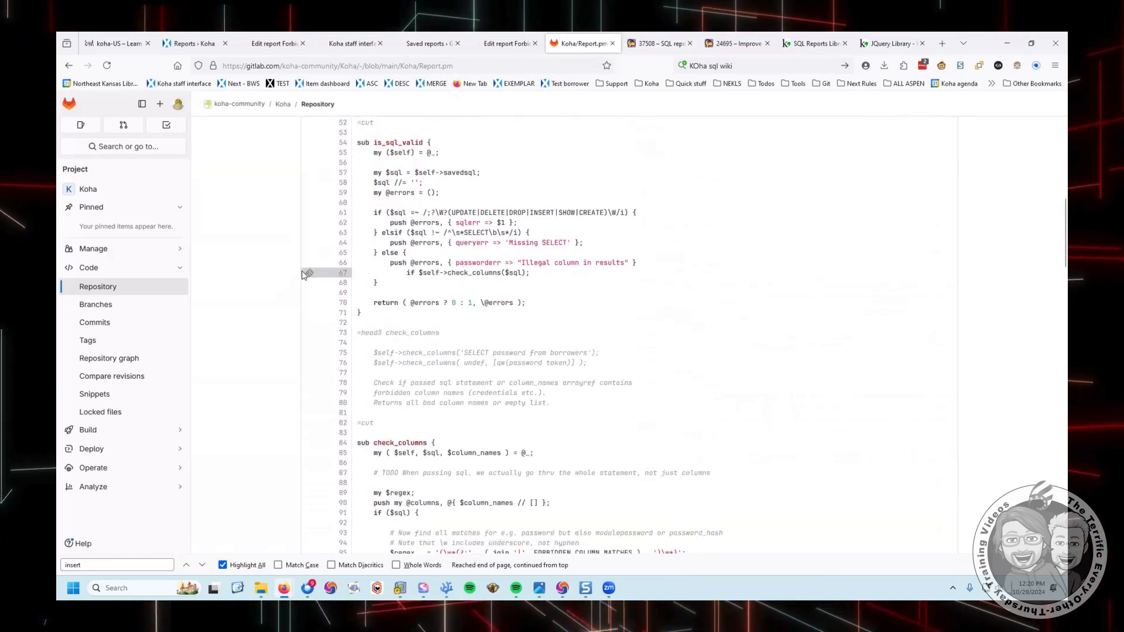
scroll(up, 3)
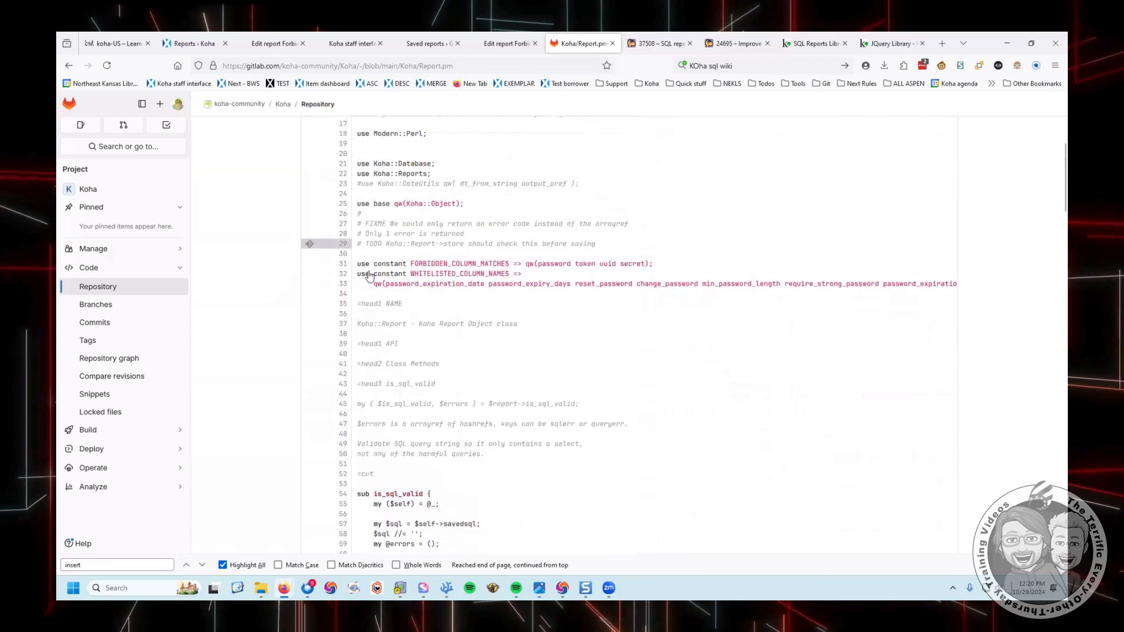
scroll(down, 3)
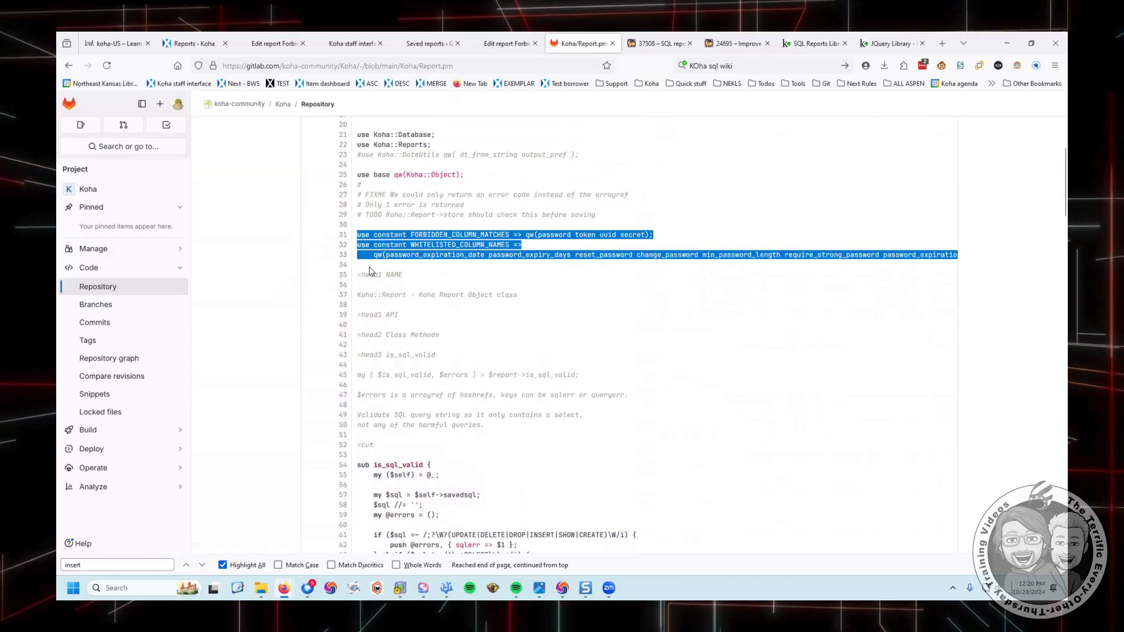
mouse_move(298, 260)
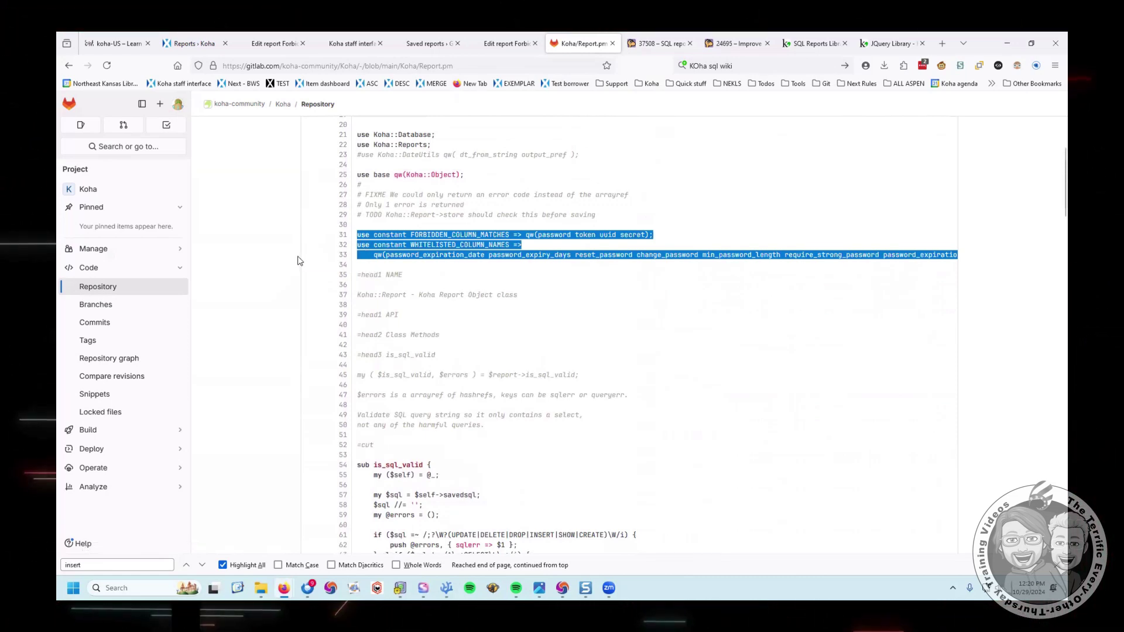
scroll(up, 3)
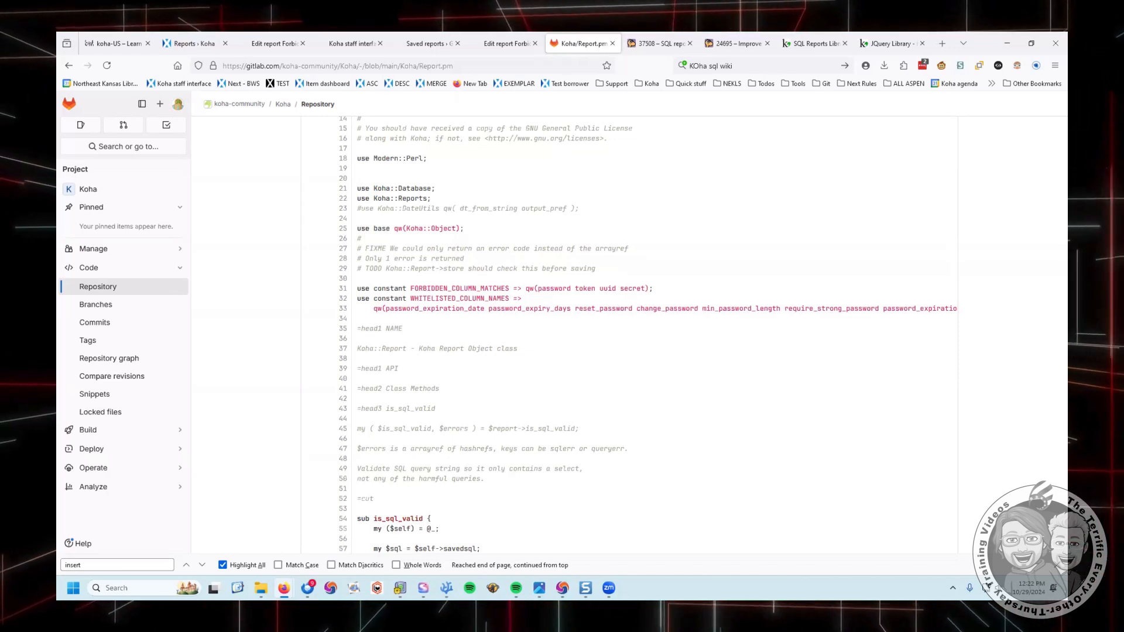
mouse_move(831, 358)
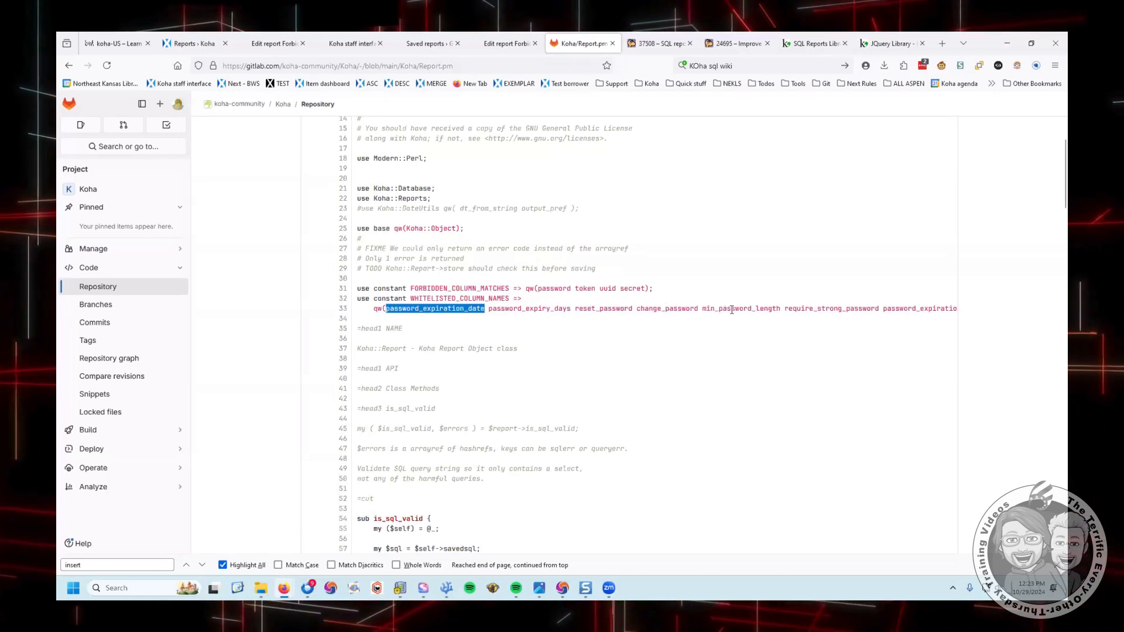
mouse_move(813, 314)
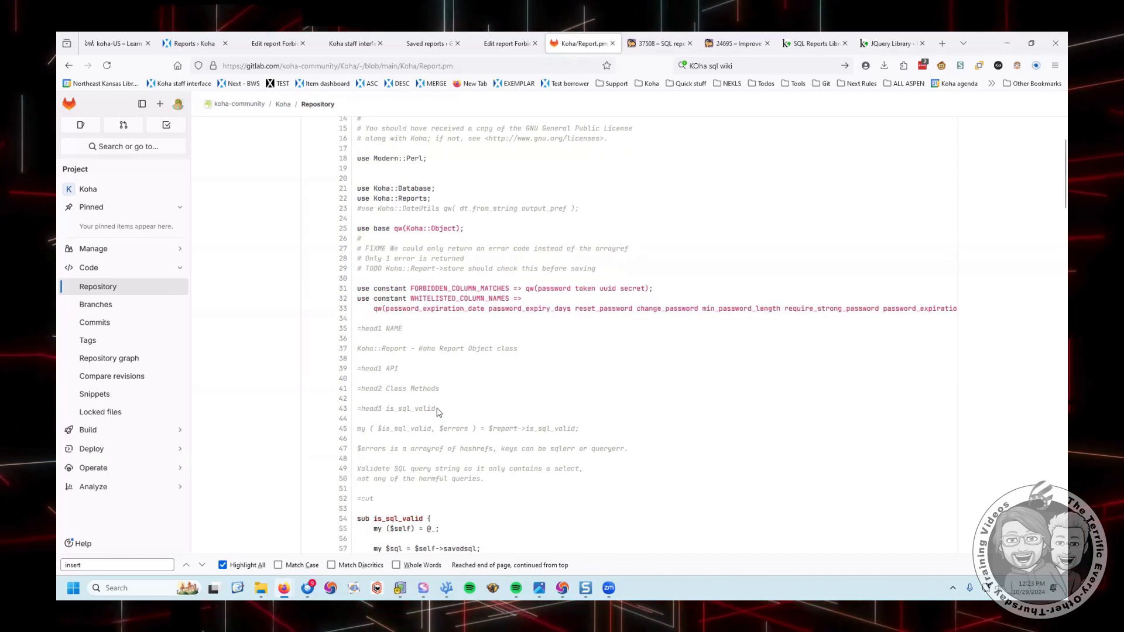
mouse_move(520, 296)
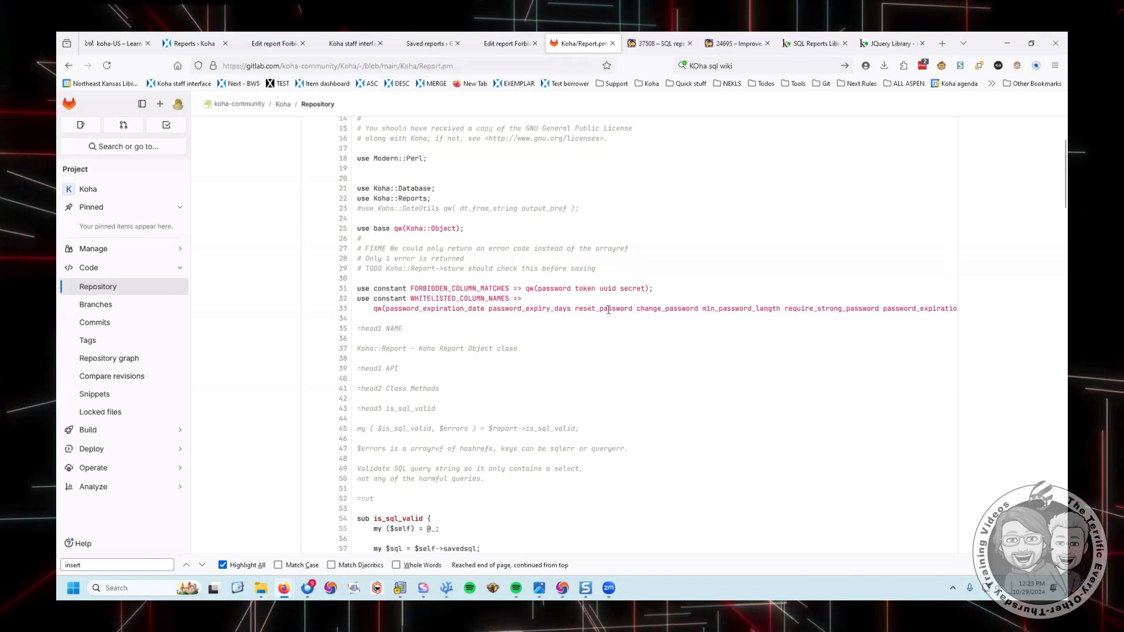
mouse_move(599, 324)
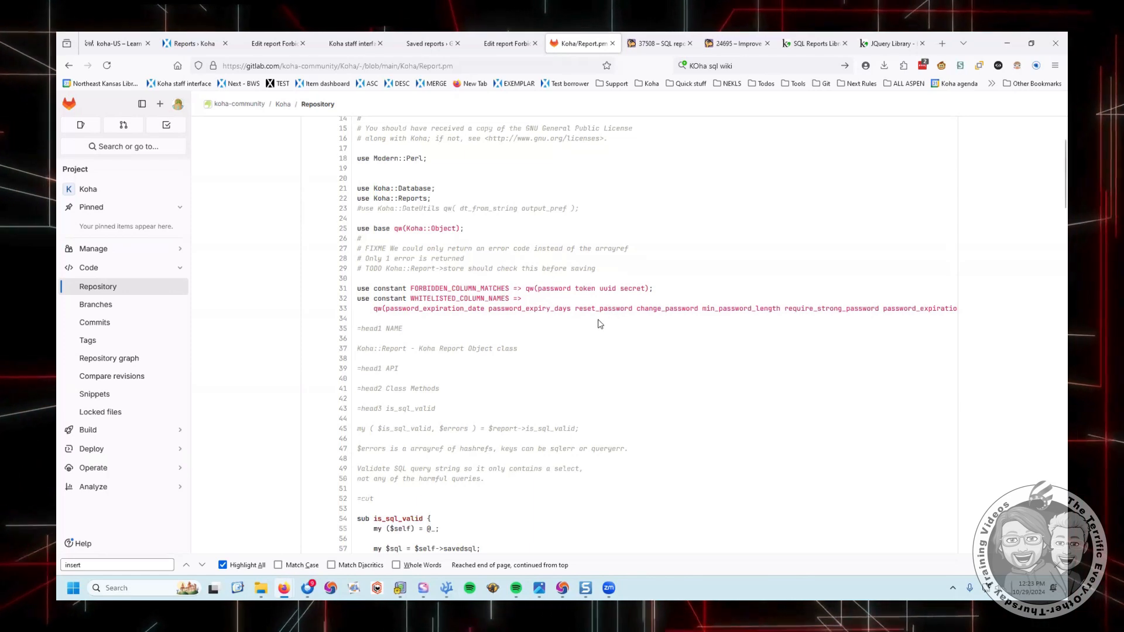
- Locate the is_sql_valid routine with its blocked SQL keywords regex in Report.pm
scroll(up, 3)
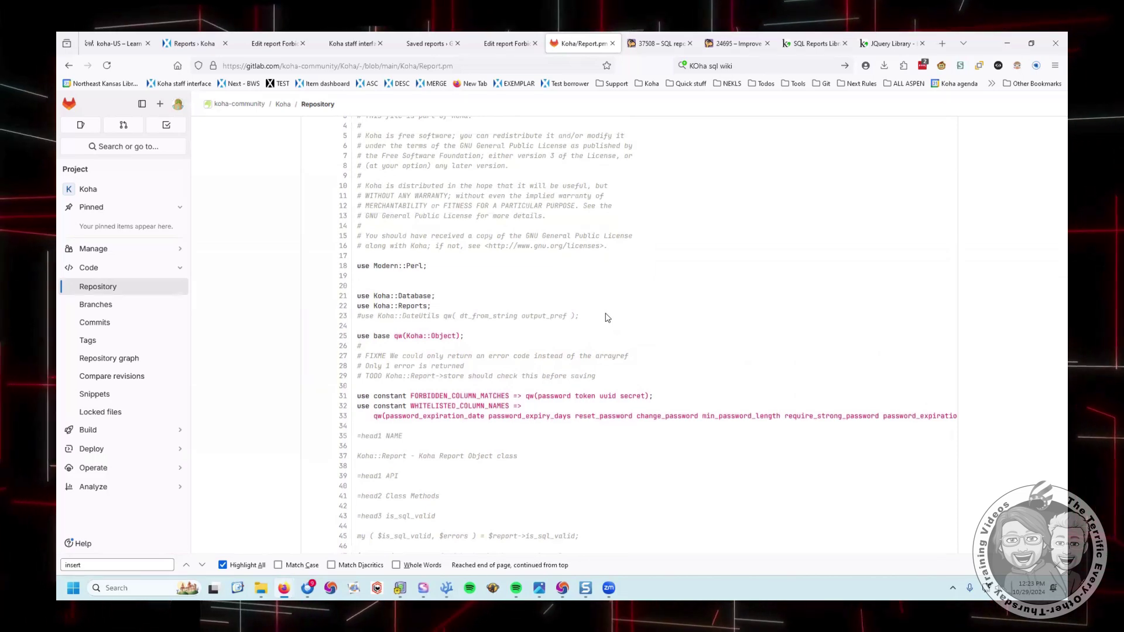
scroll(up, 3)
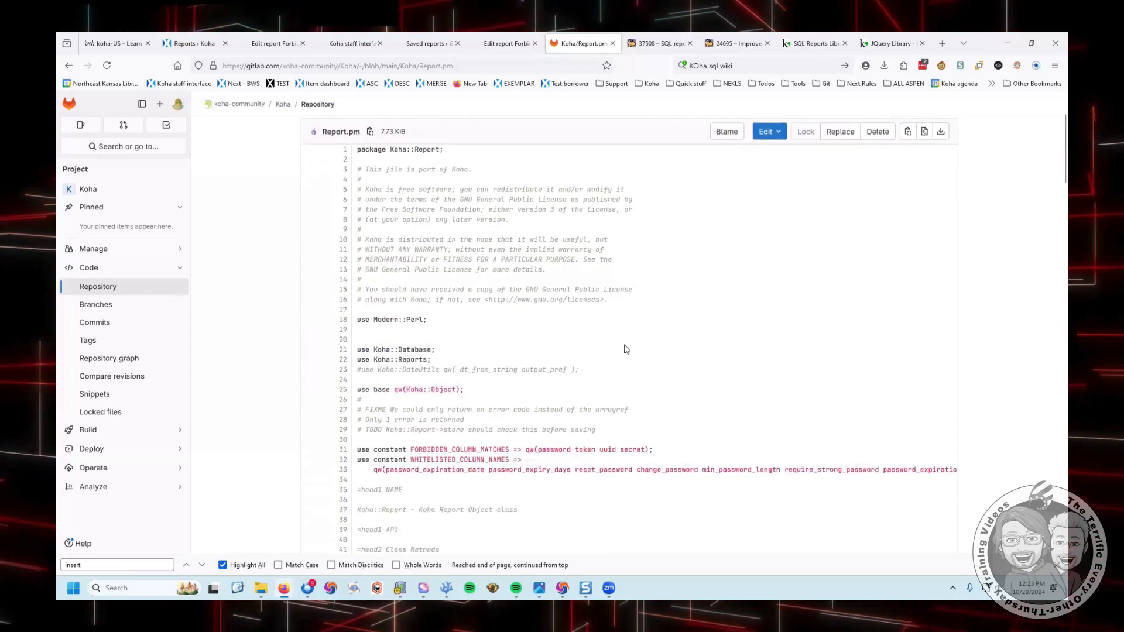
scroll(down, 3)
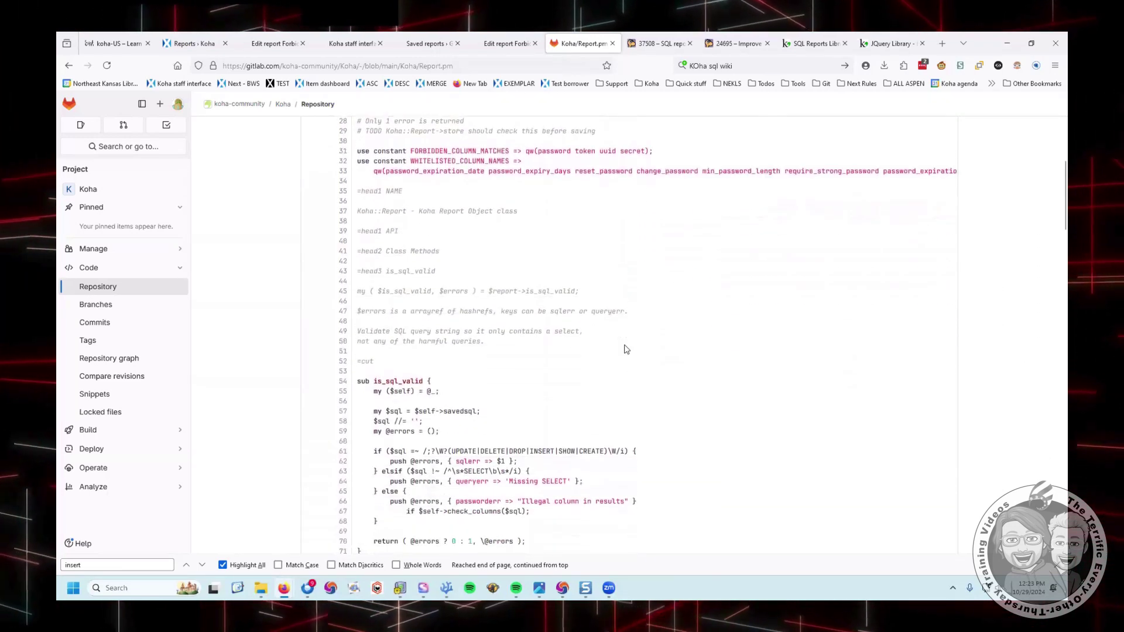
scroll(down, 3)
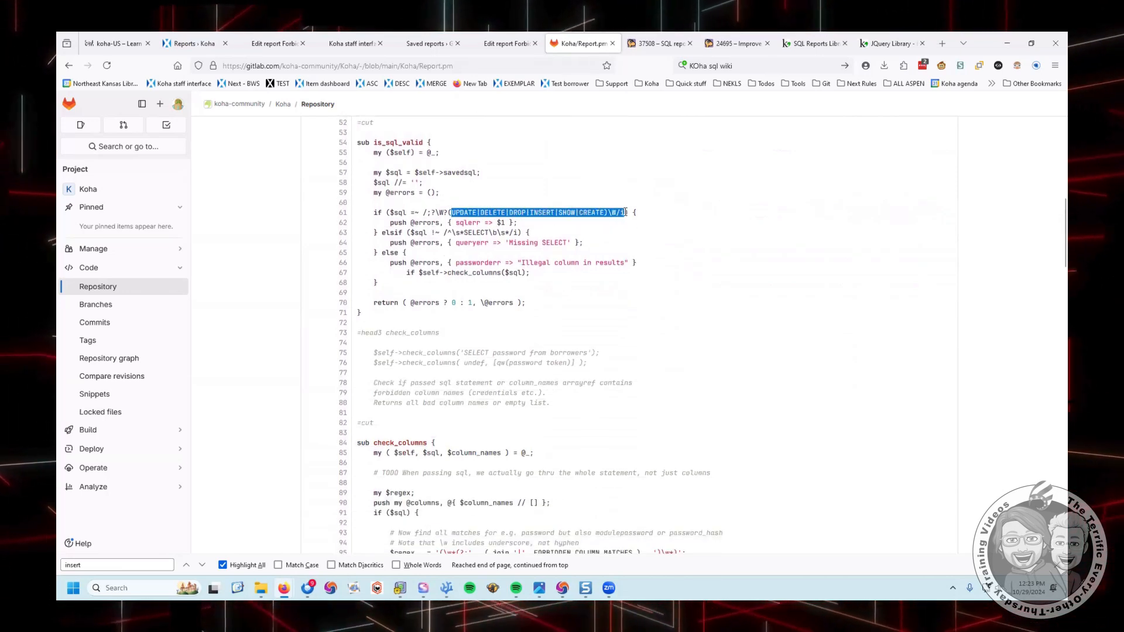
click(537, 212)
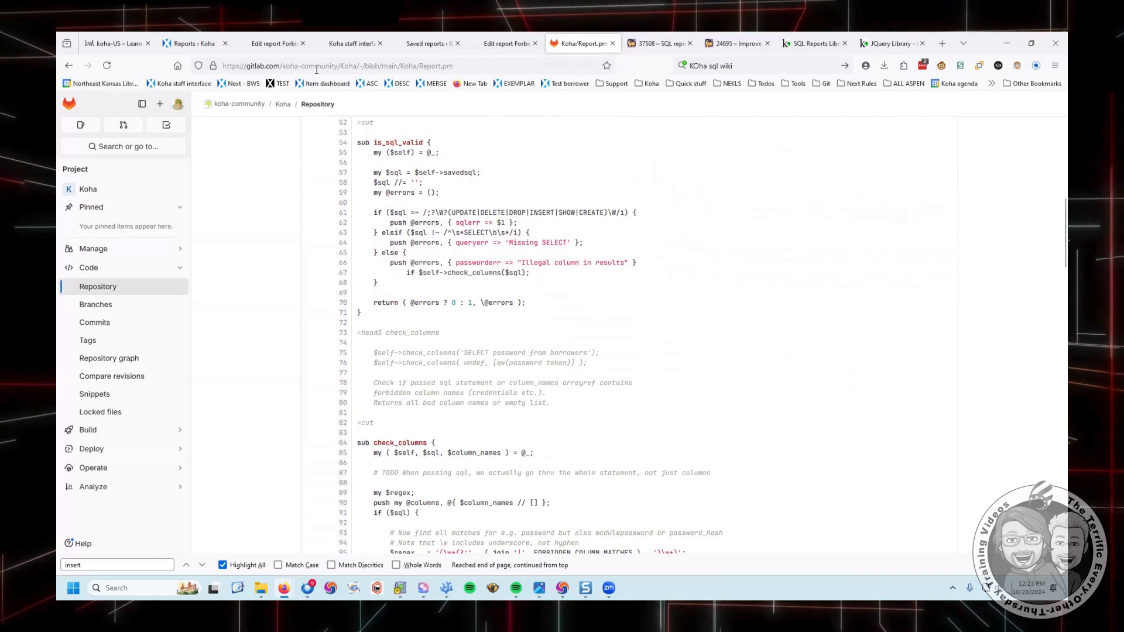
- Back in report #2, retry saving and running and return from the password-field error
click(270, 44)
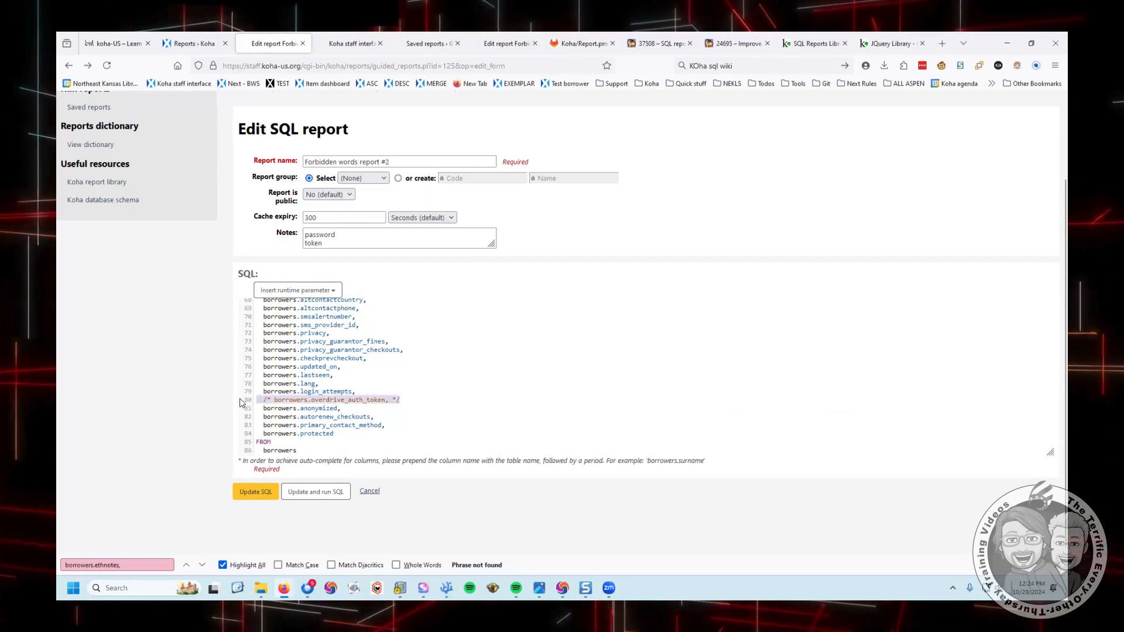
click(255, 491)
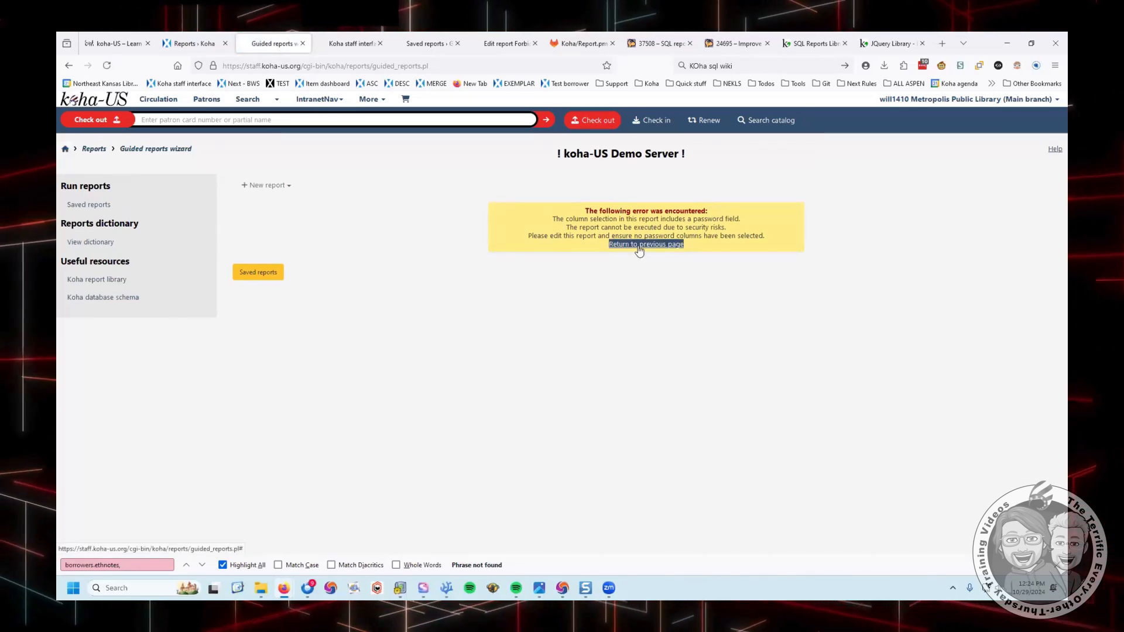
click(645, 244)
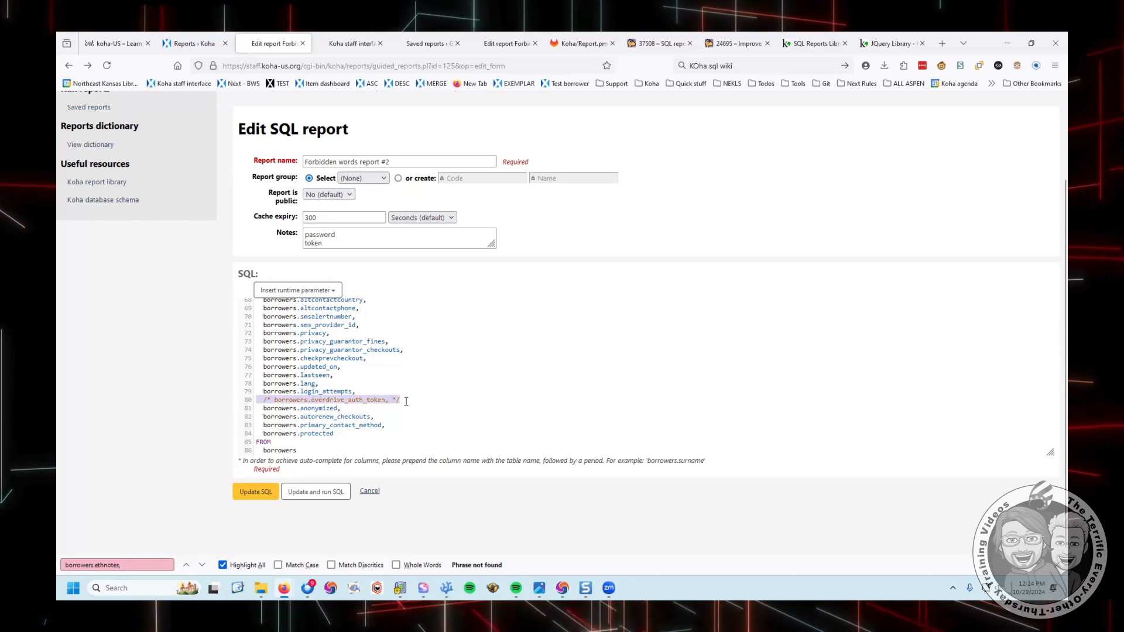
- Delete the /* borrowers.overdrive_auth_token, */ line, save and run so borrower rows display
click(398, 399)
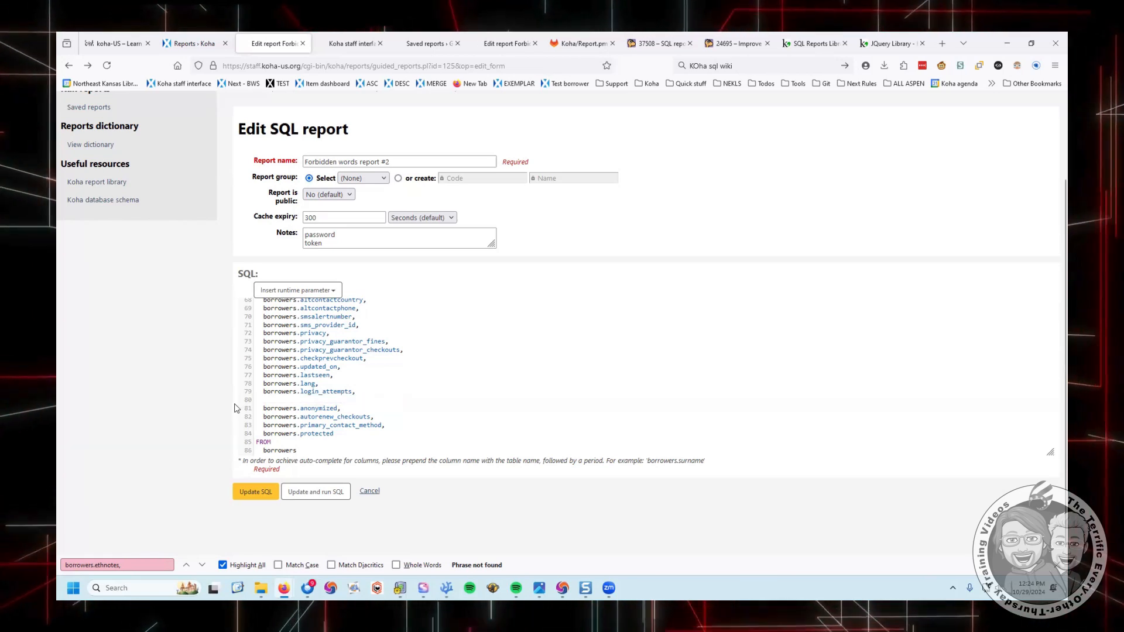
scroll(up, 3)
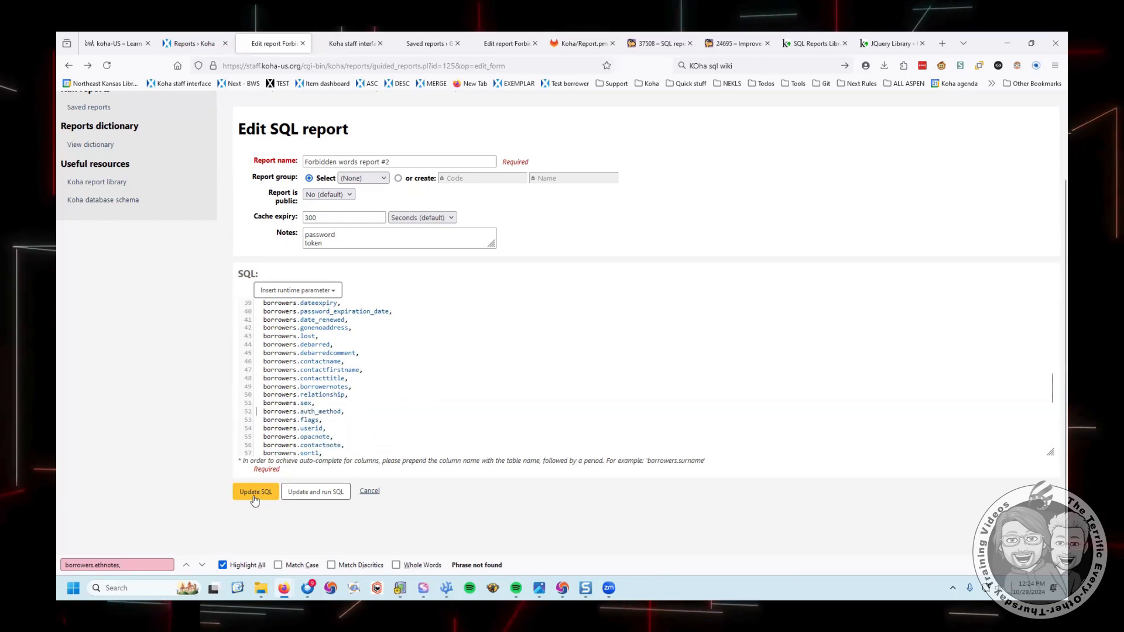
click(254, 490)
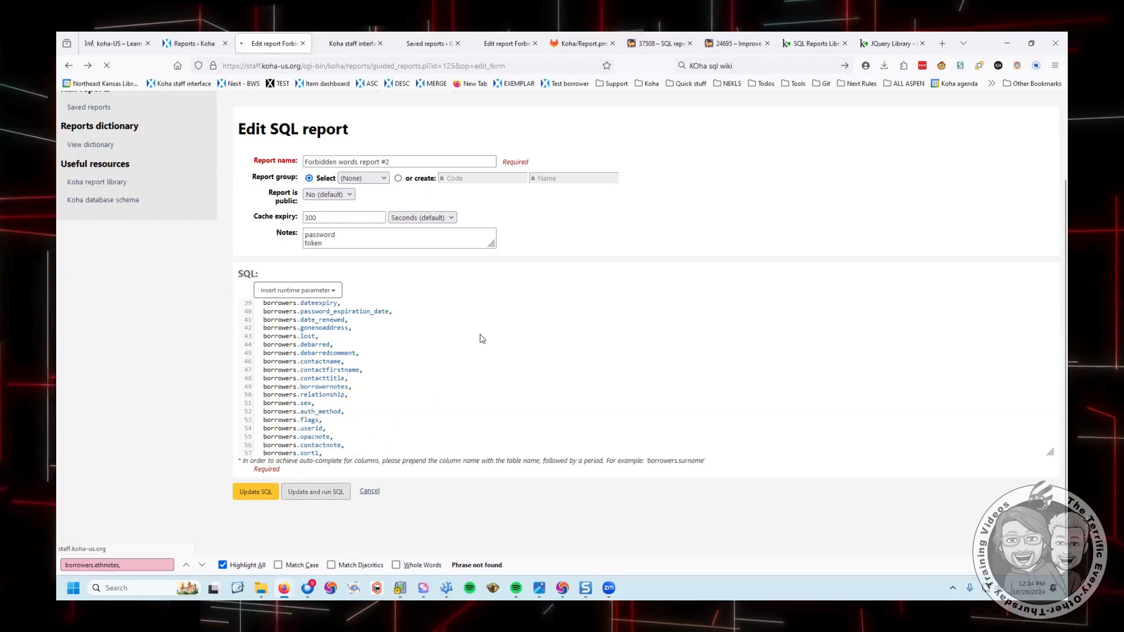
click(315, 491)
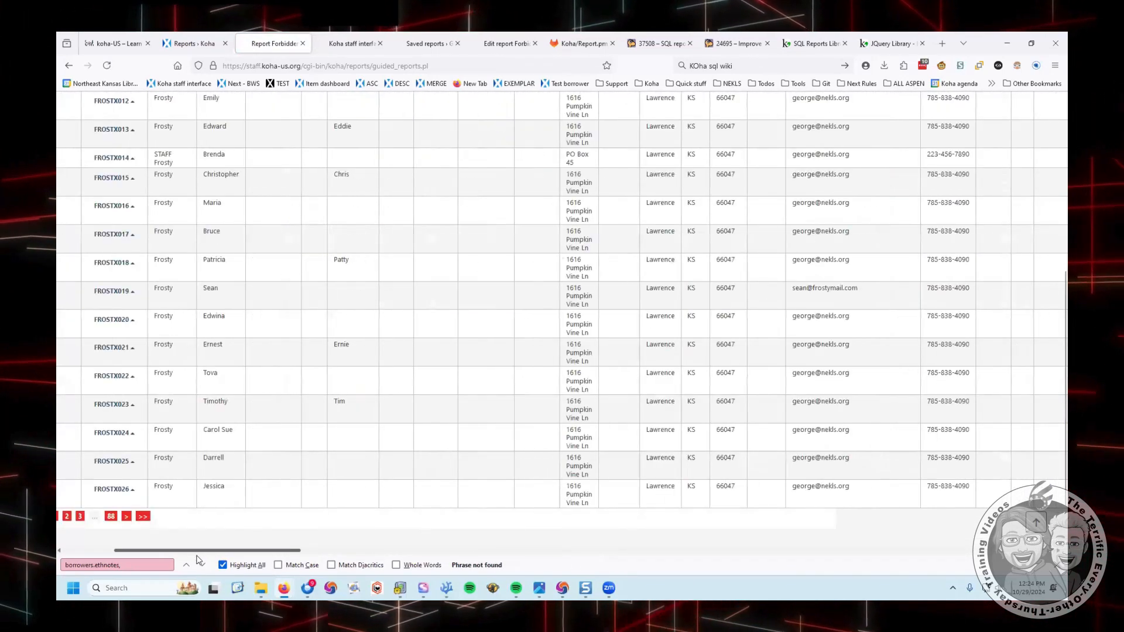
scroll(up, 3)
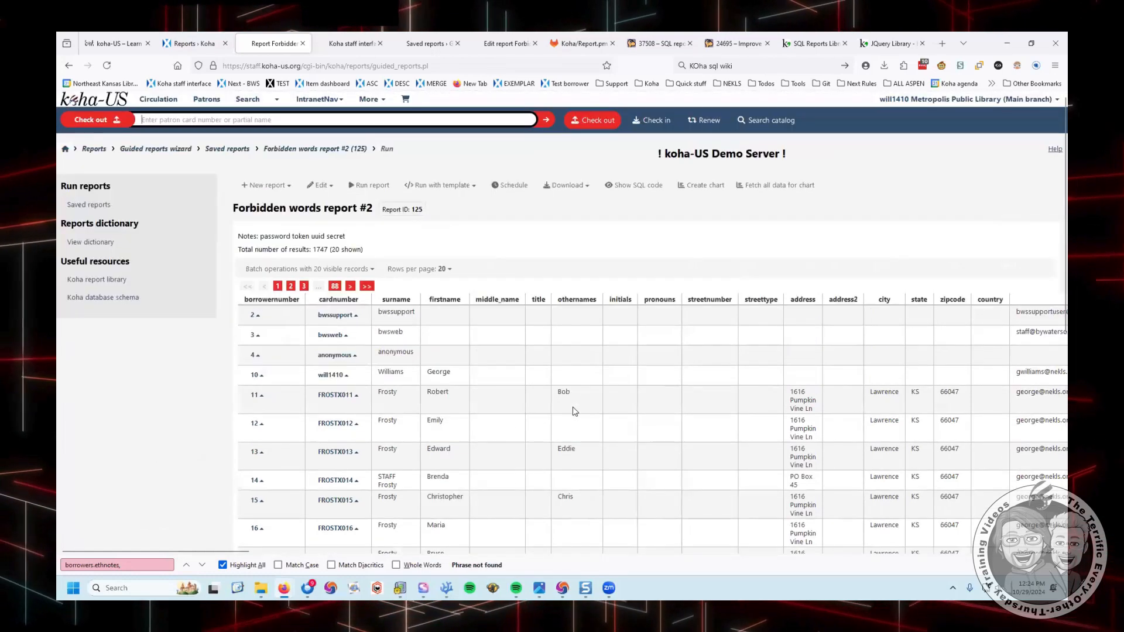
mouse_move(555, 392)
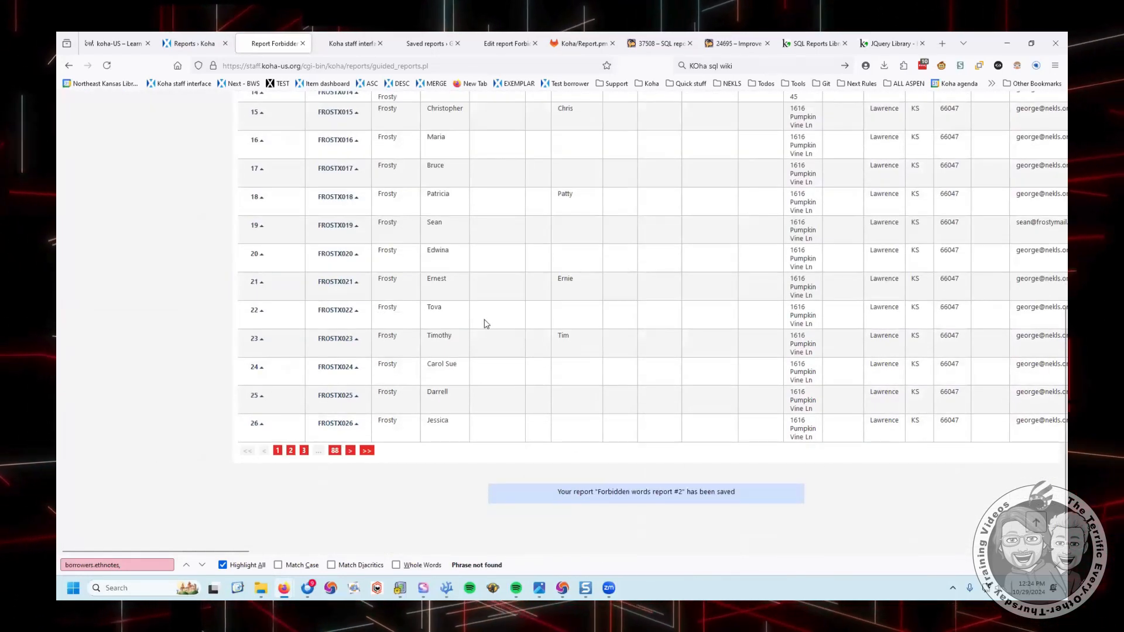
mouse_move(457, 279)
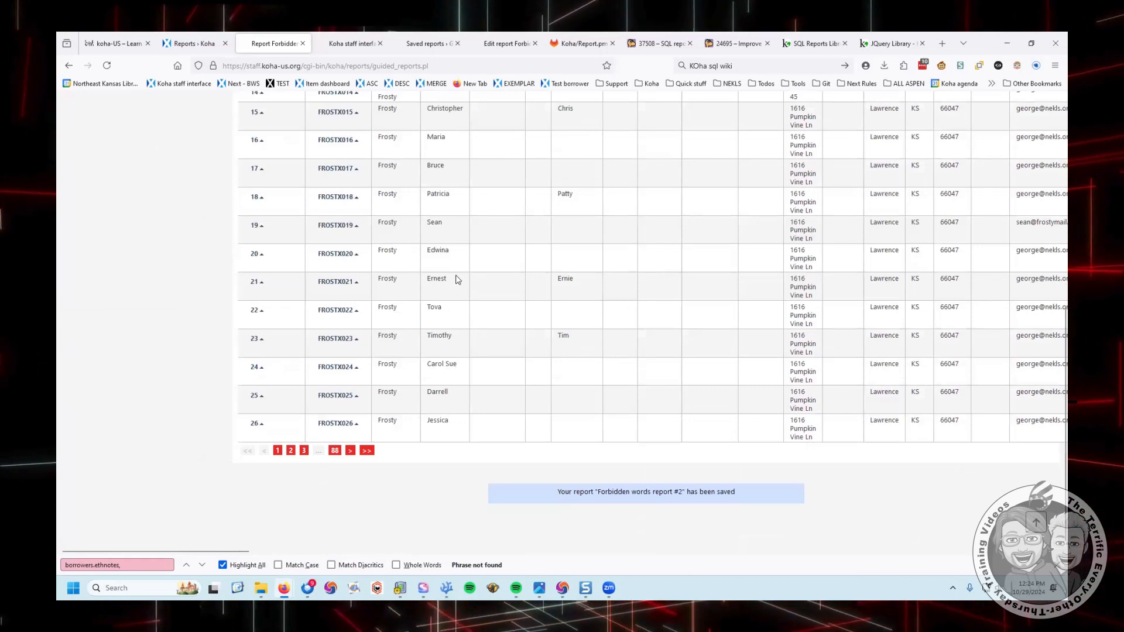
- Save and run Forbidden words - report 1 from the saved reports, then return to editing it
click(273, 44)
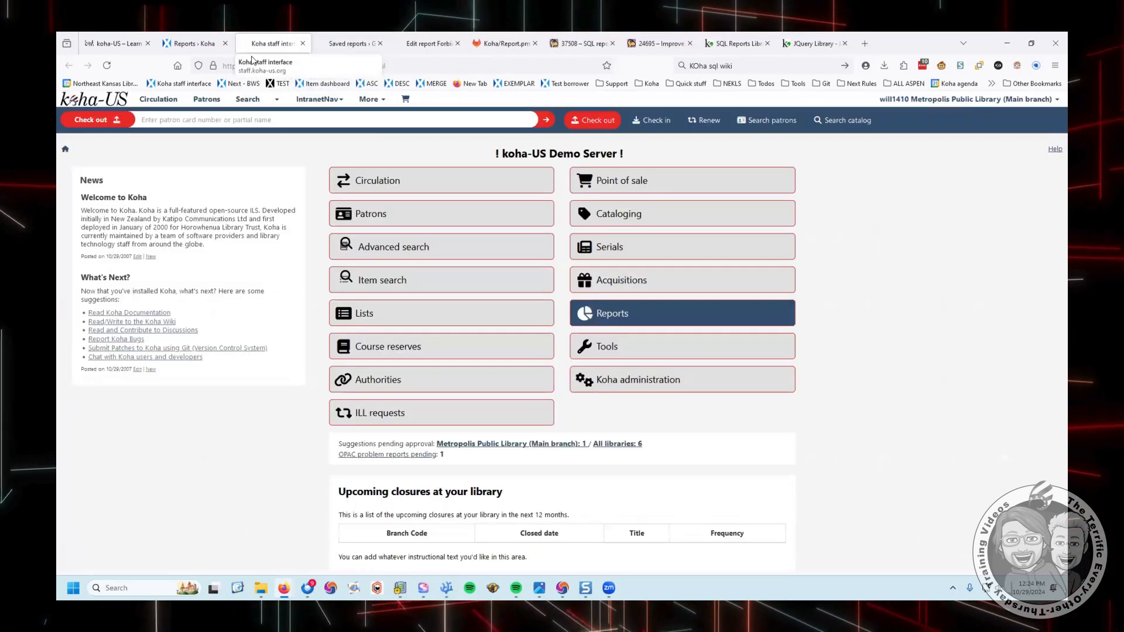
click(350, 43)
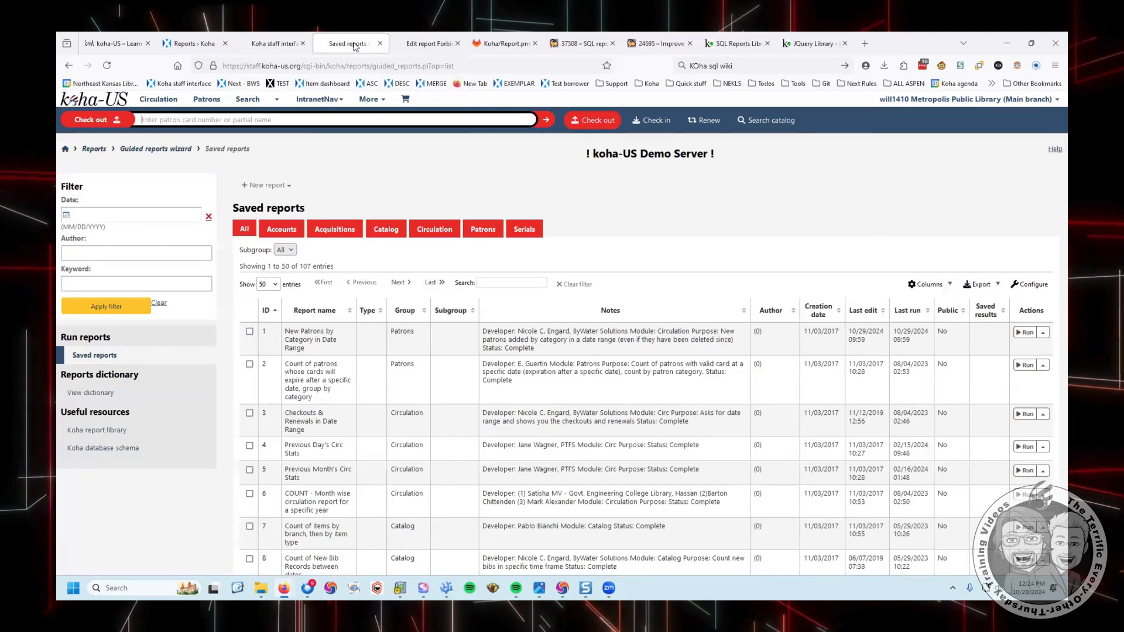
click(429, 43)
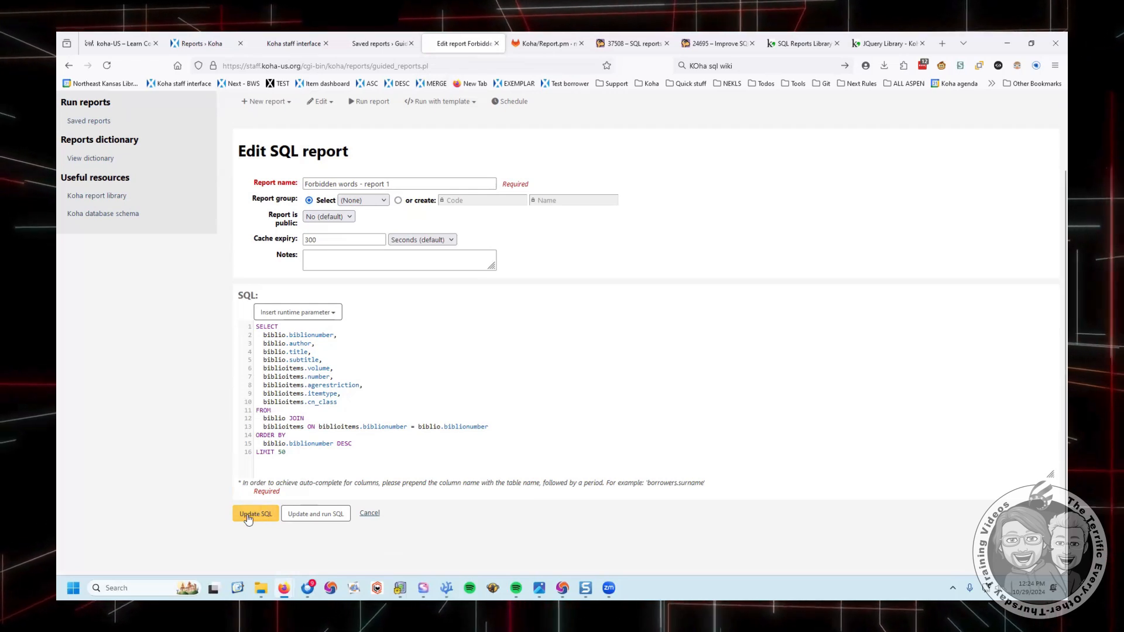
click(254, 513)
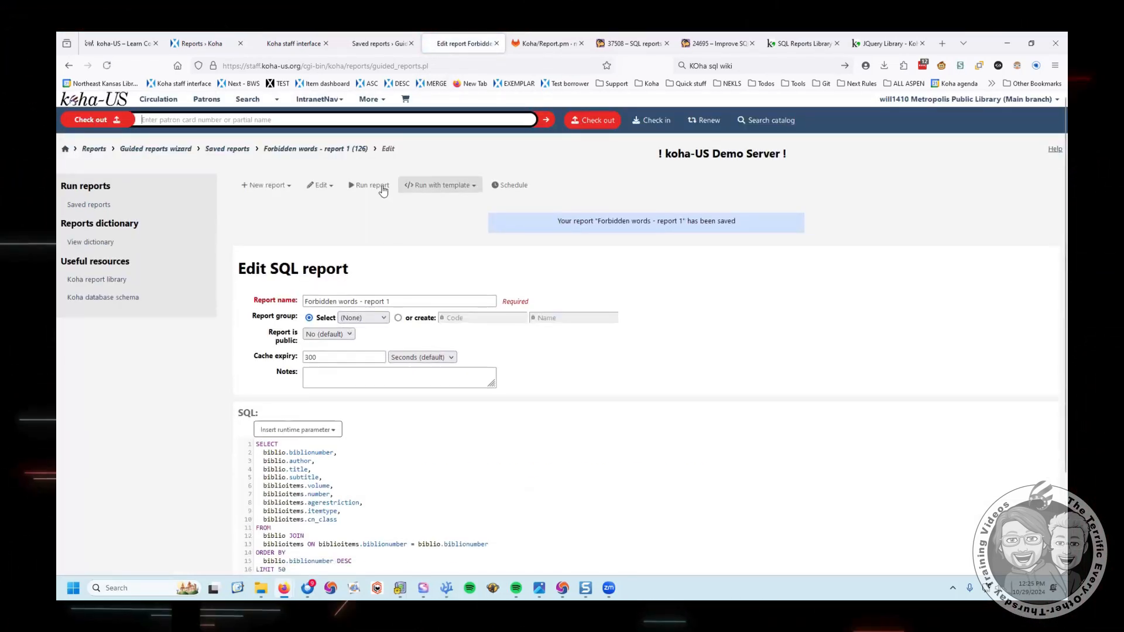
click(372, 185)
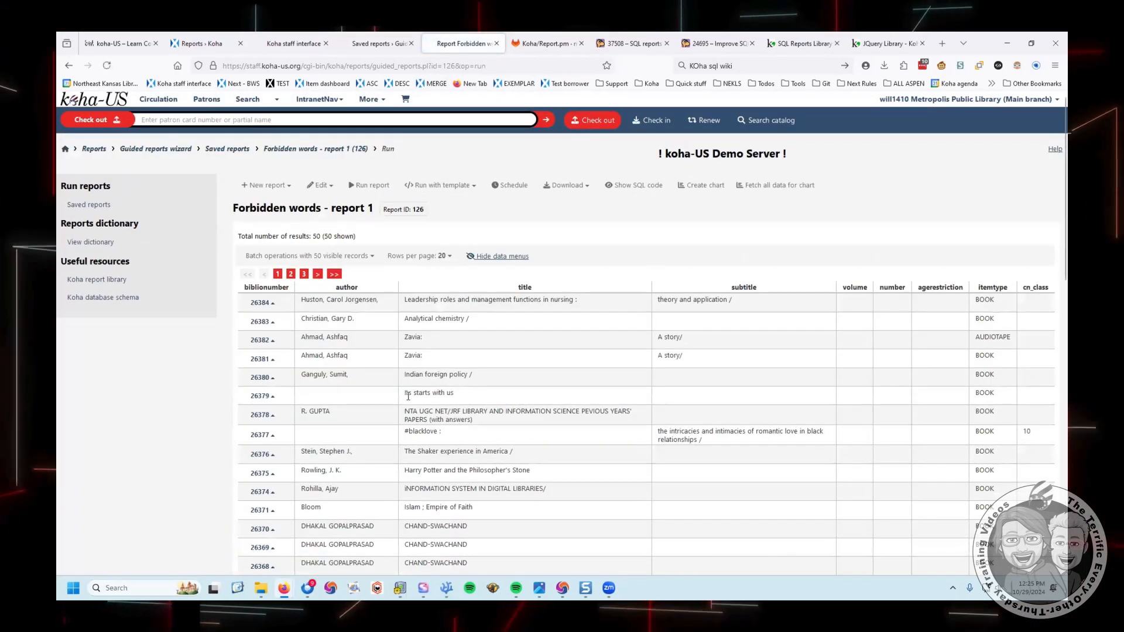
scroll(down, 3)
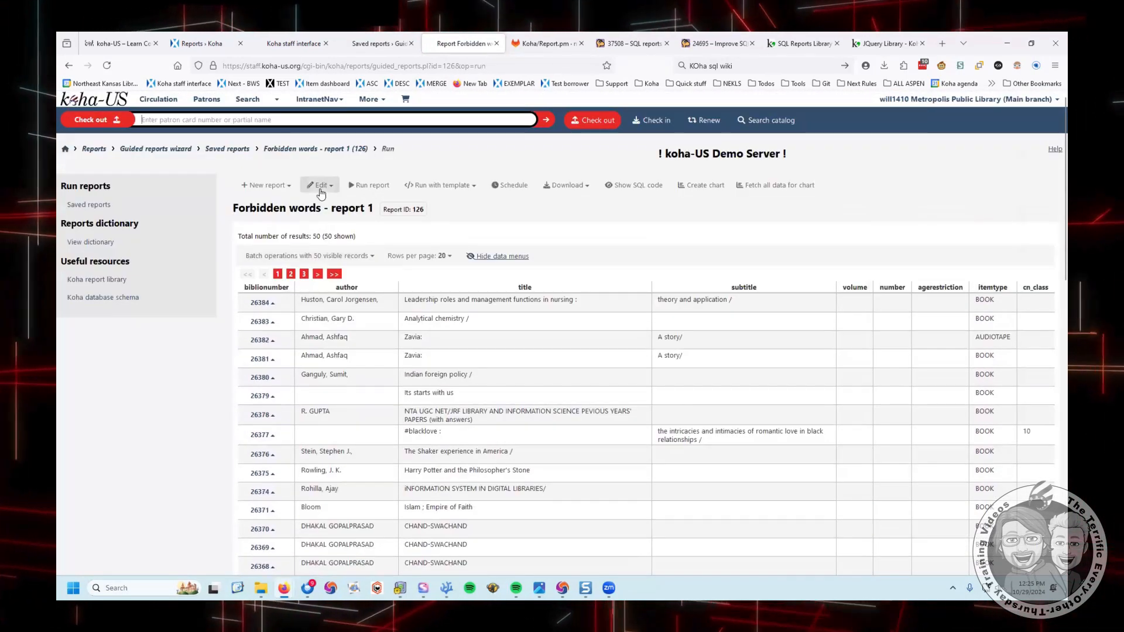
click(318, 185)
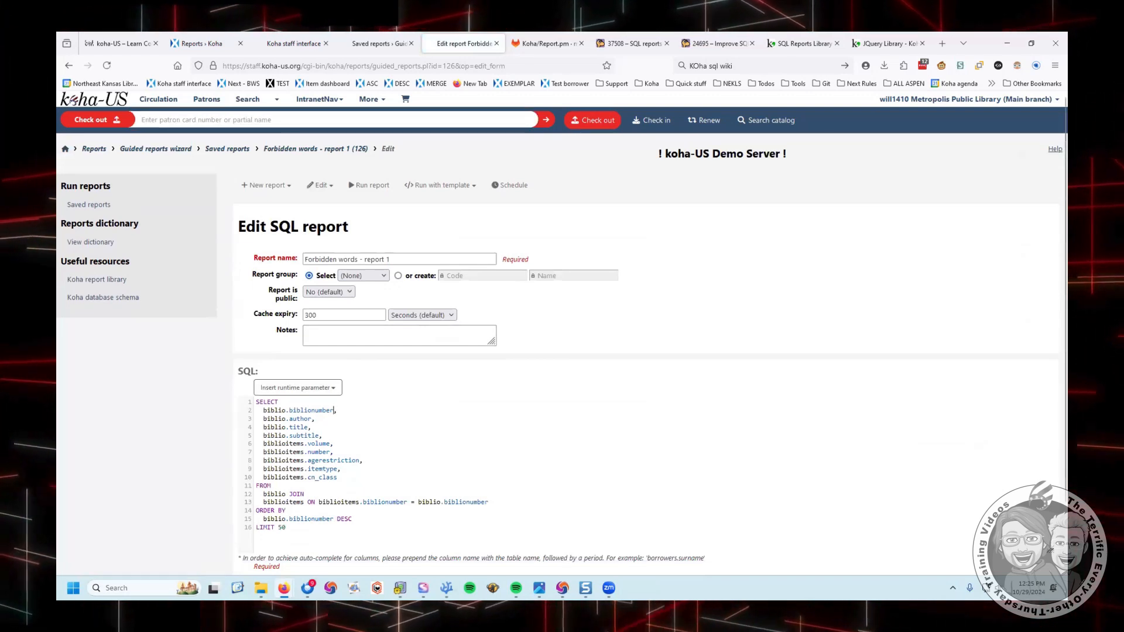
- Alias biblio.biblionumber AS DELETE and save, getting the blocked DELETE keyword error
text(AS DE)
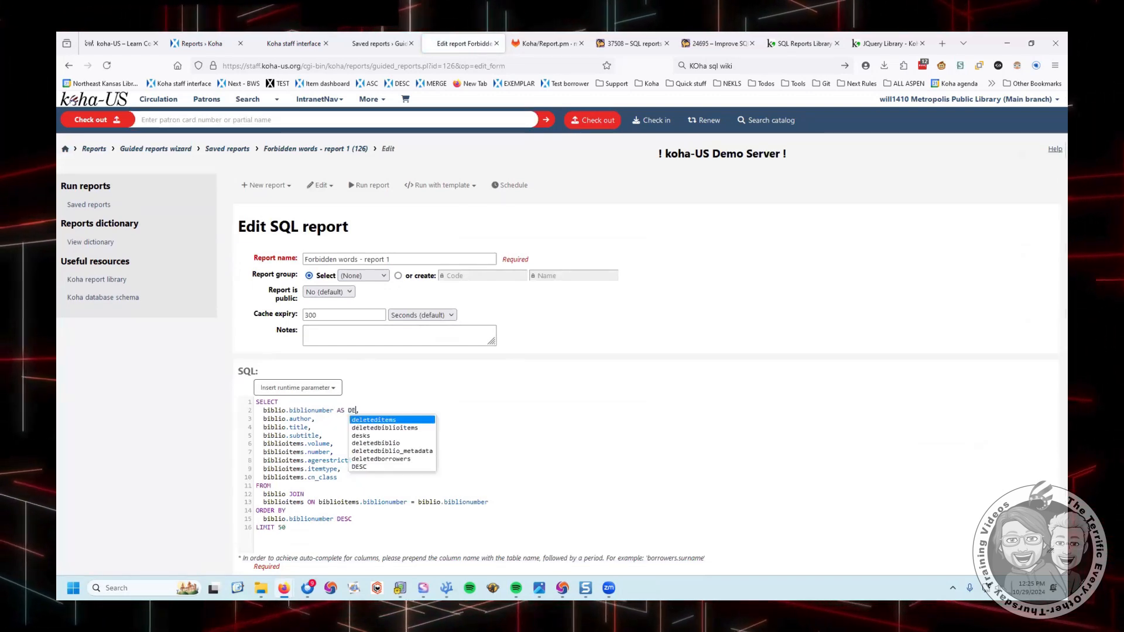
text(LETE)
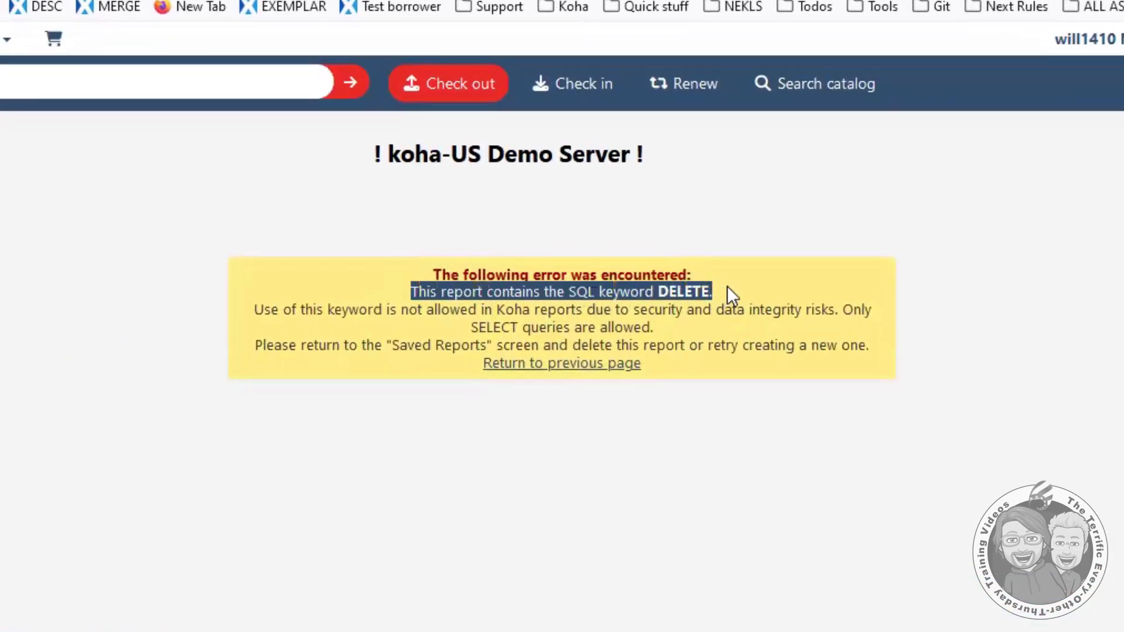
click(419, 297)
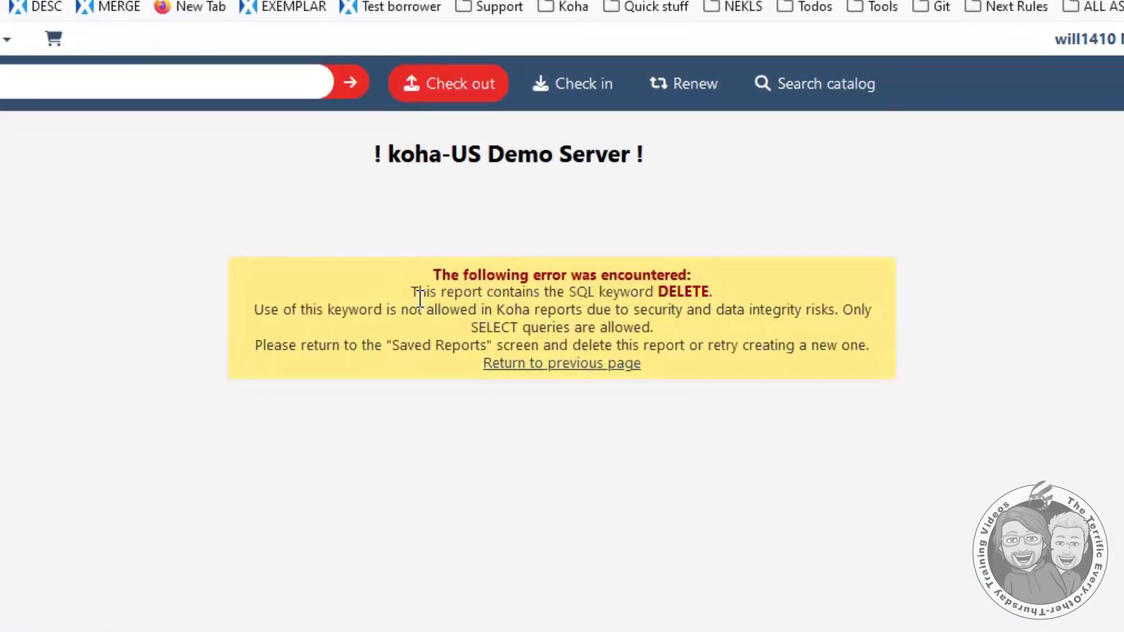
mouse_move(636, 290)
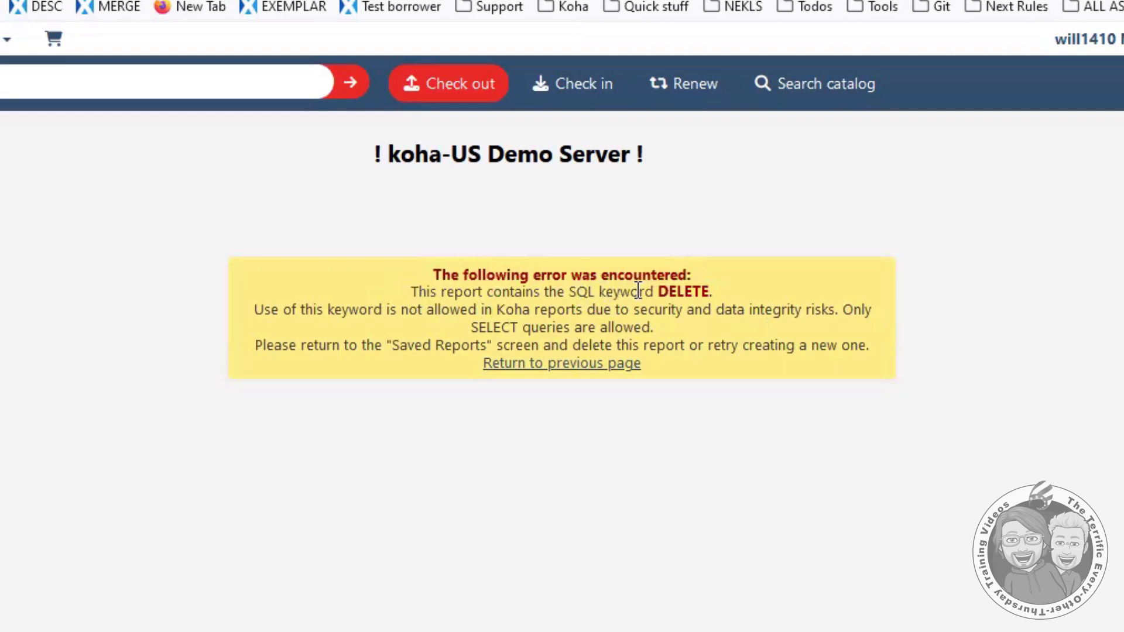
mouse_move(742, 290)
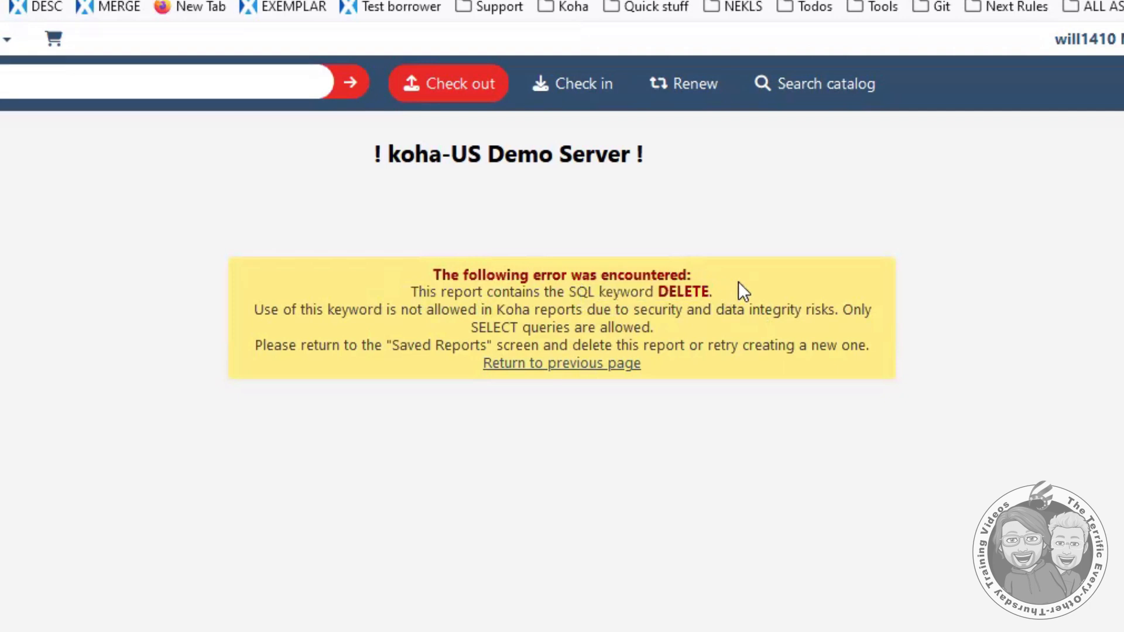
mouse_move(840, 385)
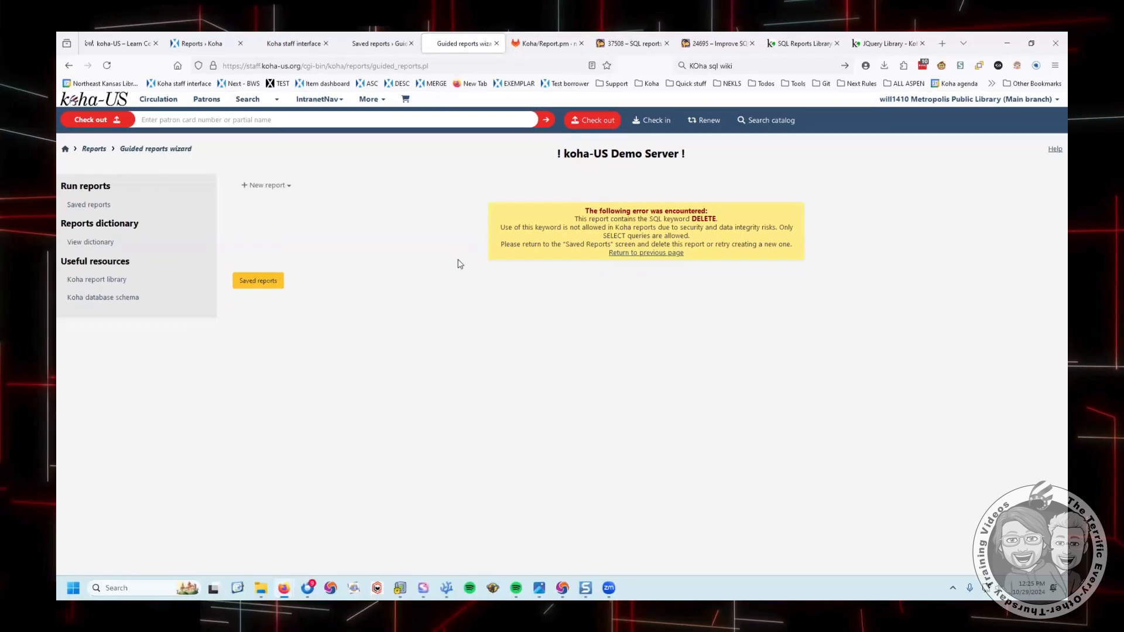
mouse_move(844, 431)
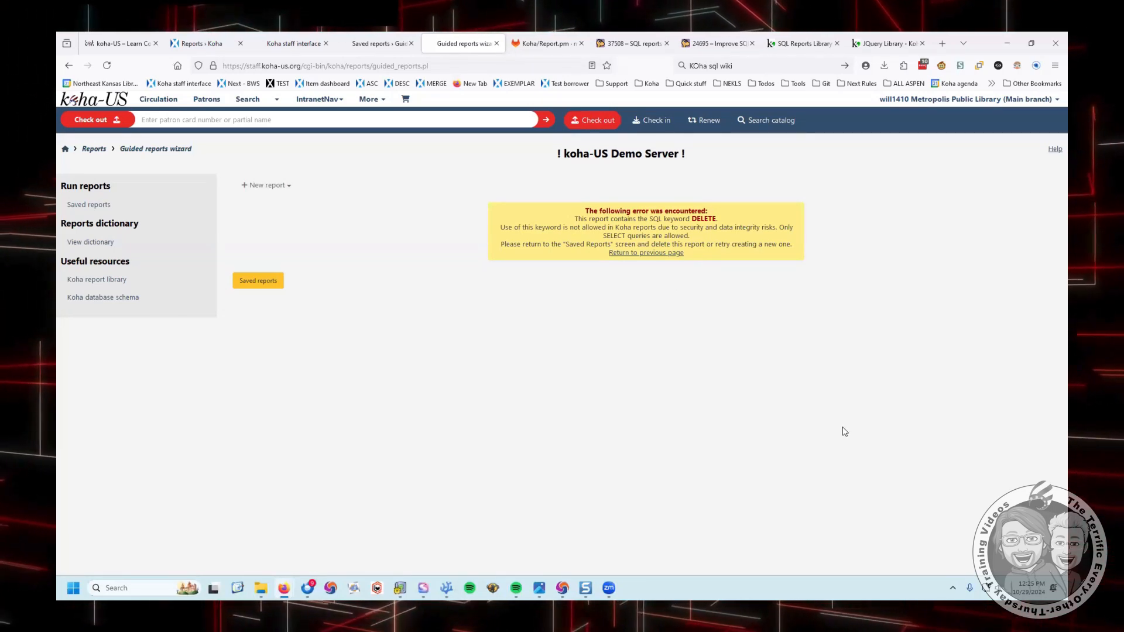
mouse_move(648, 261)
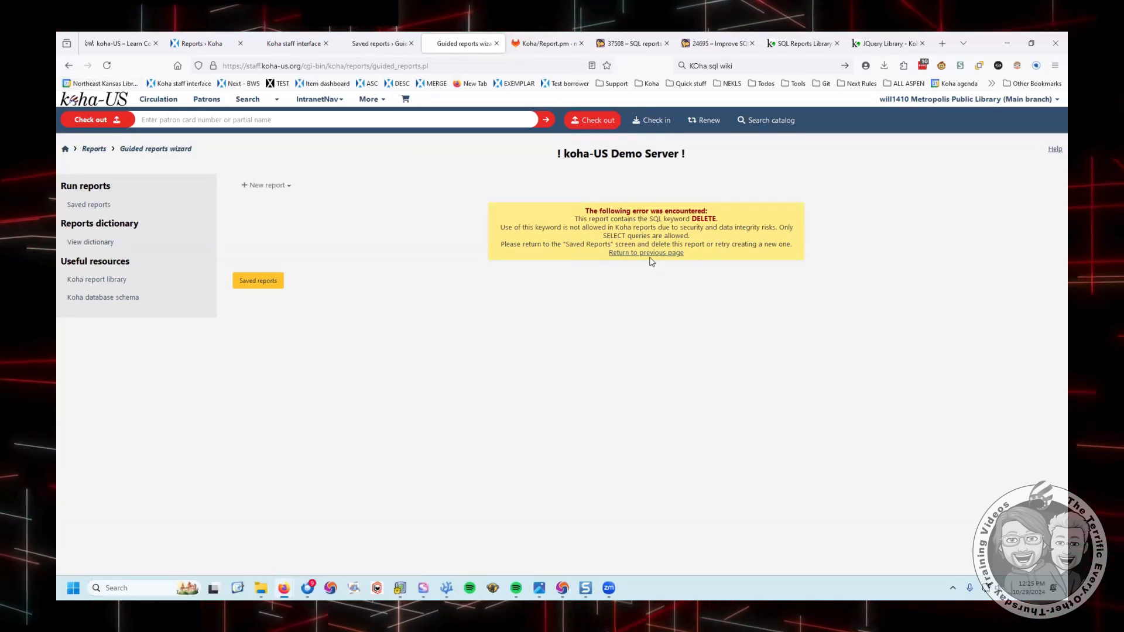
- Change the alias to UPDATE and save, which is also blocked, then return to editing
click(643, 253)
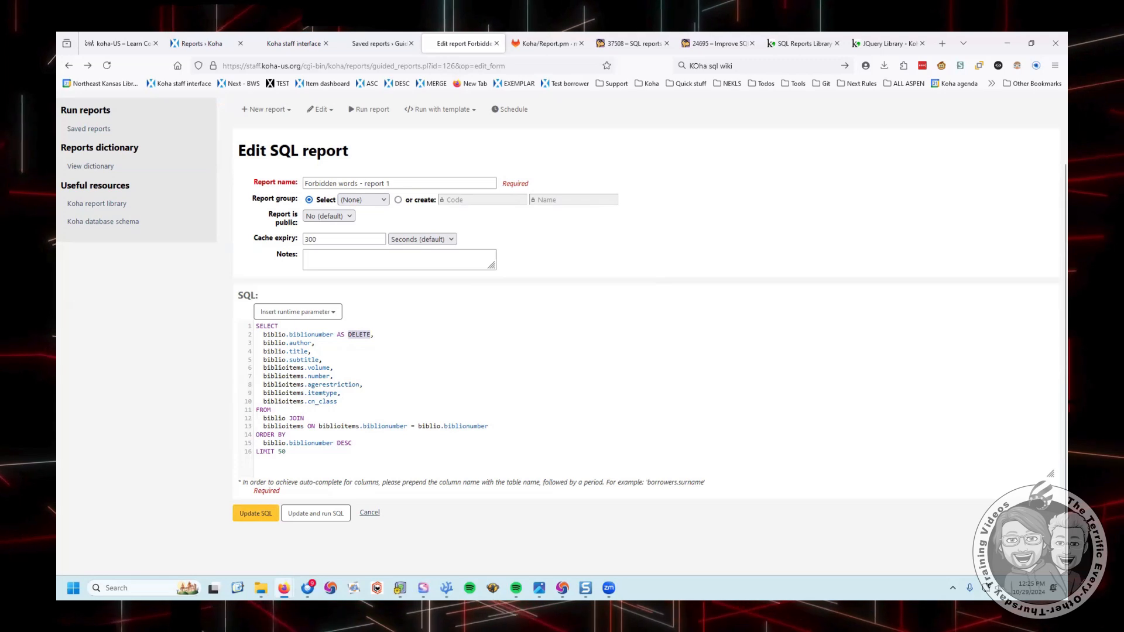
text(UPDATE)
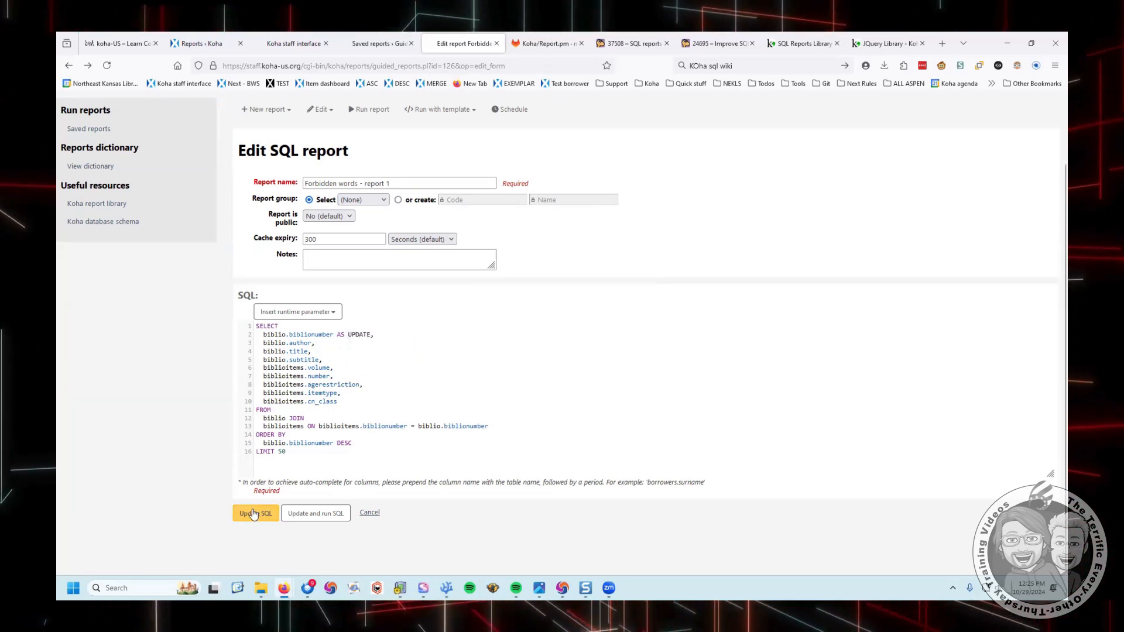
click(255, 512)
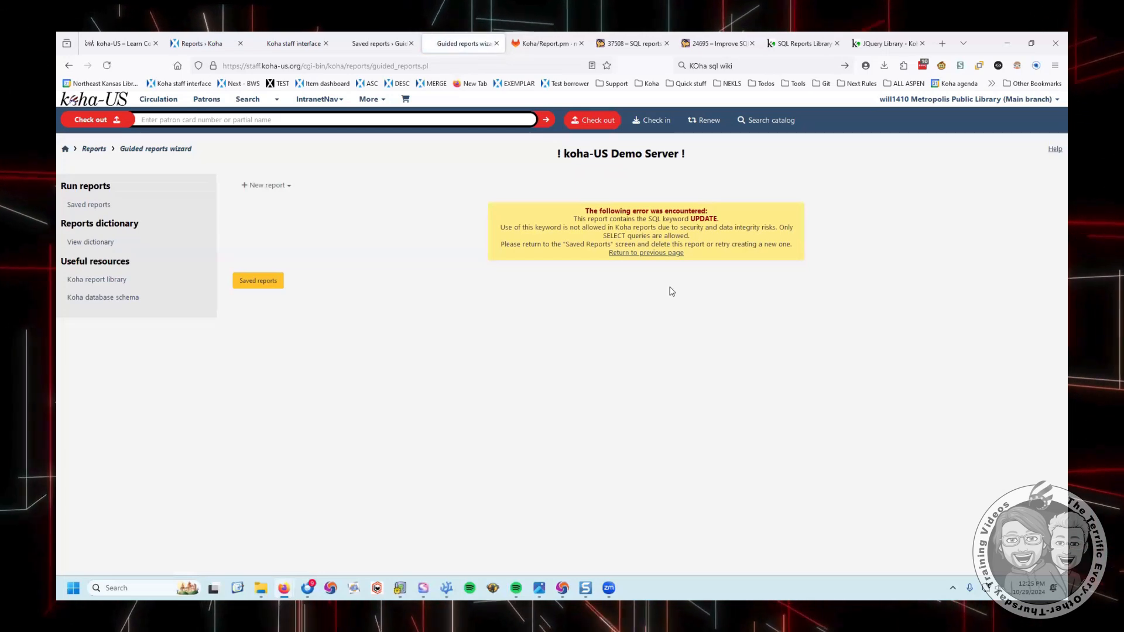
click(645, 253)
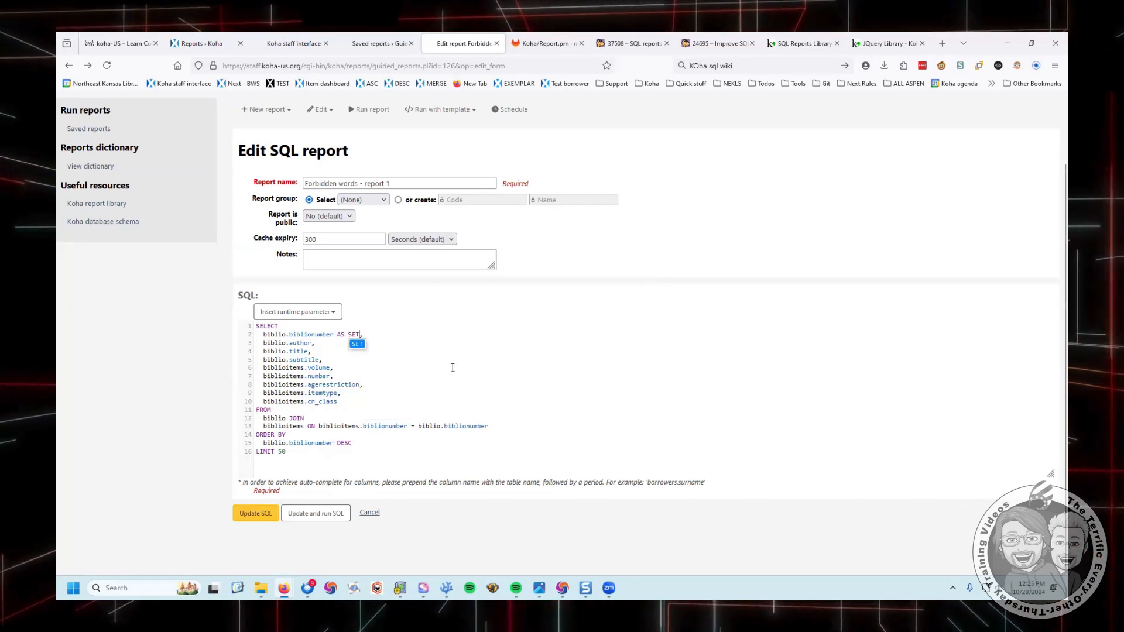
- Alias the column AS SET, which saves but returns a MariaDB syntax error when run
click(255, 513)
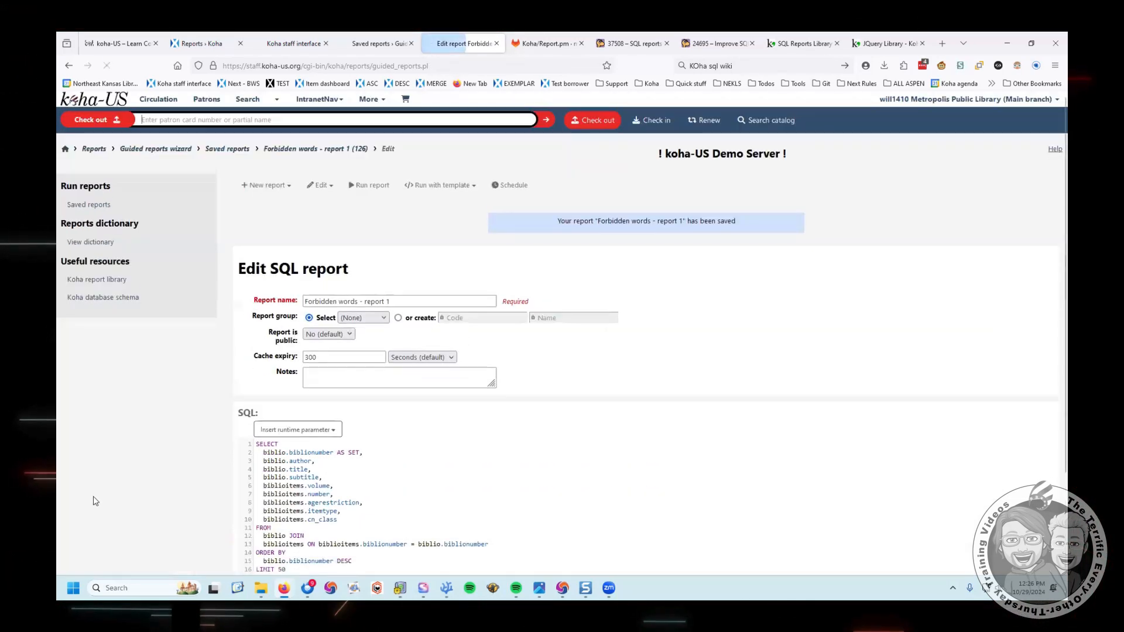
click(372, 185)
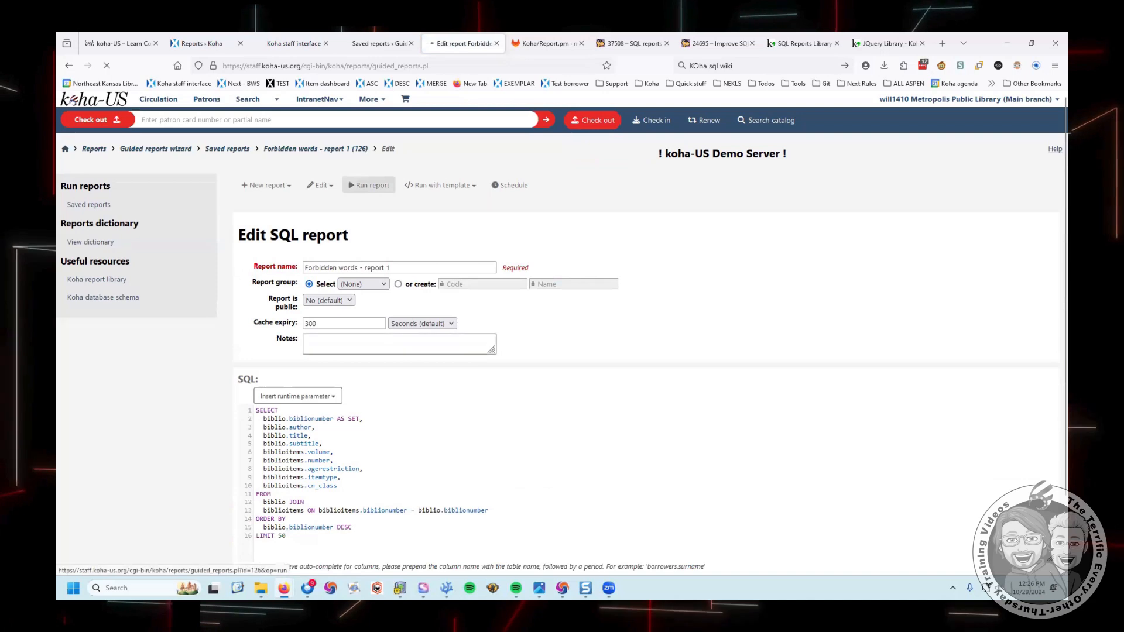
click(368, 185)
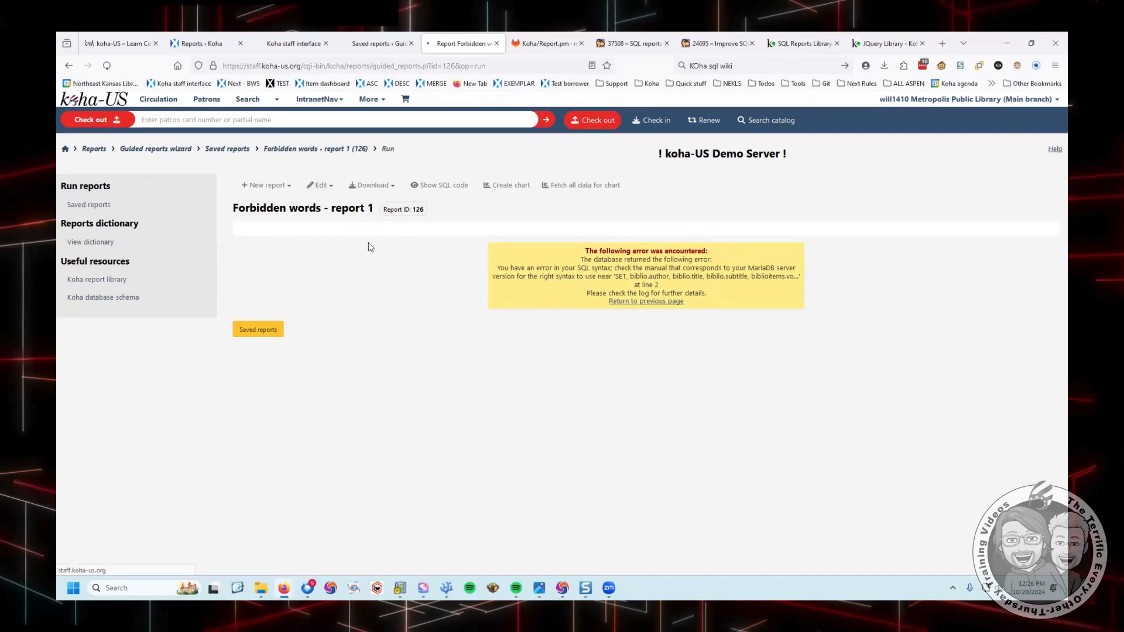
- Save the report with the column aliased as S_ET and run it to list biblio rows
click(319, 185)
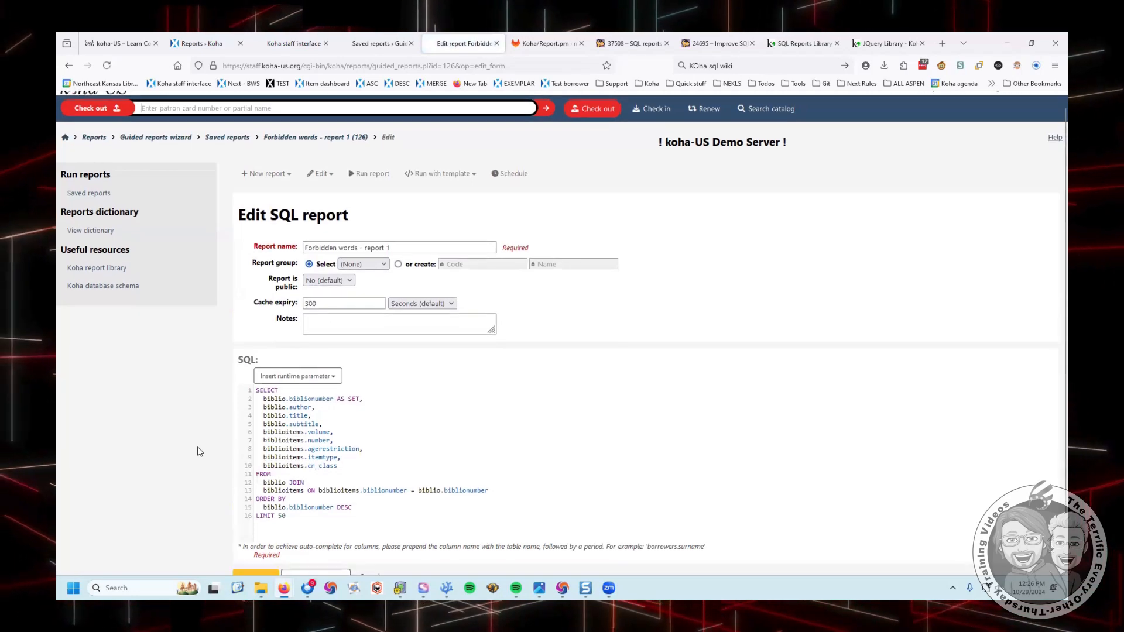
scroll(down, 3)
text(_)
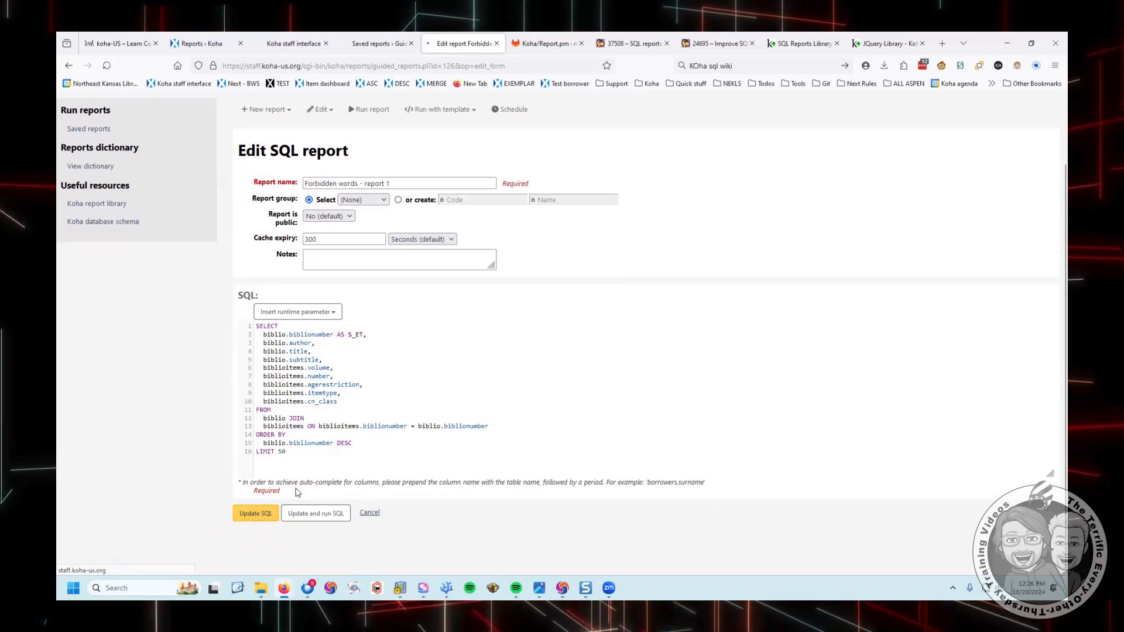
click(255, 513)
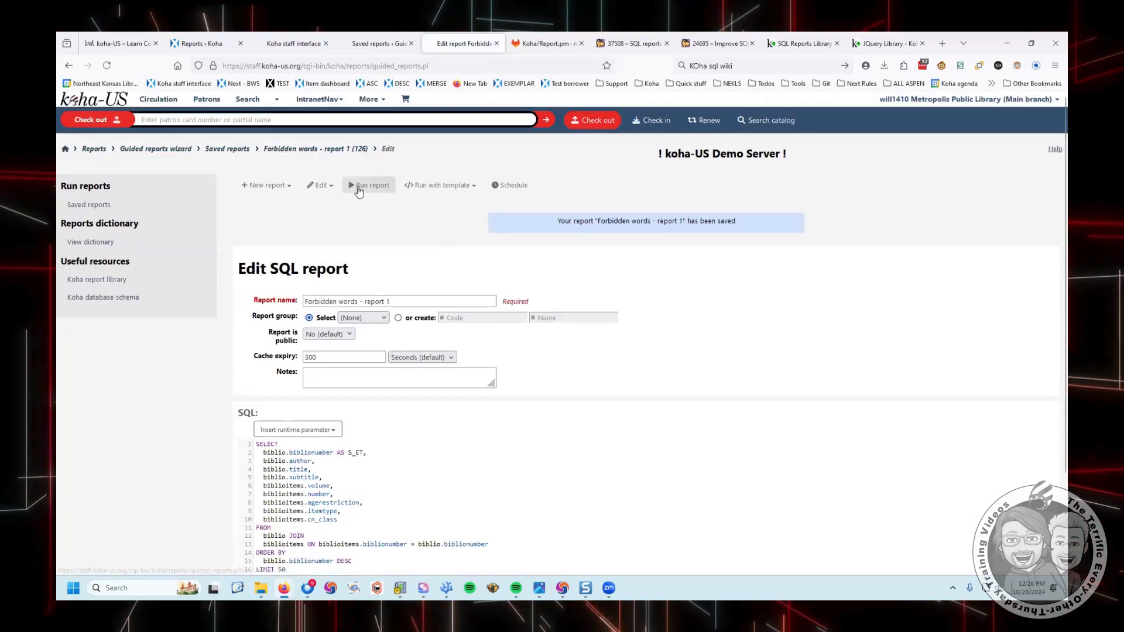
click(371, 185)
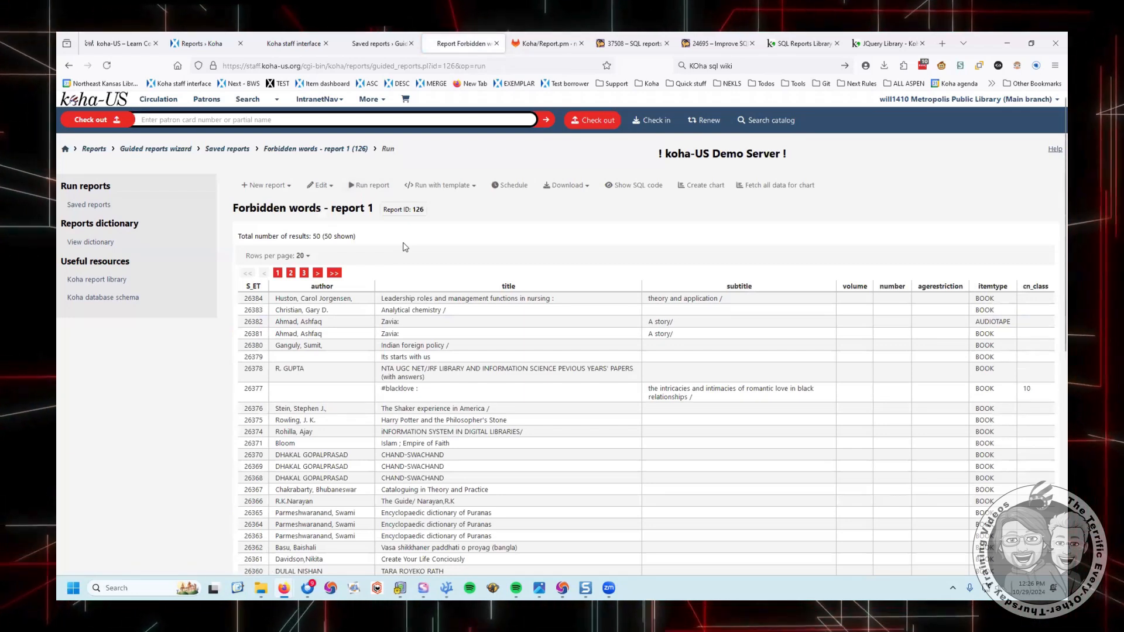
- Return to the report editor to remove the alias from line 2
click(320, 185)
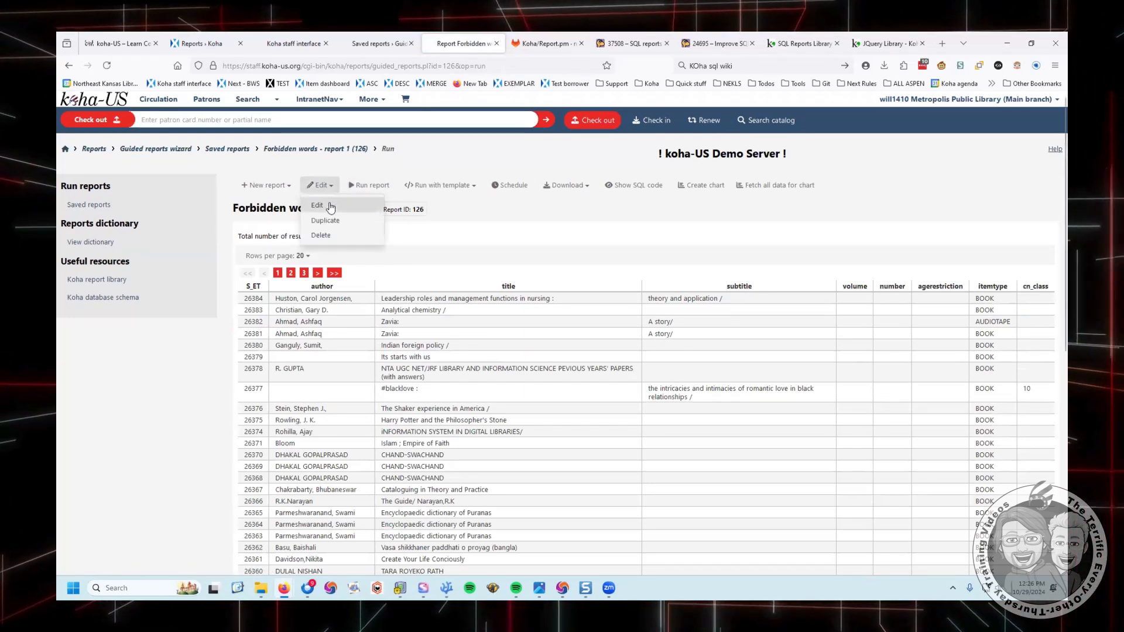
click(318, 206)
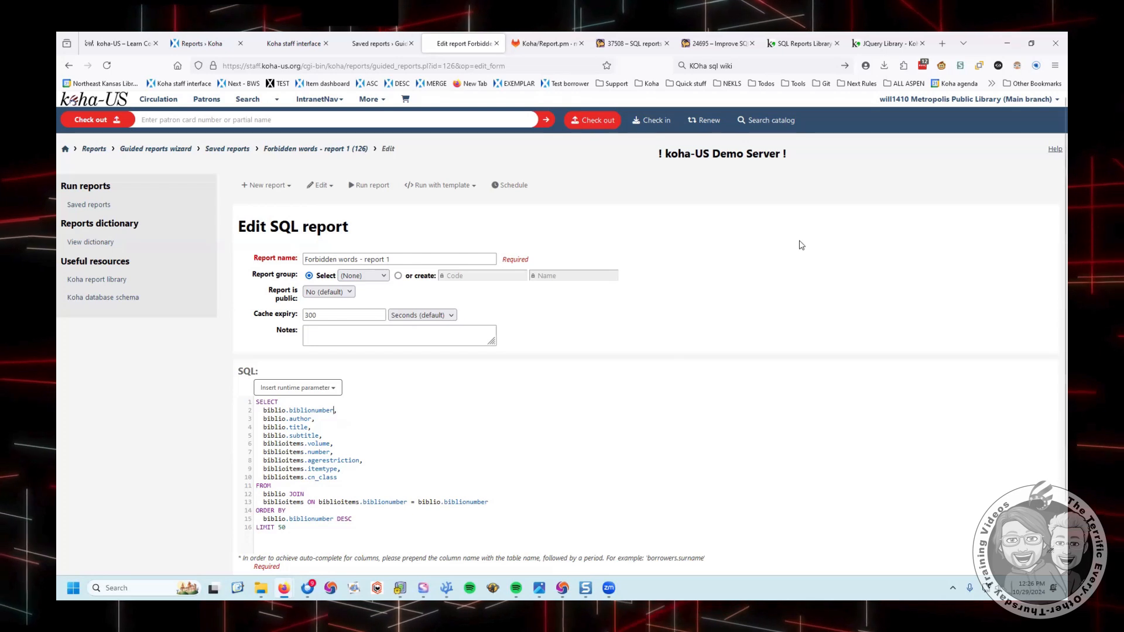
mouse_move(803, 43)
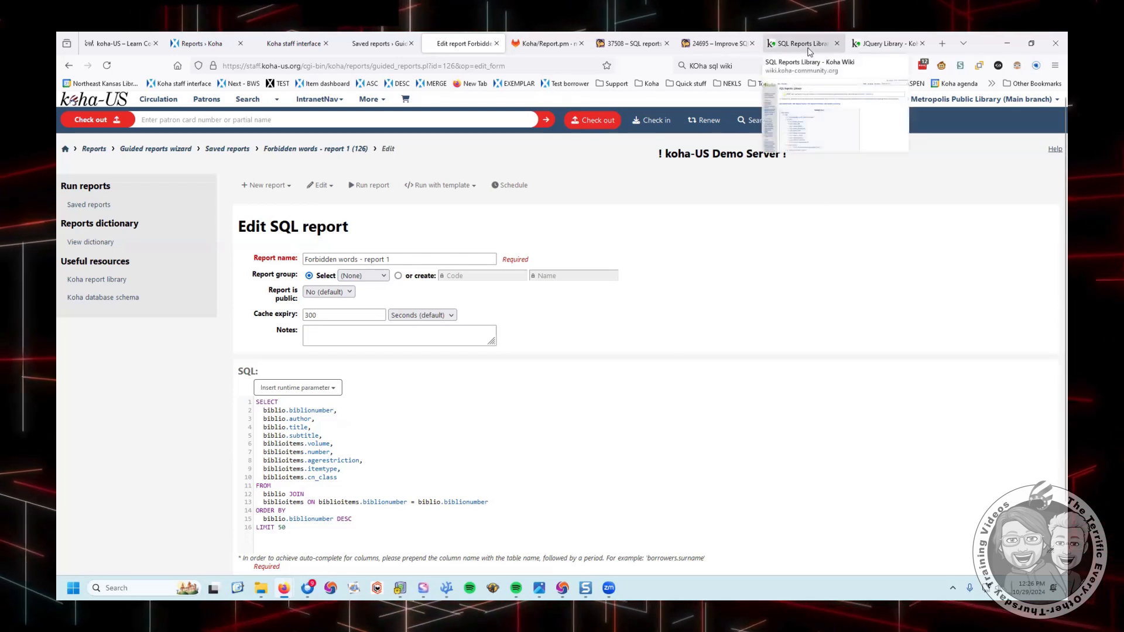
- Switch to the Koha Wiki SQL Reports Library page and browse its contents list
click(800, 43)
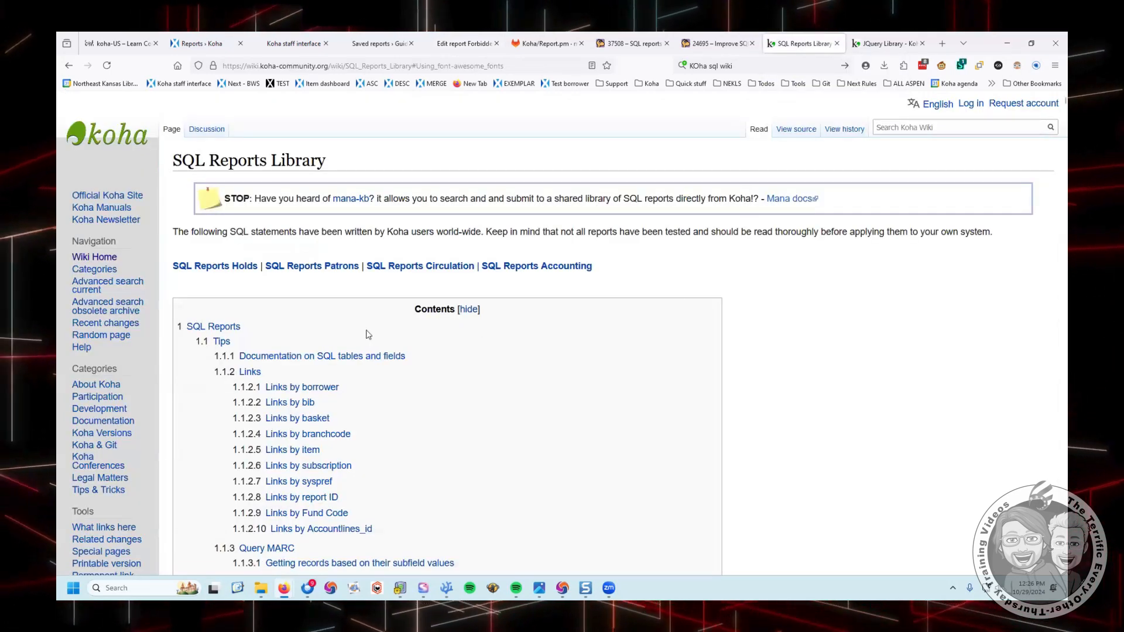
scroll(down, 3)
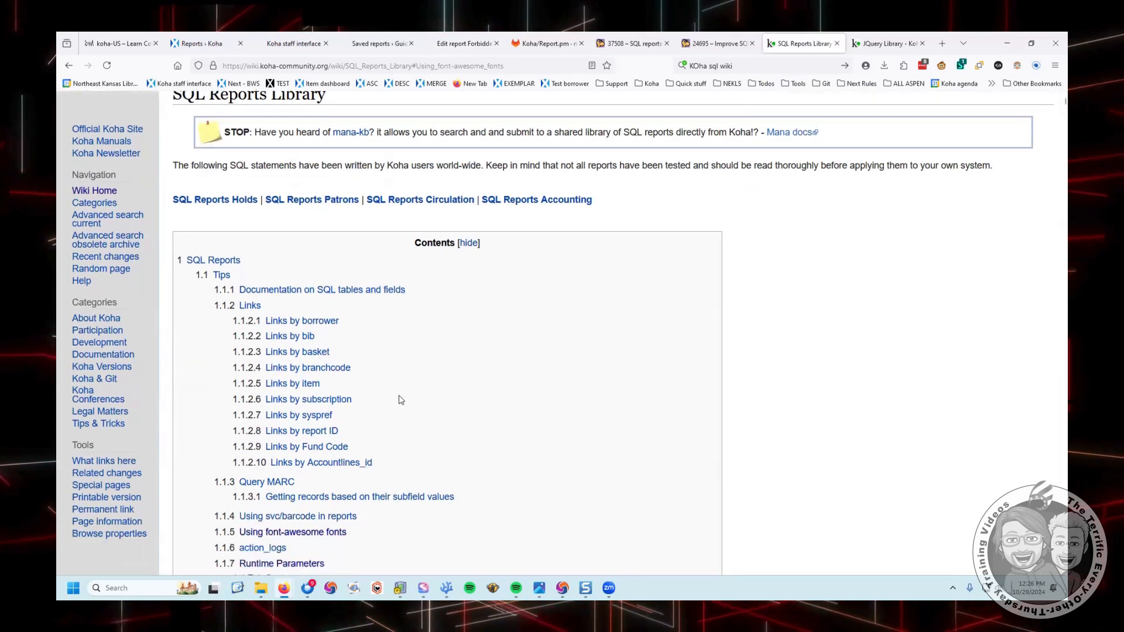
scroll(down, 3)
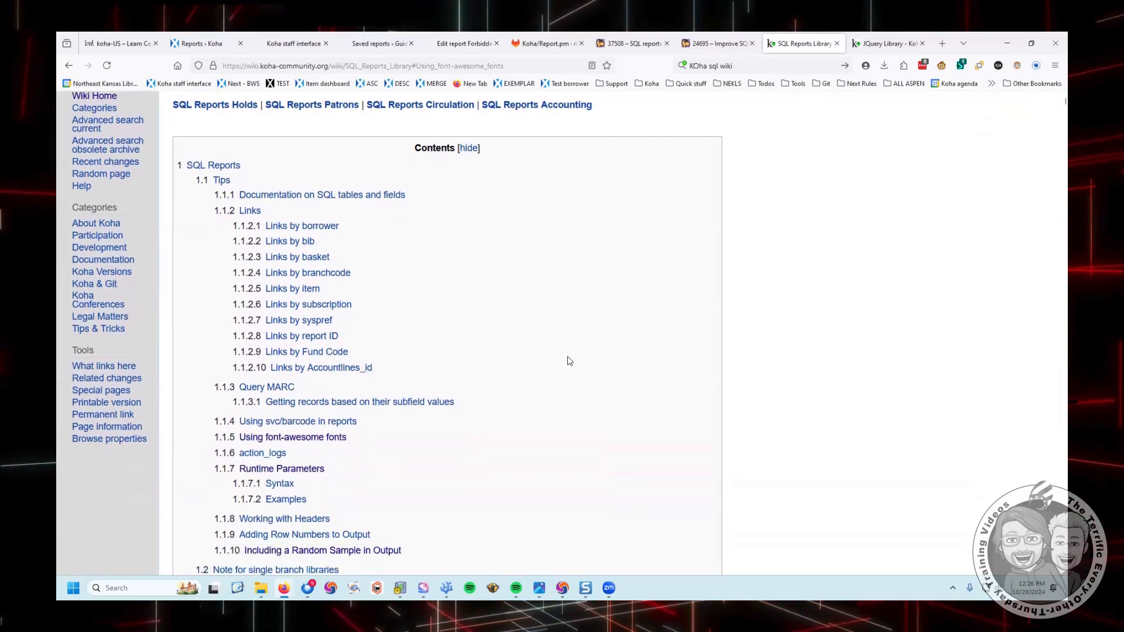
scroll(up, 3)
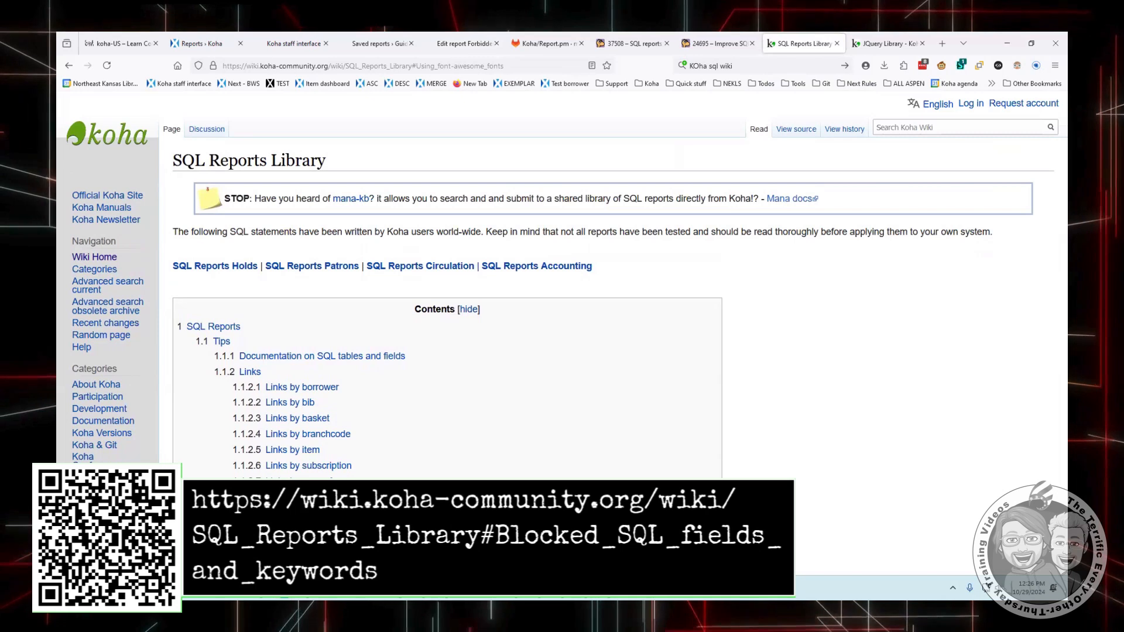
mouse_move(790, 320)
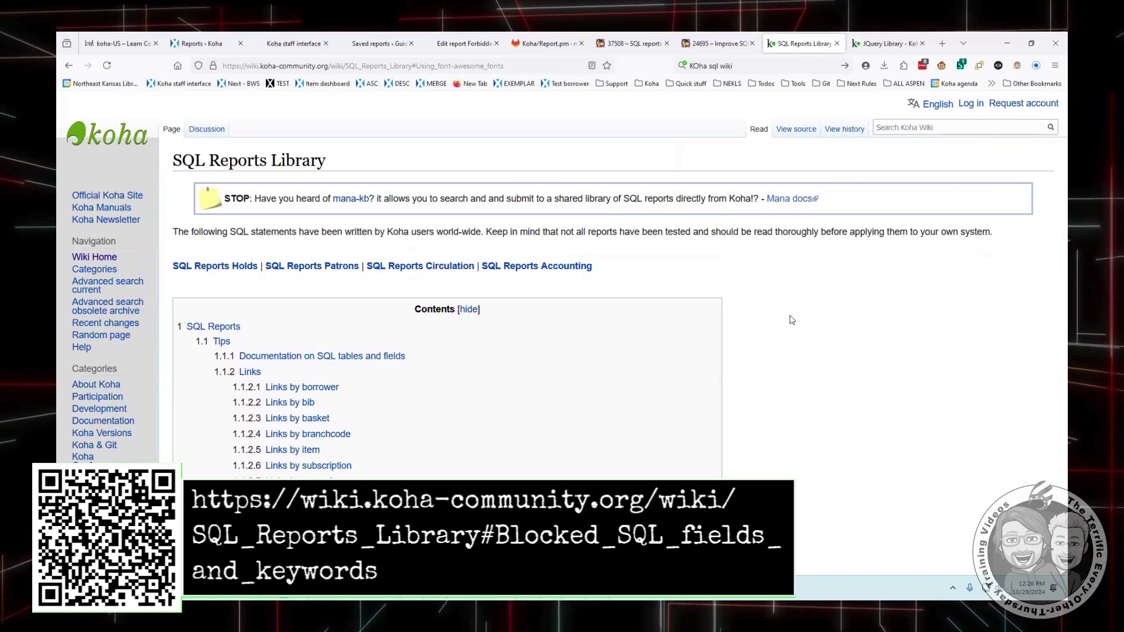
mouse_move(278, 267)
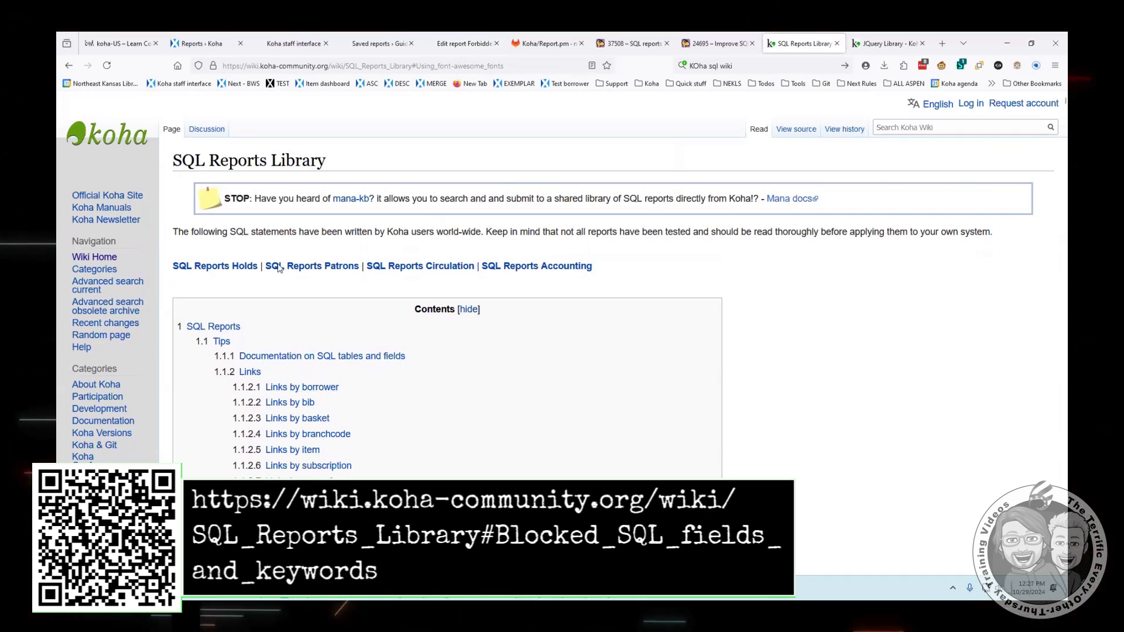